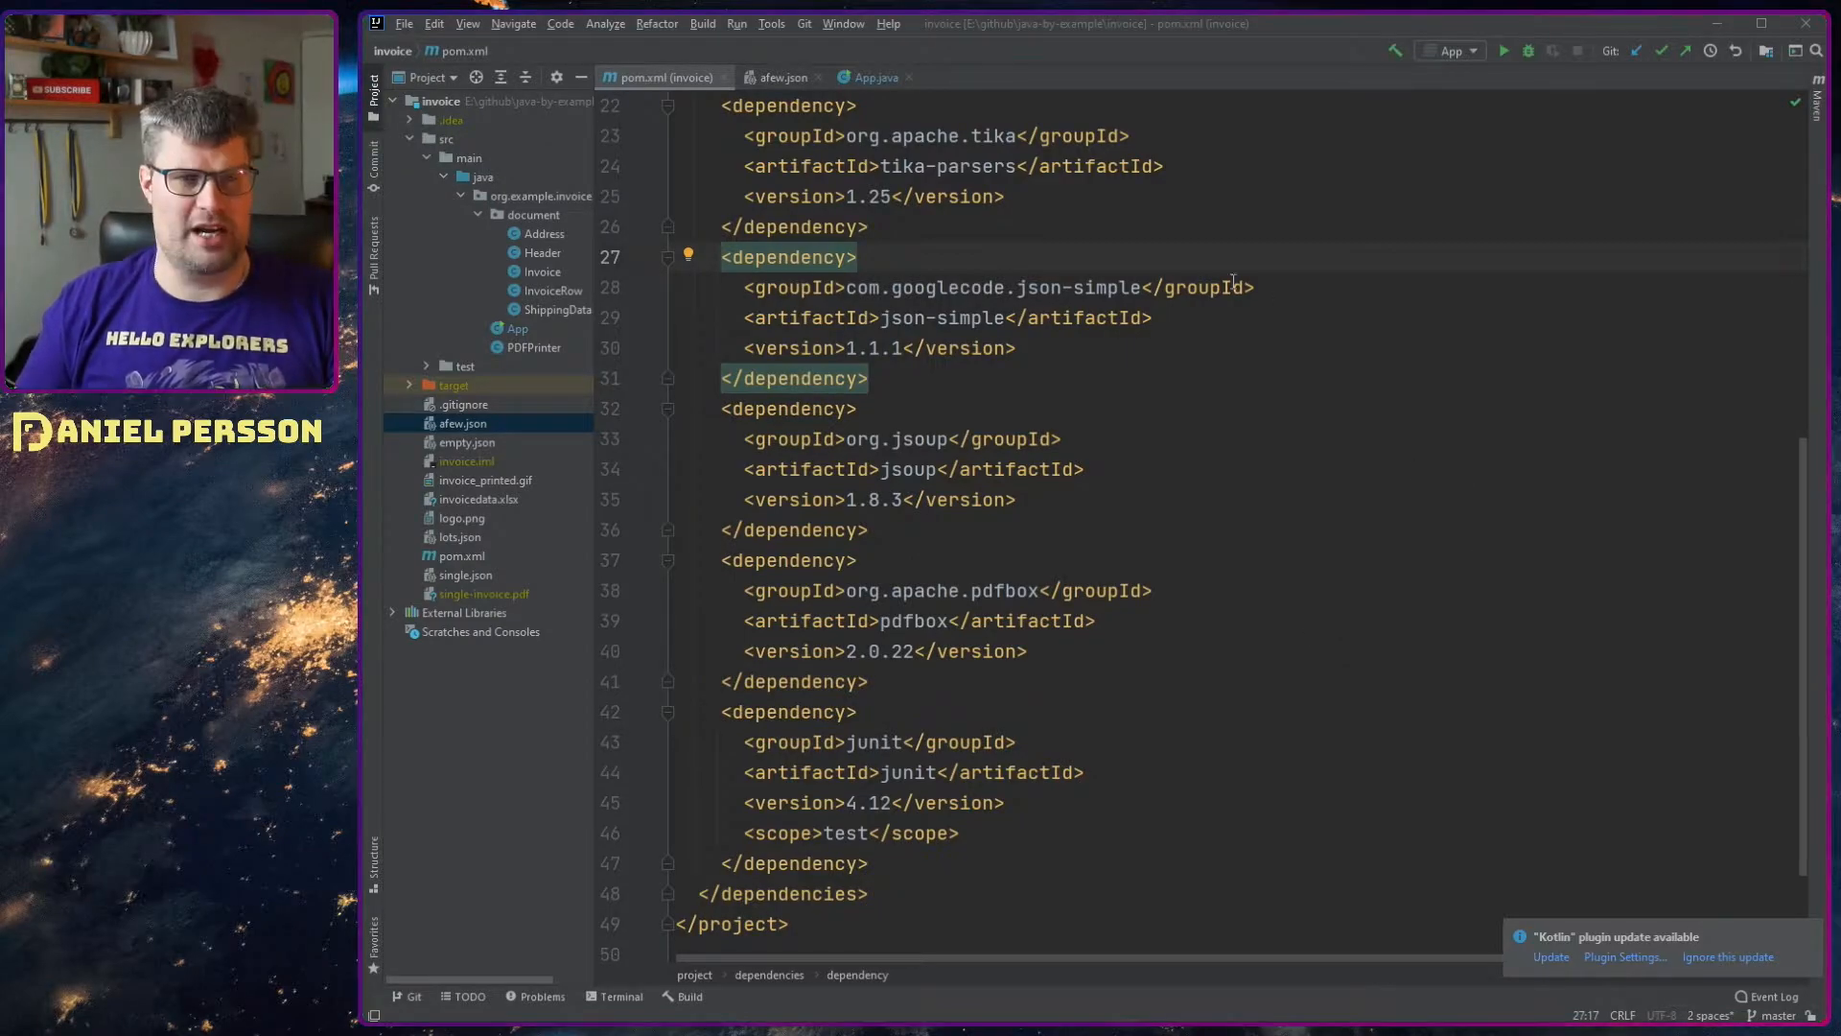
Step: Review afew.json's header, billing, shipping and invoice rows, checking the sameAsBilling value true
{"action": "left_click", "coordinate": [788, 406]}
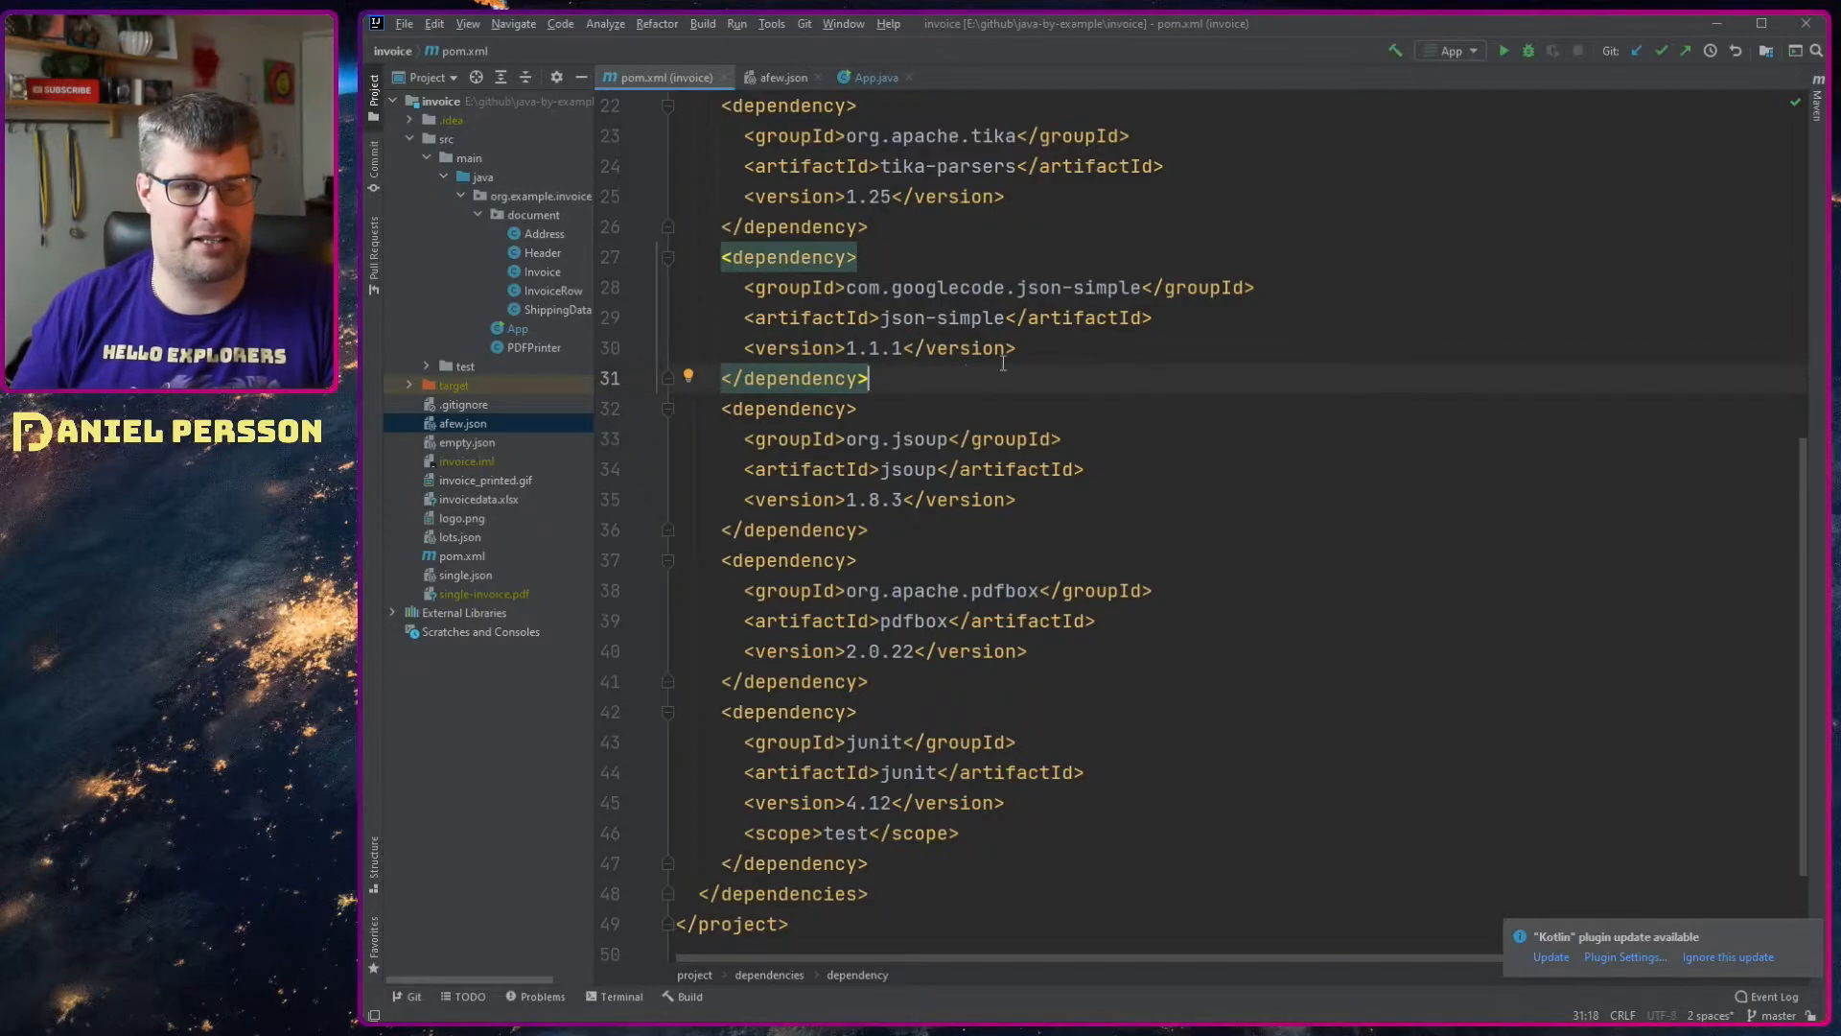
{"action": "left_click", "coordinate": [776, 77]}
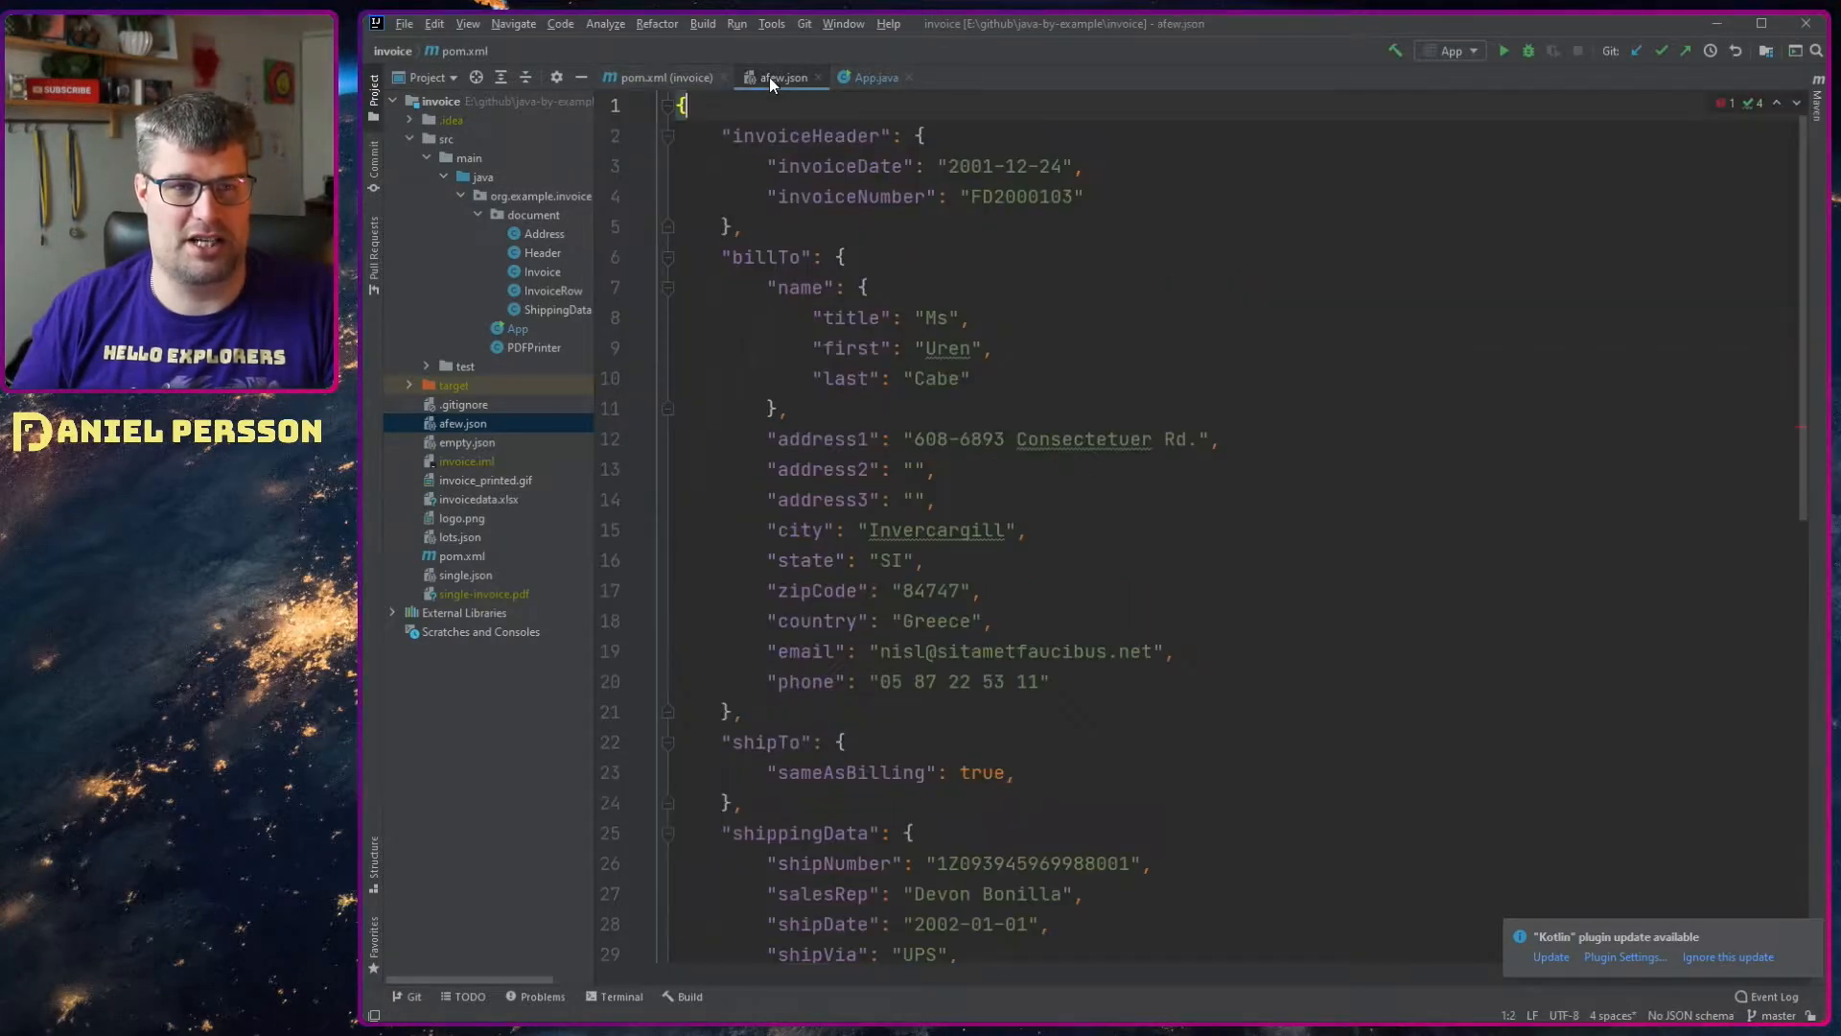
{"action": "scroll", "scroll_direction": "down", "scroll_amount": 3}
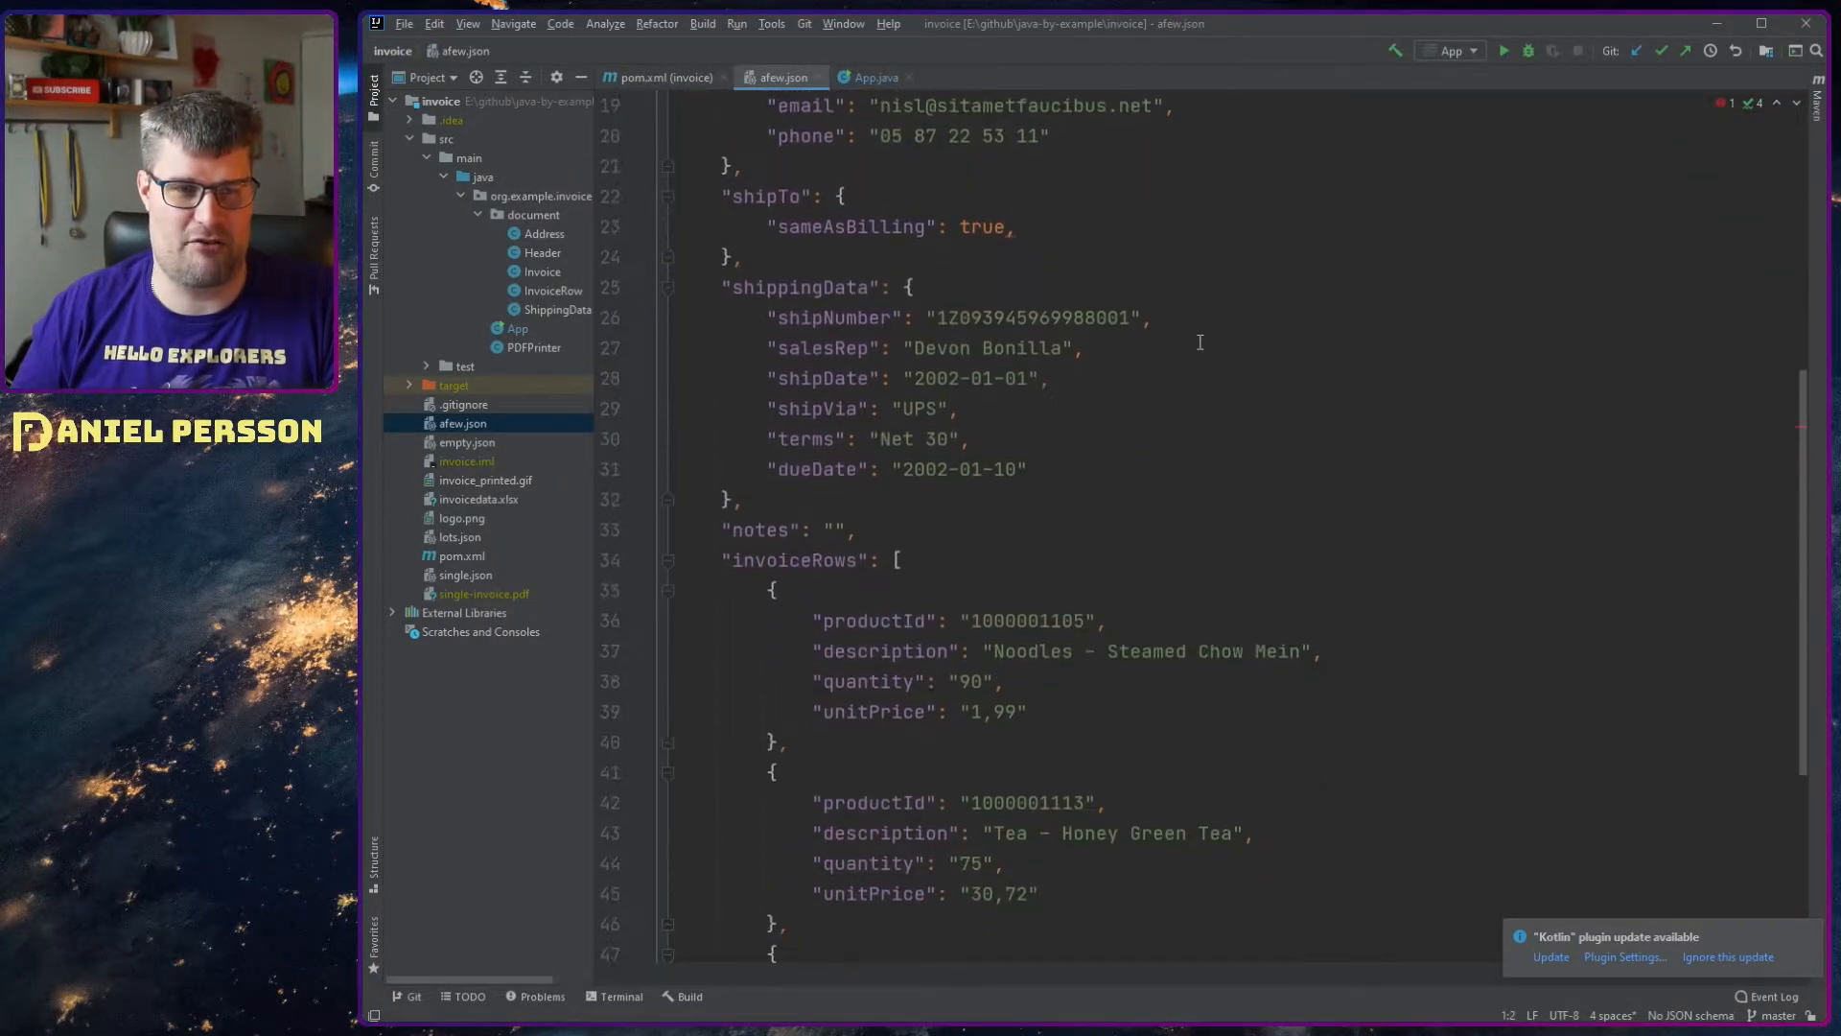
{"action": "scroll", "scroll_direction": "up", "scroll_amount": 3}
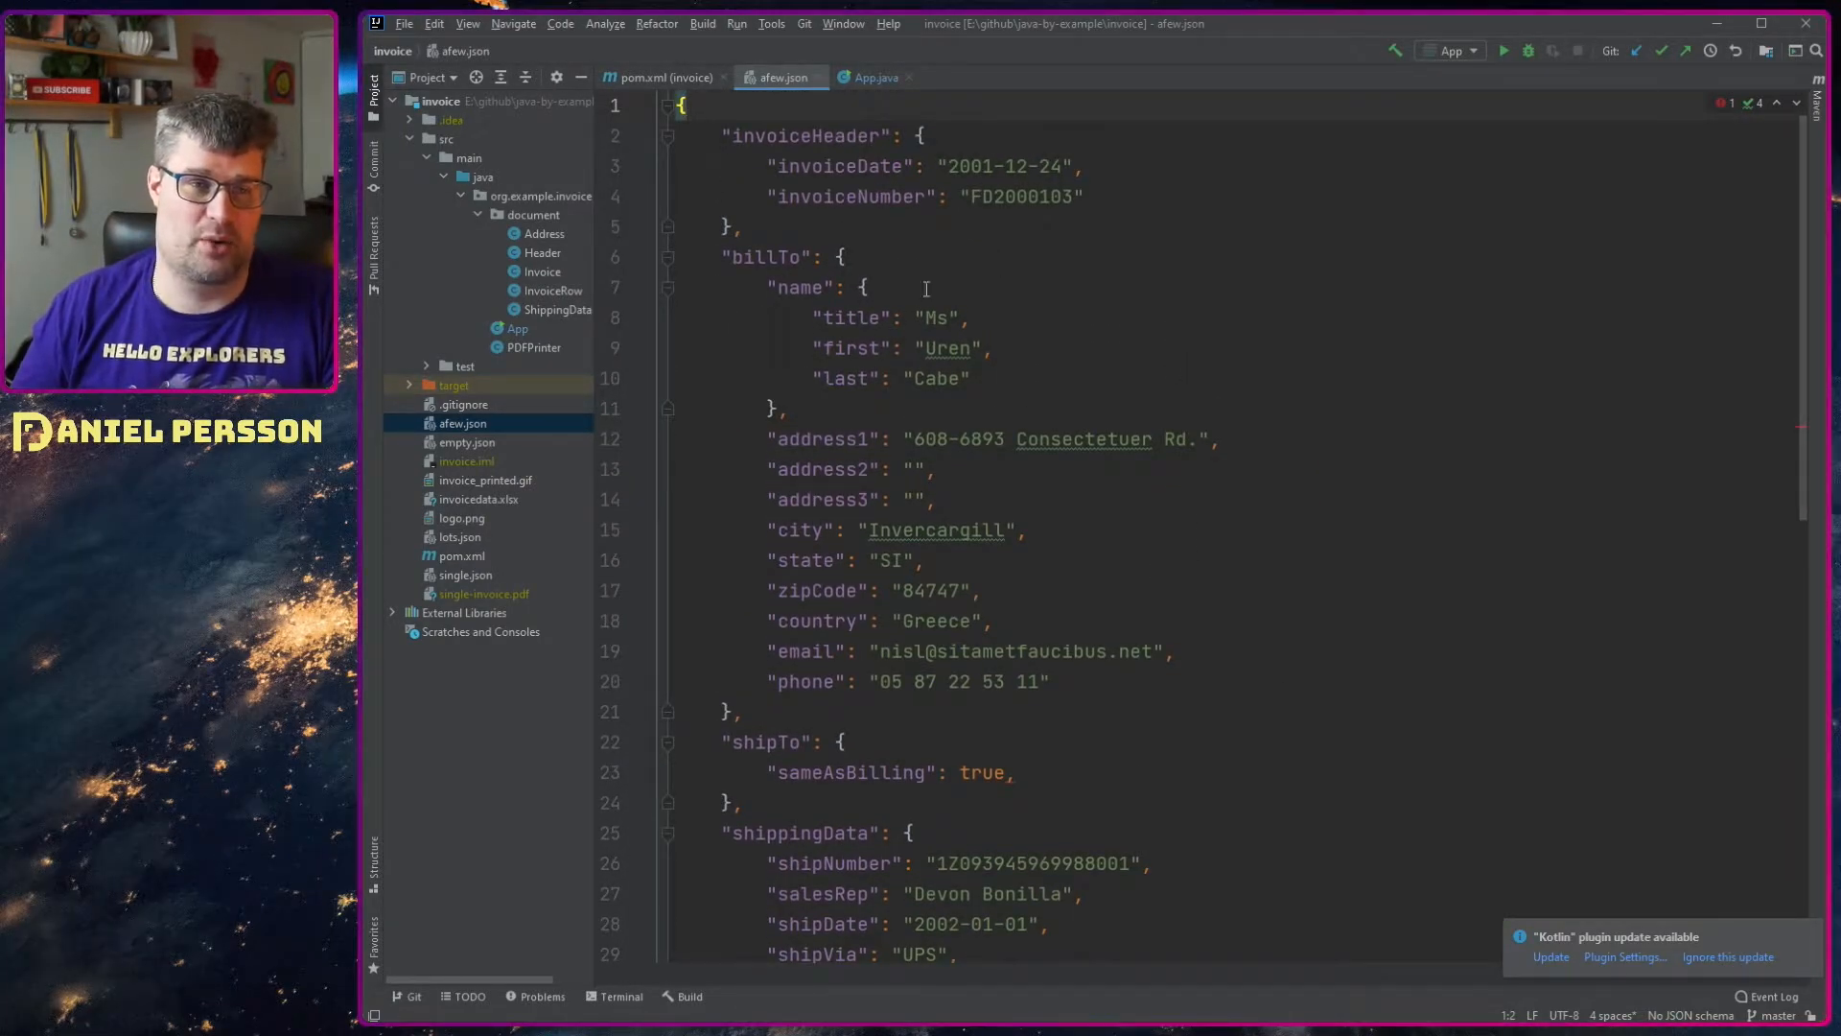
{"action": "scroll", "scroll_direction": "down", "scroll_amount": 3}
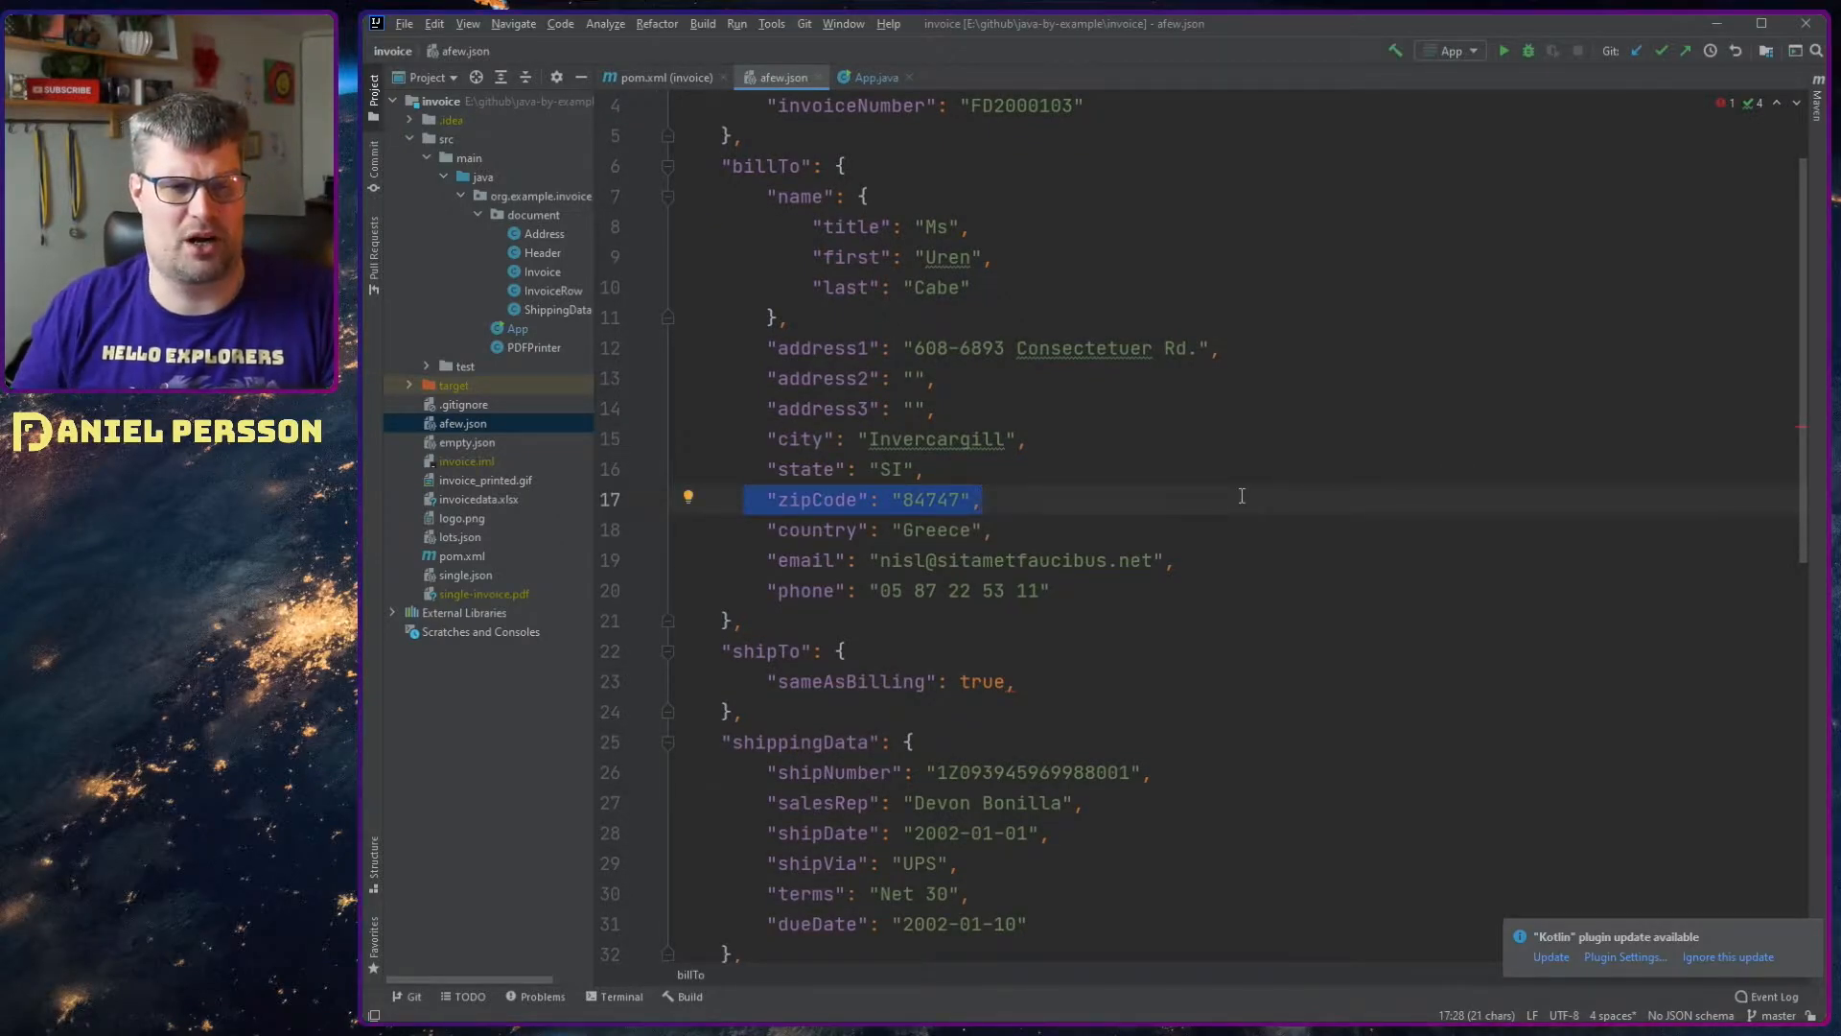
{"action": "scroll", "scroll_direction": "down", "scroll_amount": 3}
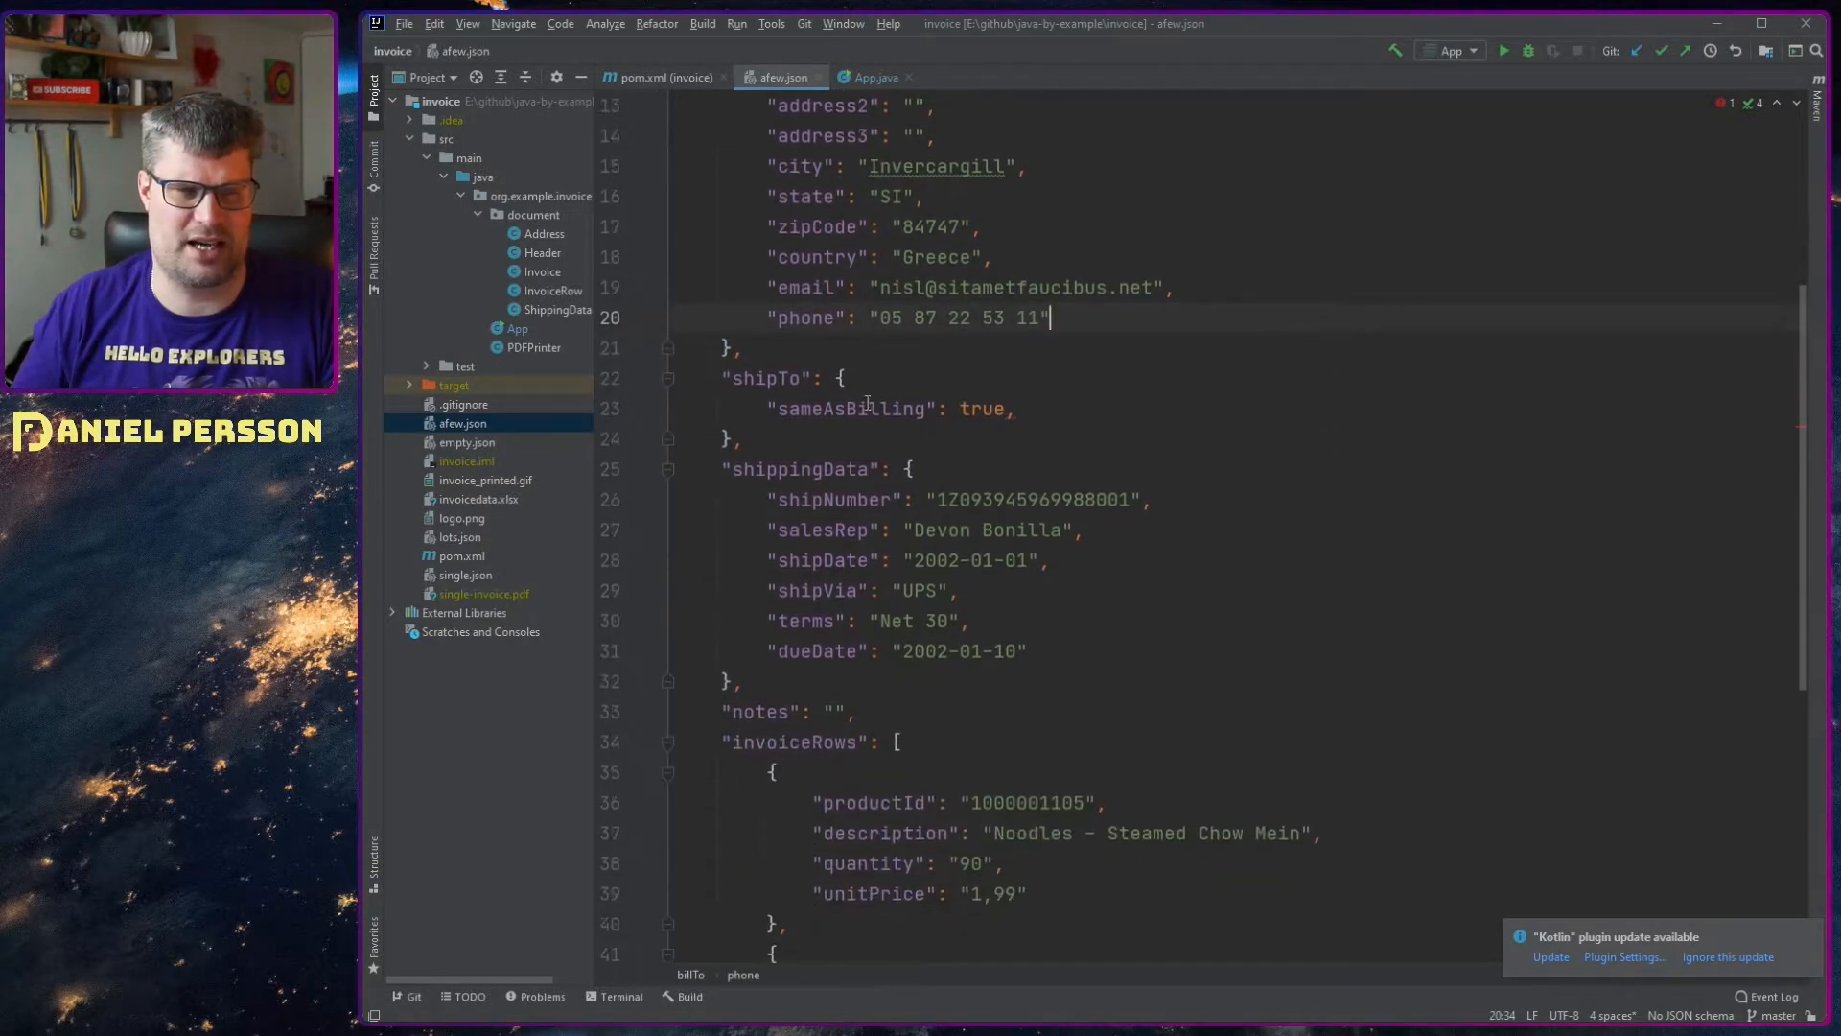
{"action": "double_click", "coordinate": [982, 408]}
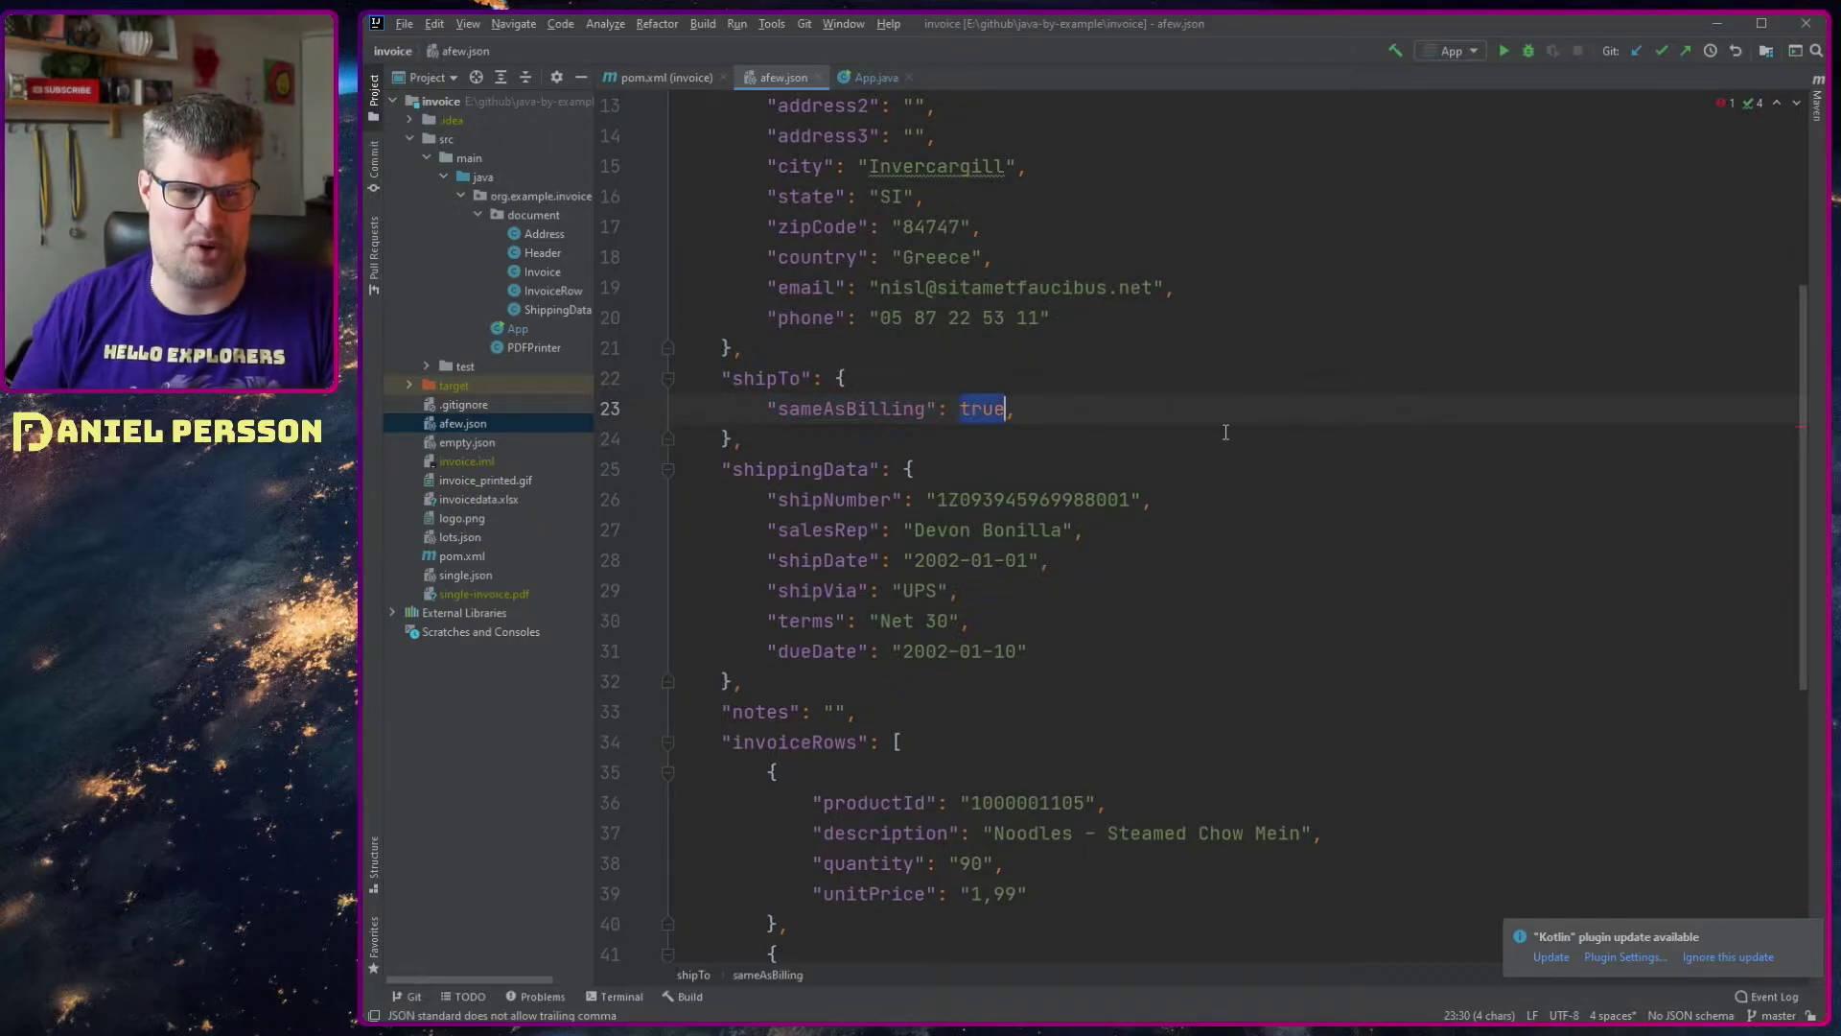
{"action": "scroll", "scroll_direction": "up", "scroll_amount": 3}
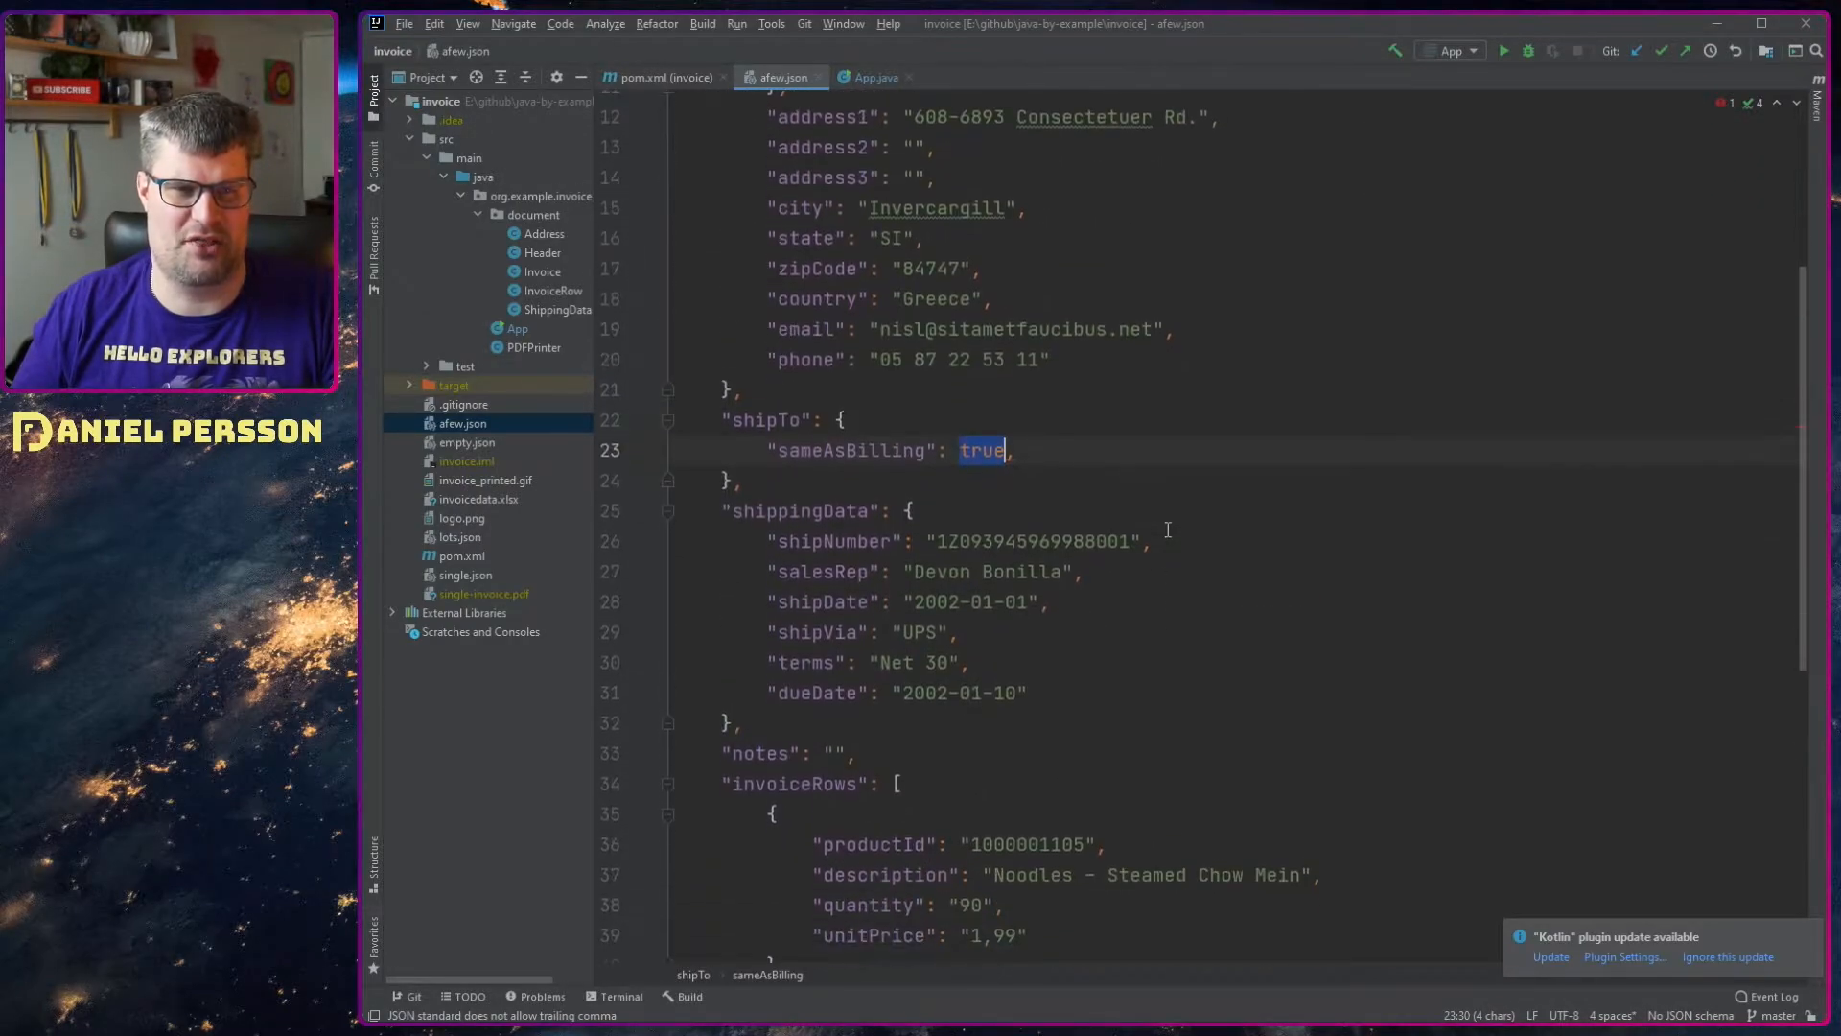
{"action": "scroll", "scroll_direction": "up", "scroll_amount": 3}
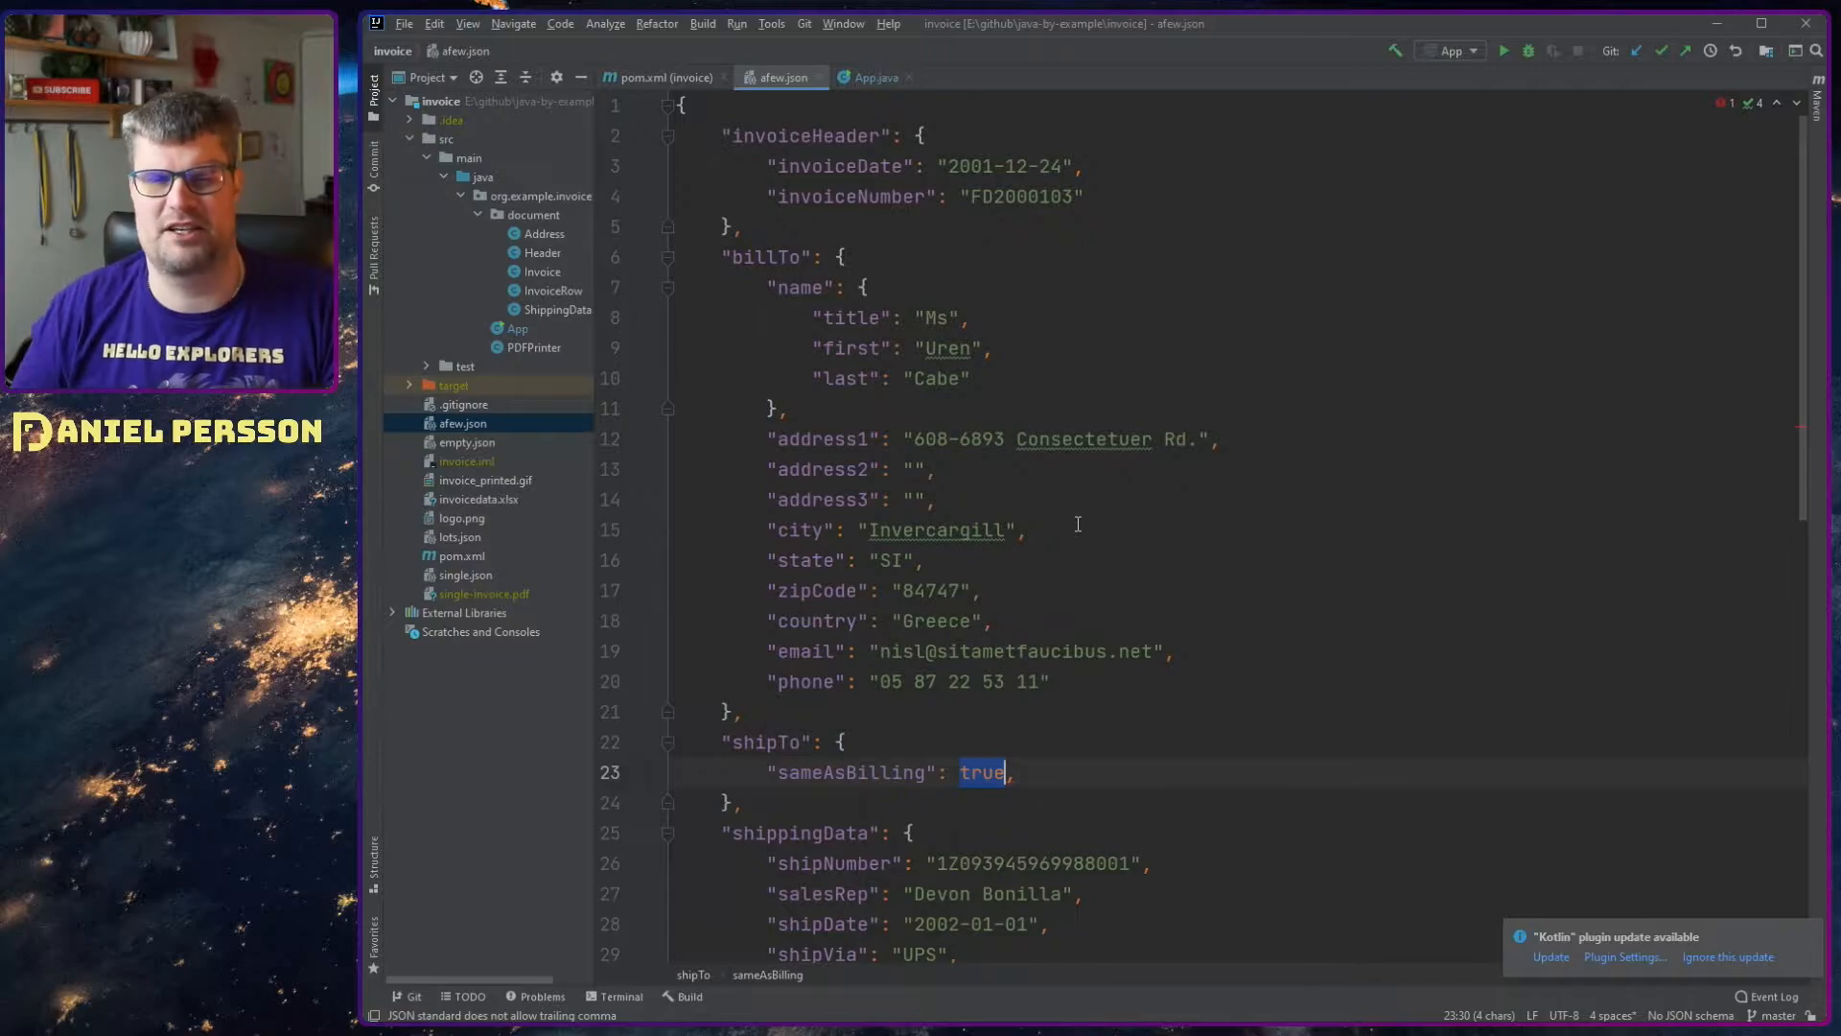
{"action": "mouse_move", "coordinate": [875, 77]}
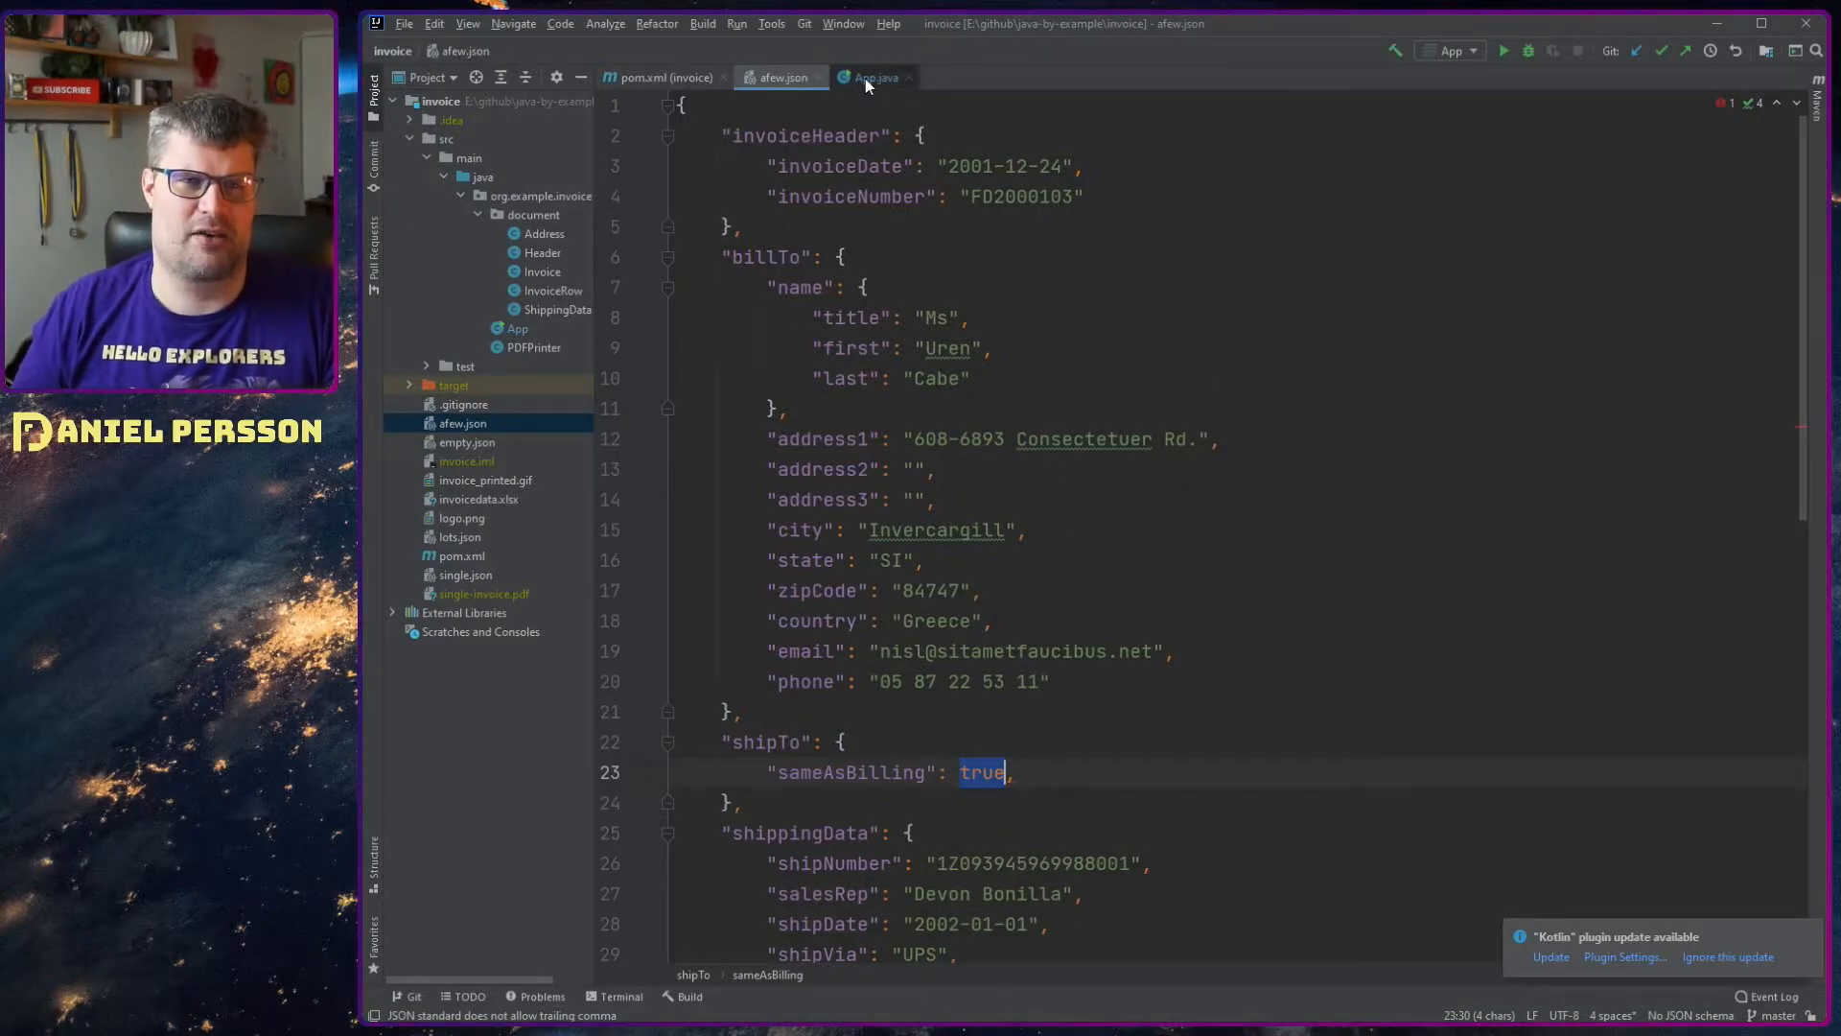
Step: Review App.java's main parsing afew.json into the jsonDocument JSONObject and the new Invoice built from it
{"action": "left_click", "coordinate": [874, 76]}
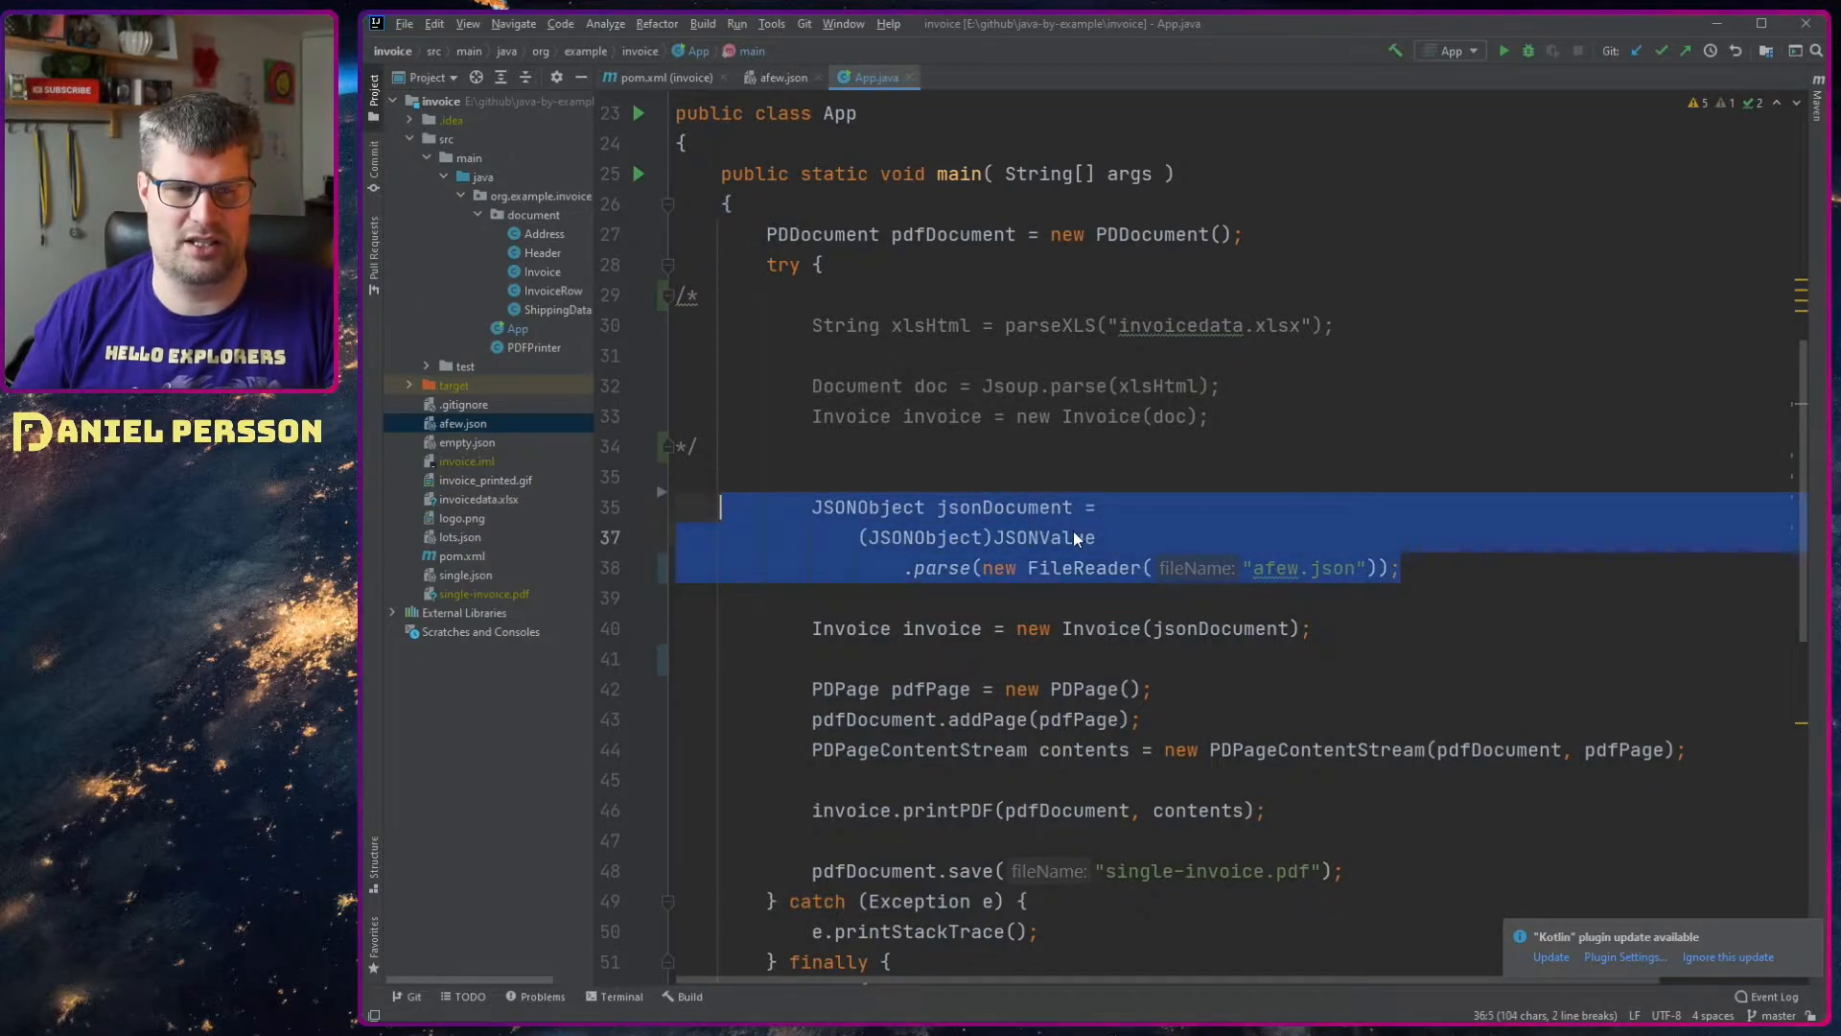
{"action": "left_click", "coordinate": [1447, 568]}
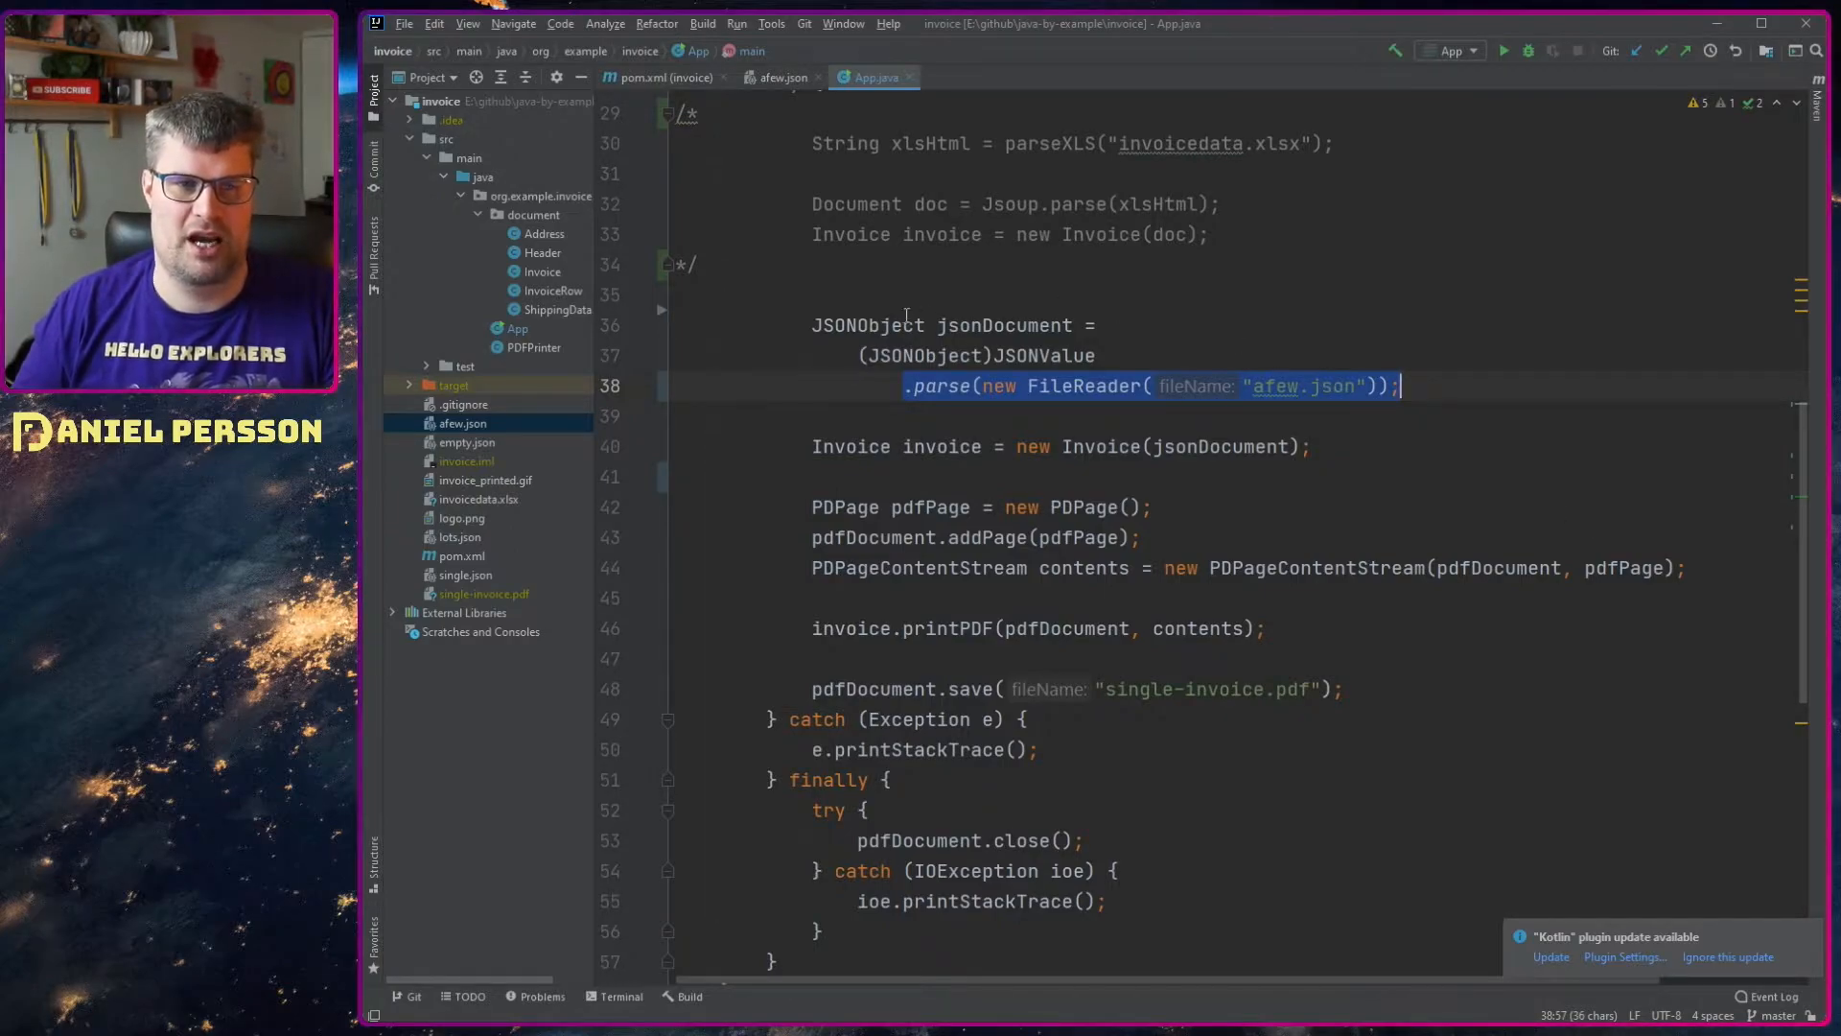
{"action": "double_click", "coordinate": [867, 326]}
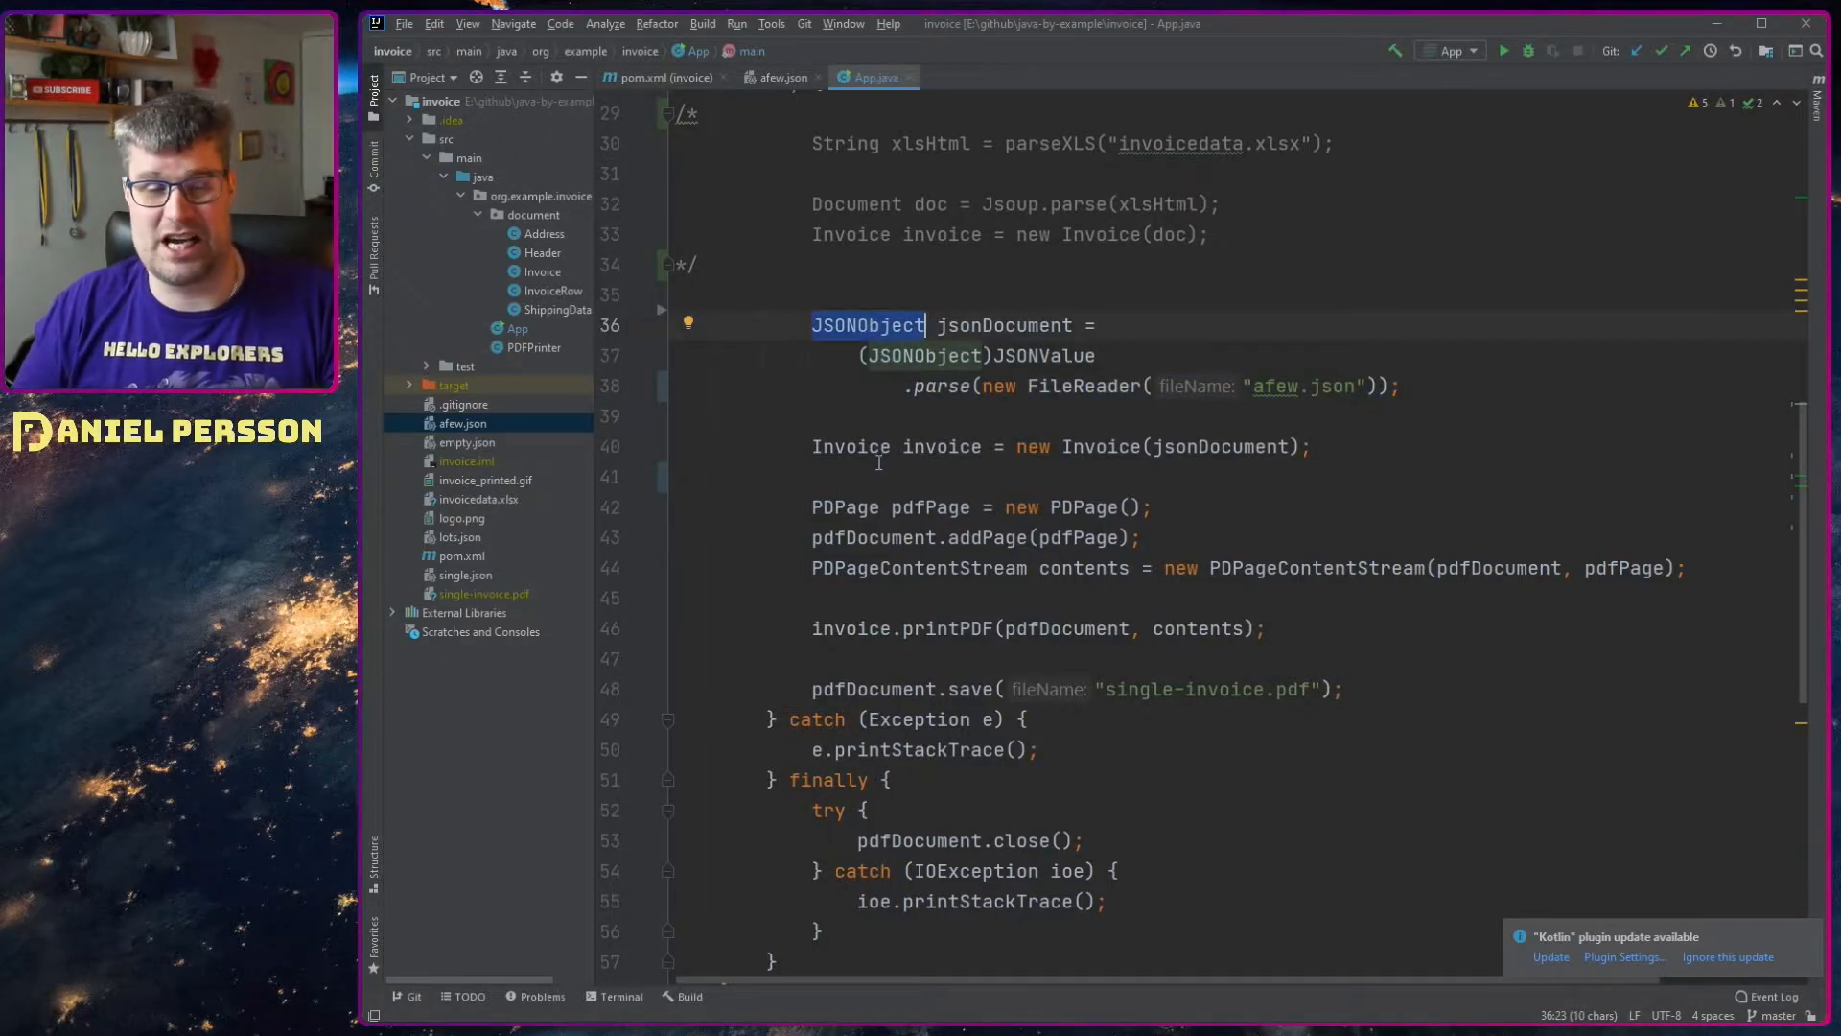
{"action": "double_click", "coordinate": [987, 326]}
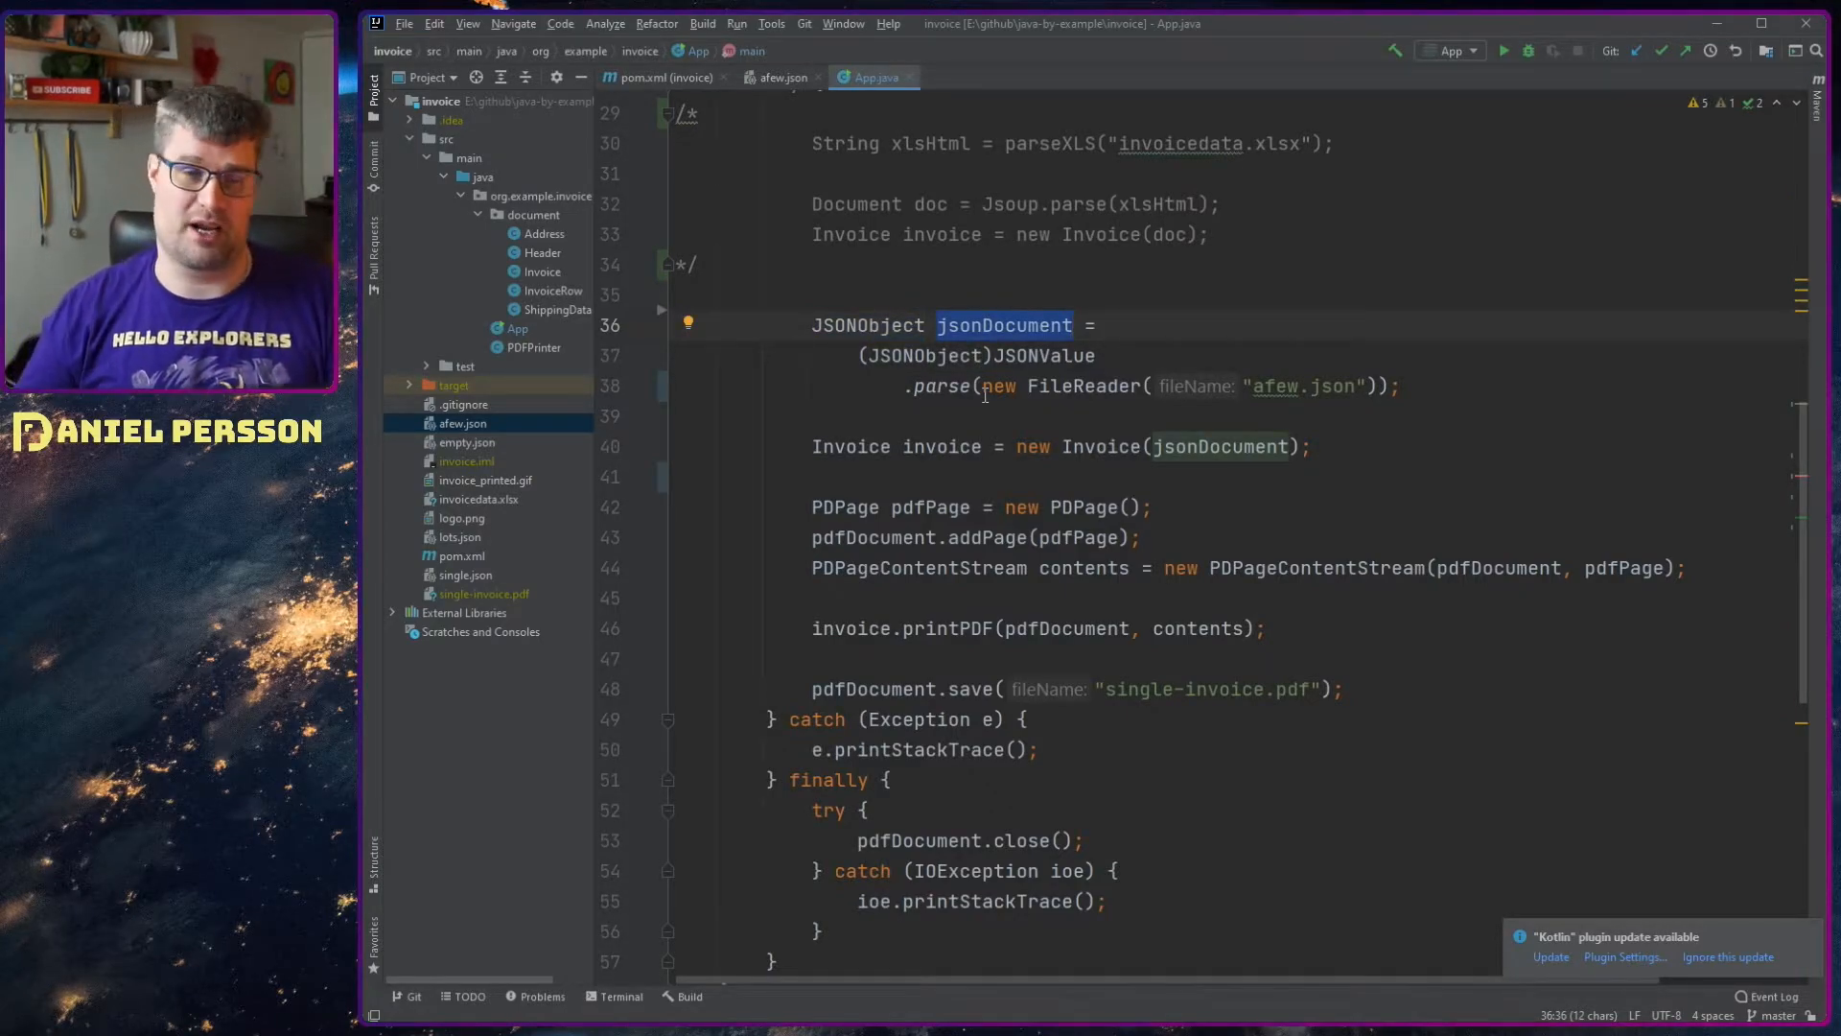
{"action": "left_click", "coordinate": [1310, 446]}
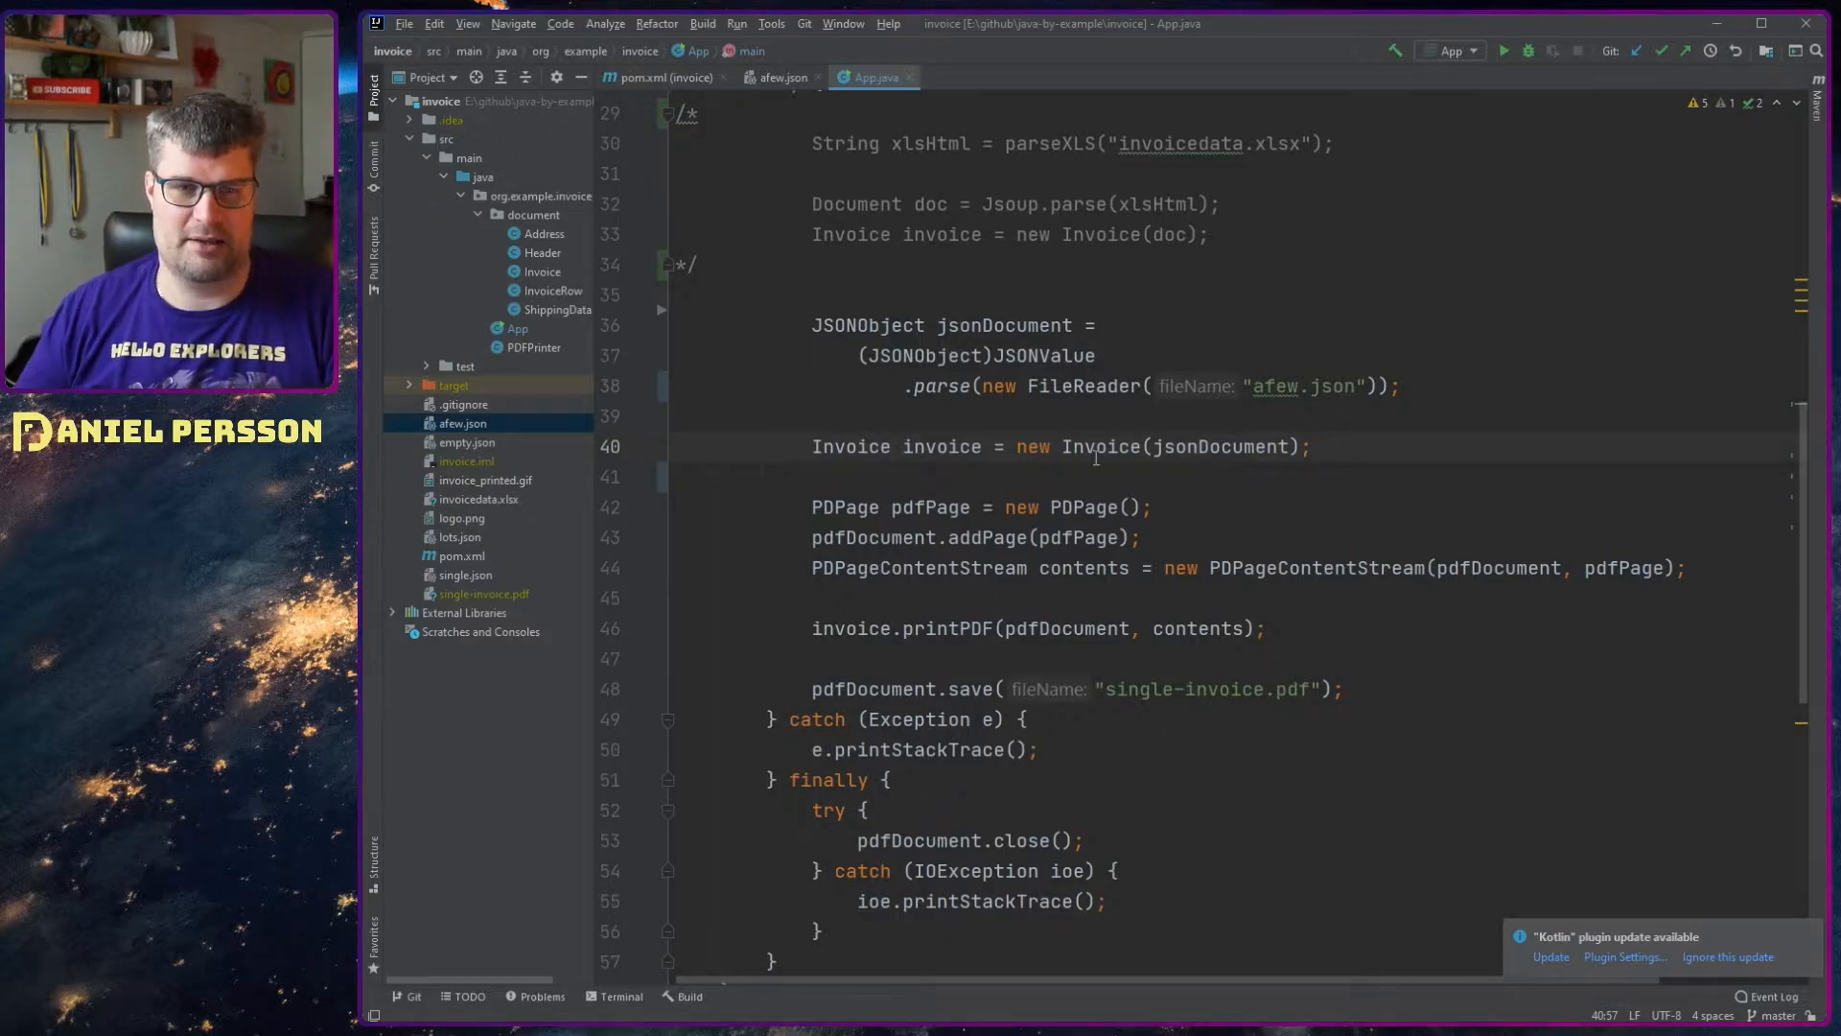
{"action": "mouse_move", "coordinate": [1101, 447]}
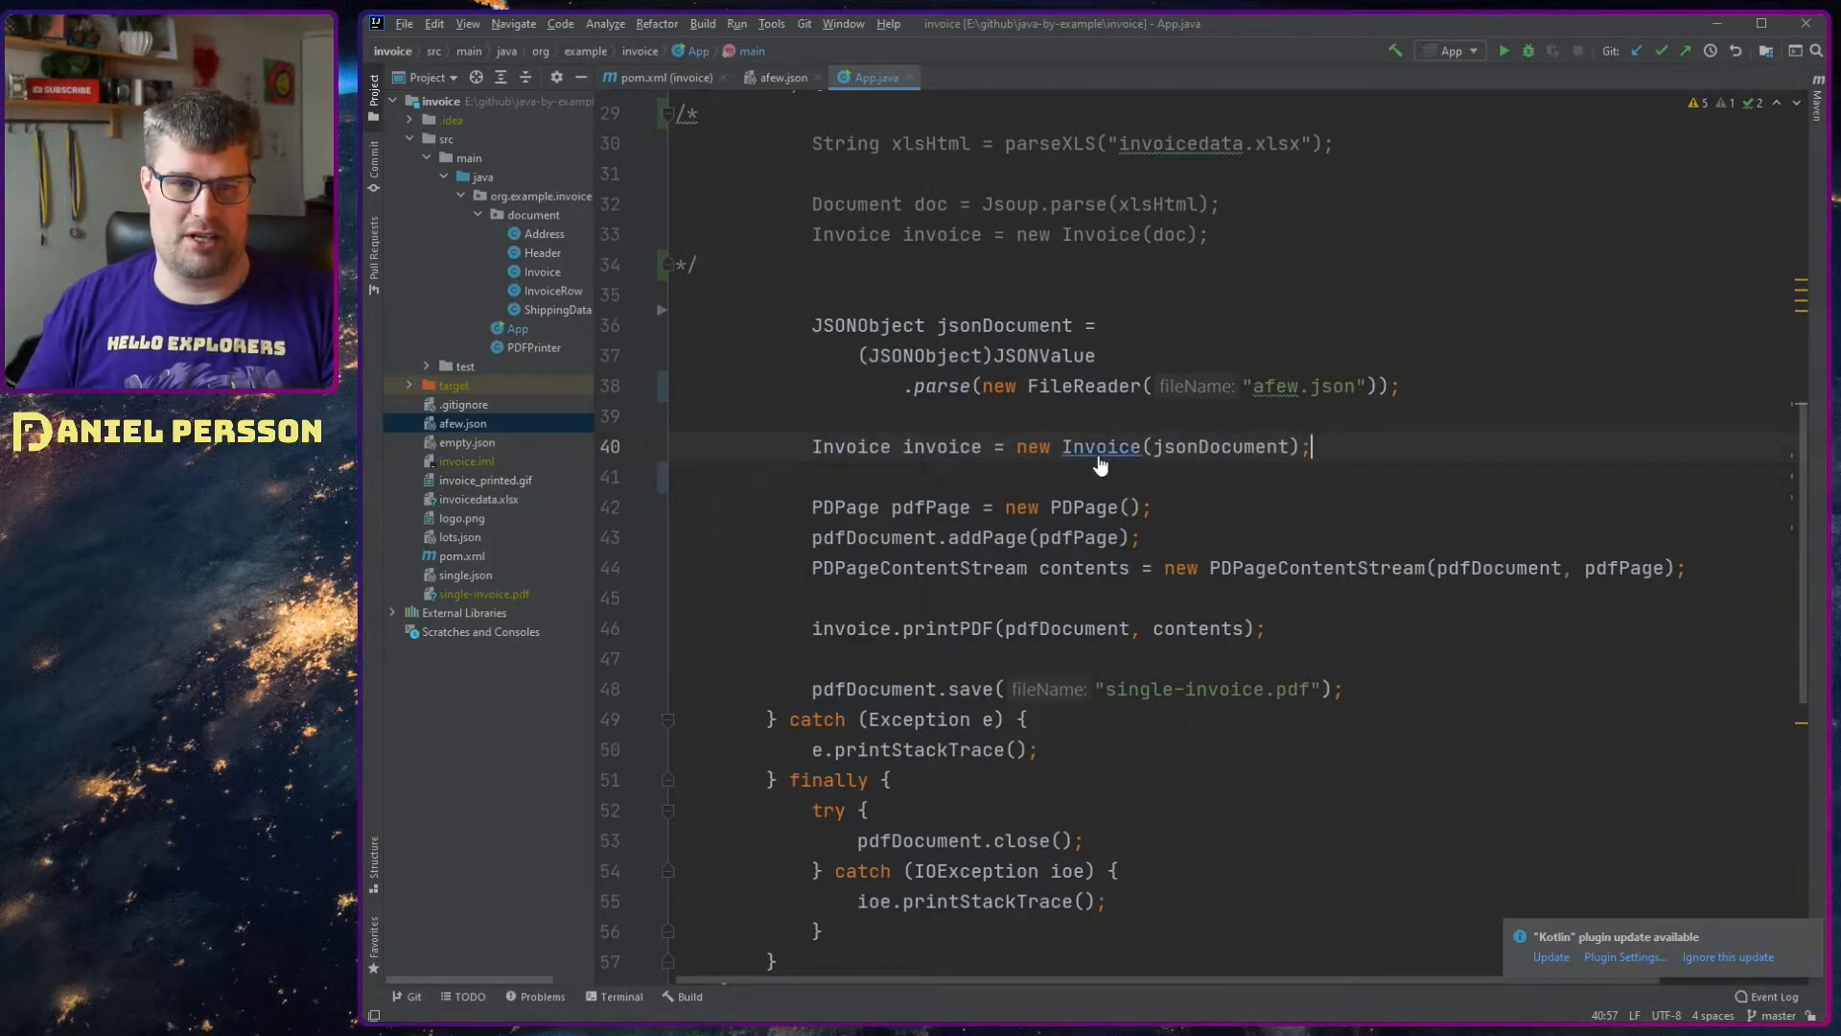
Step: Navigate into Invoice.java's constructor and inspect the doc.get(key) lookup and invoiceRows check
{"action": "left_click", "coordinate": [1101, 447]}
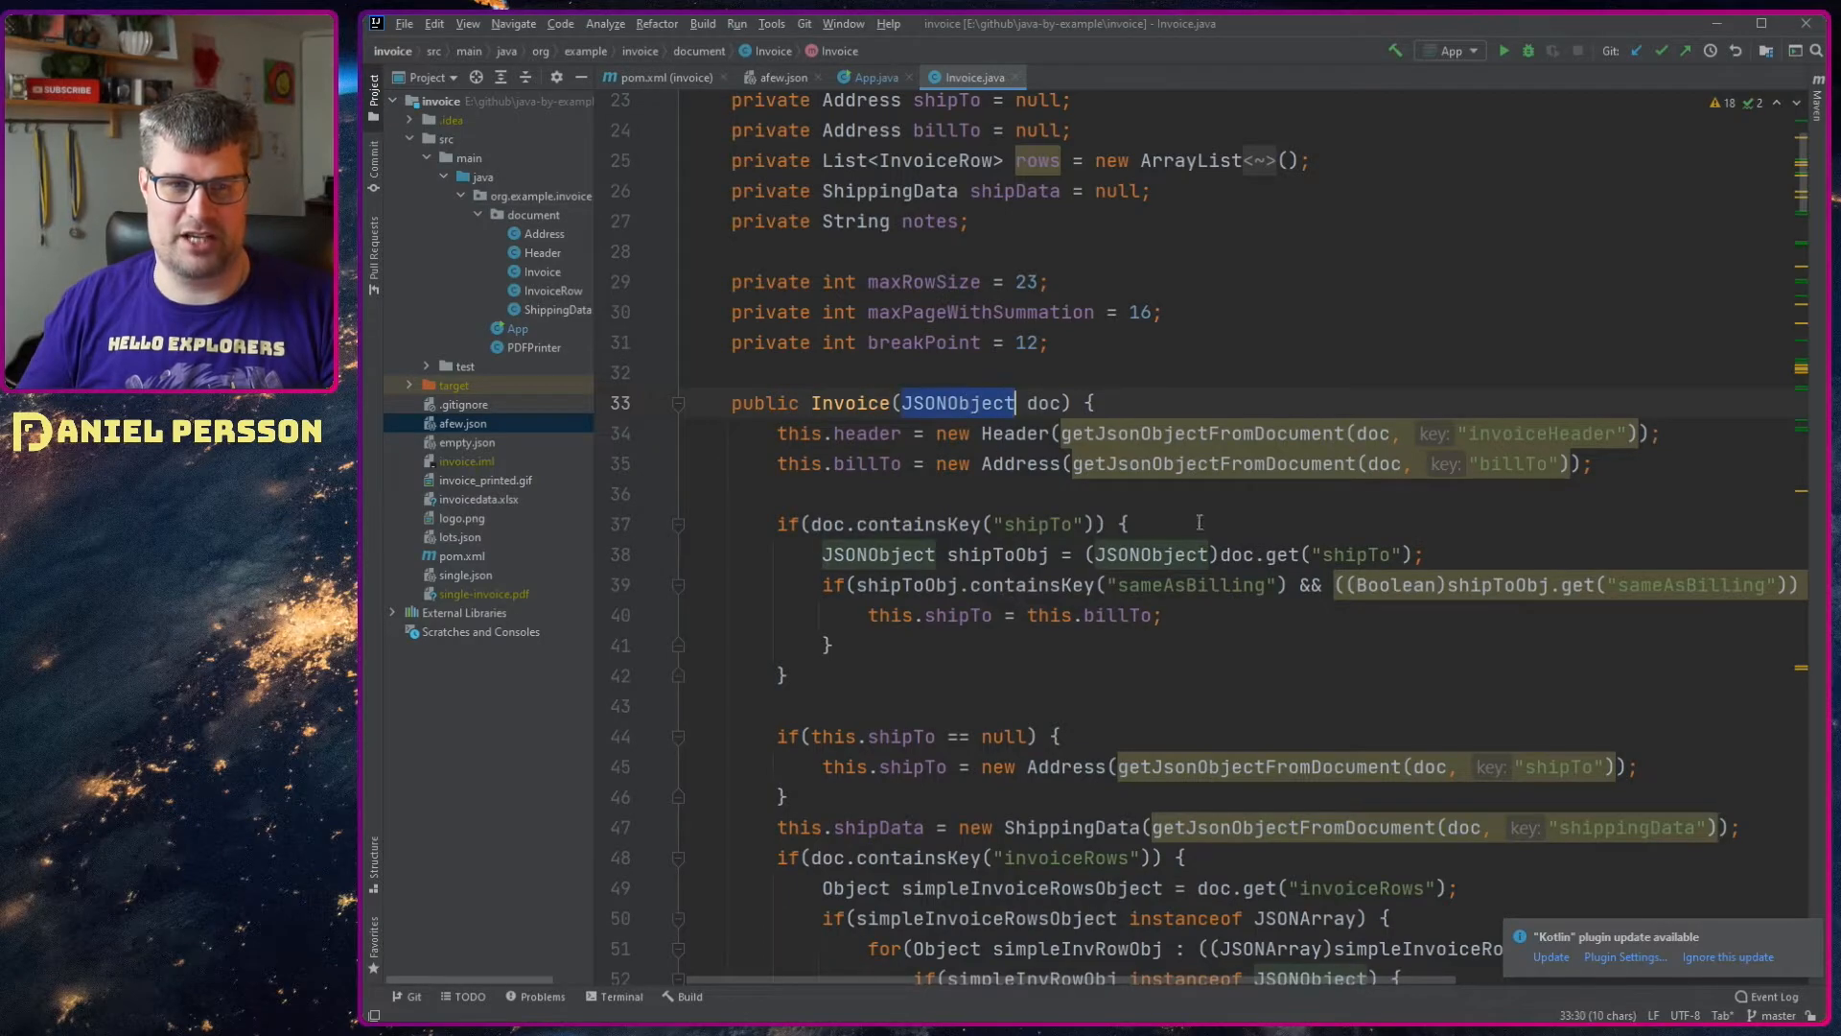
{"action": "left_click", "coordinate": [1210, 462]}
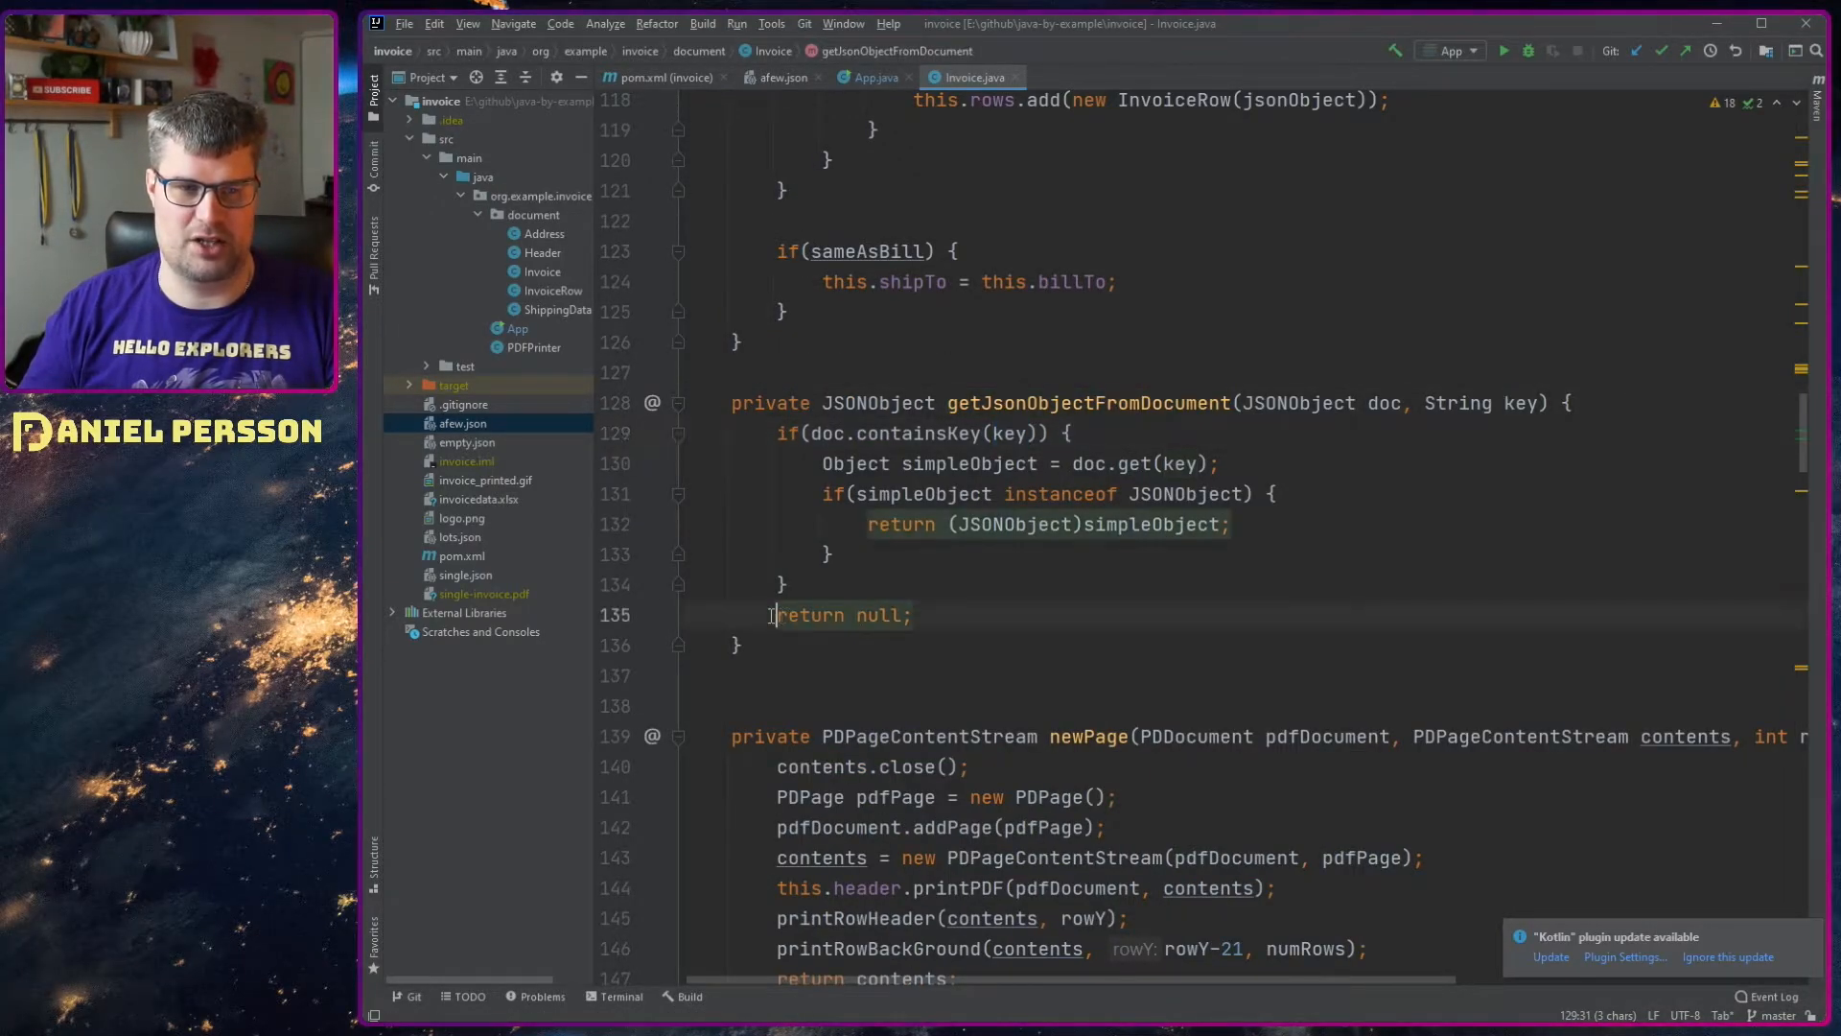
{"action": "double_click", "coordinate": [843, 615]}
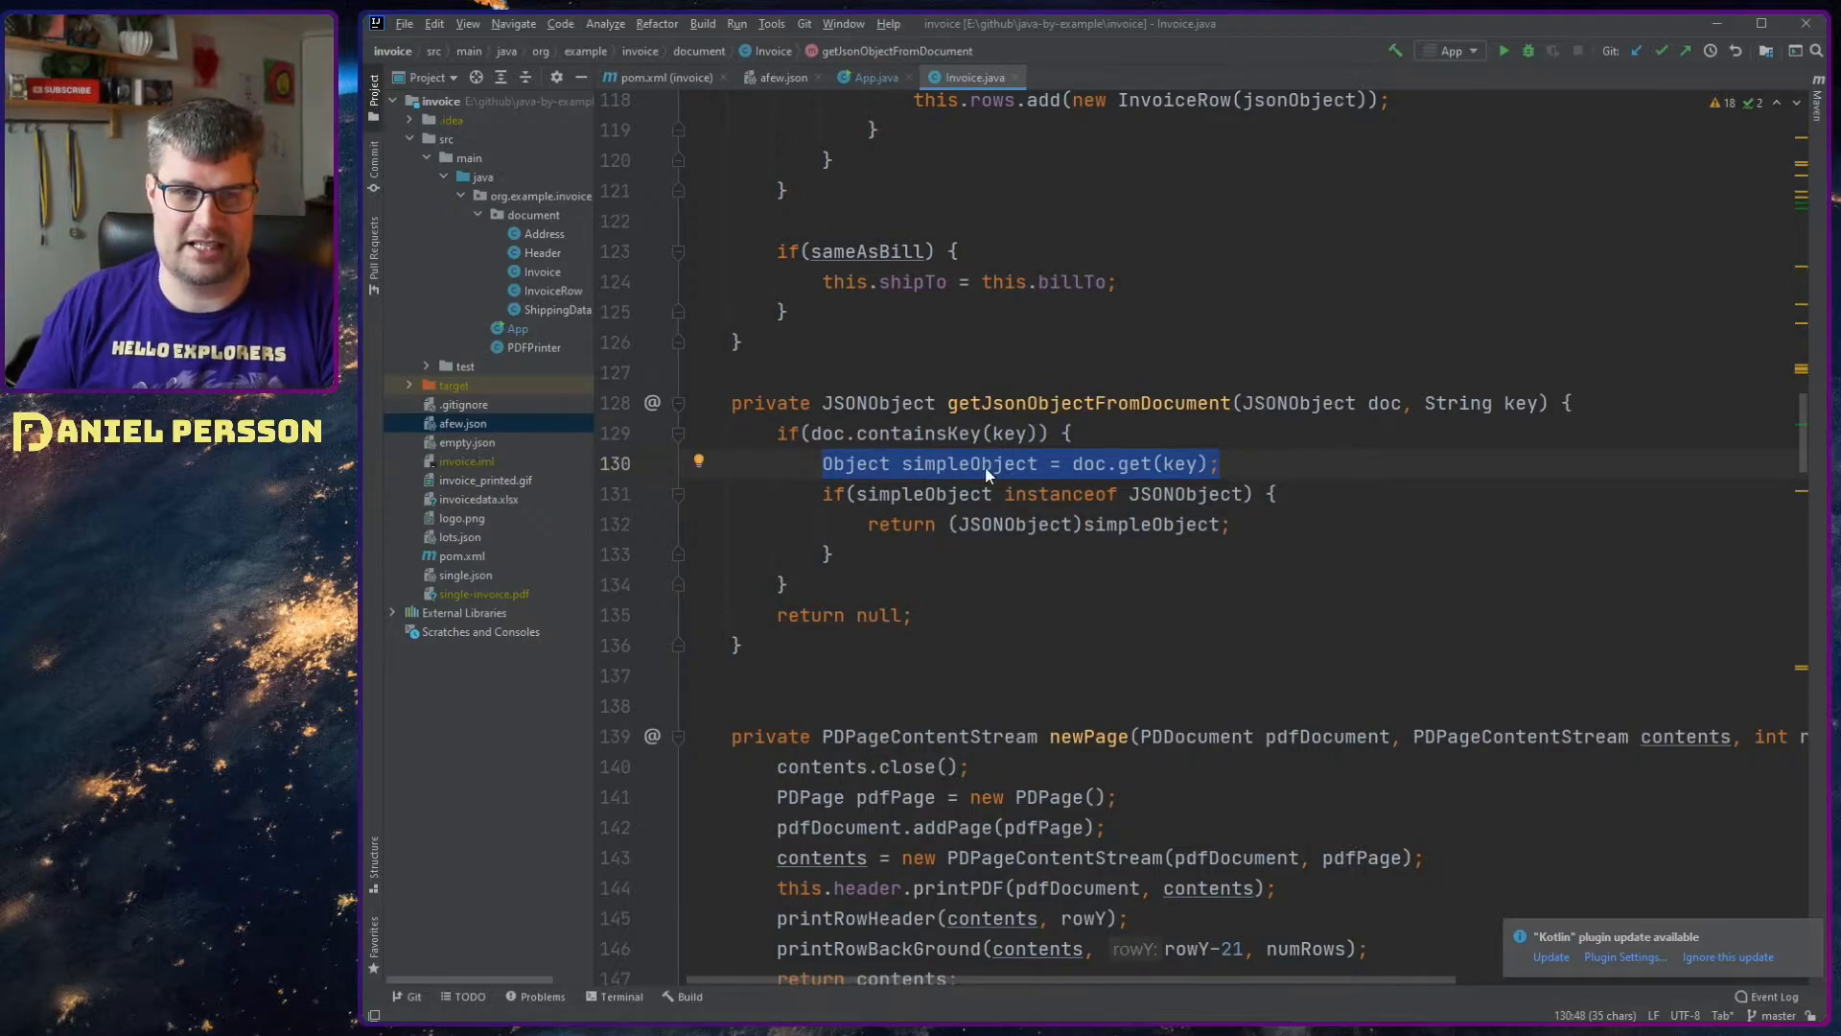
{"action": "mouse_move", "coordinate": [855, 462]}
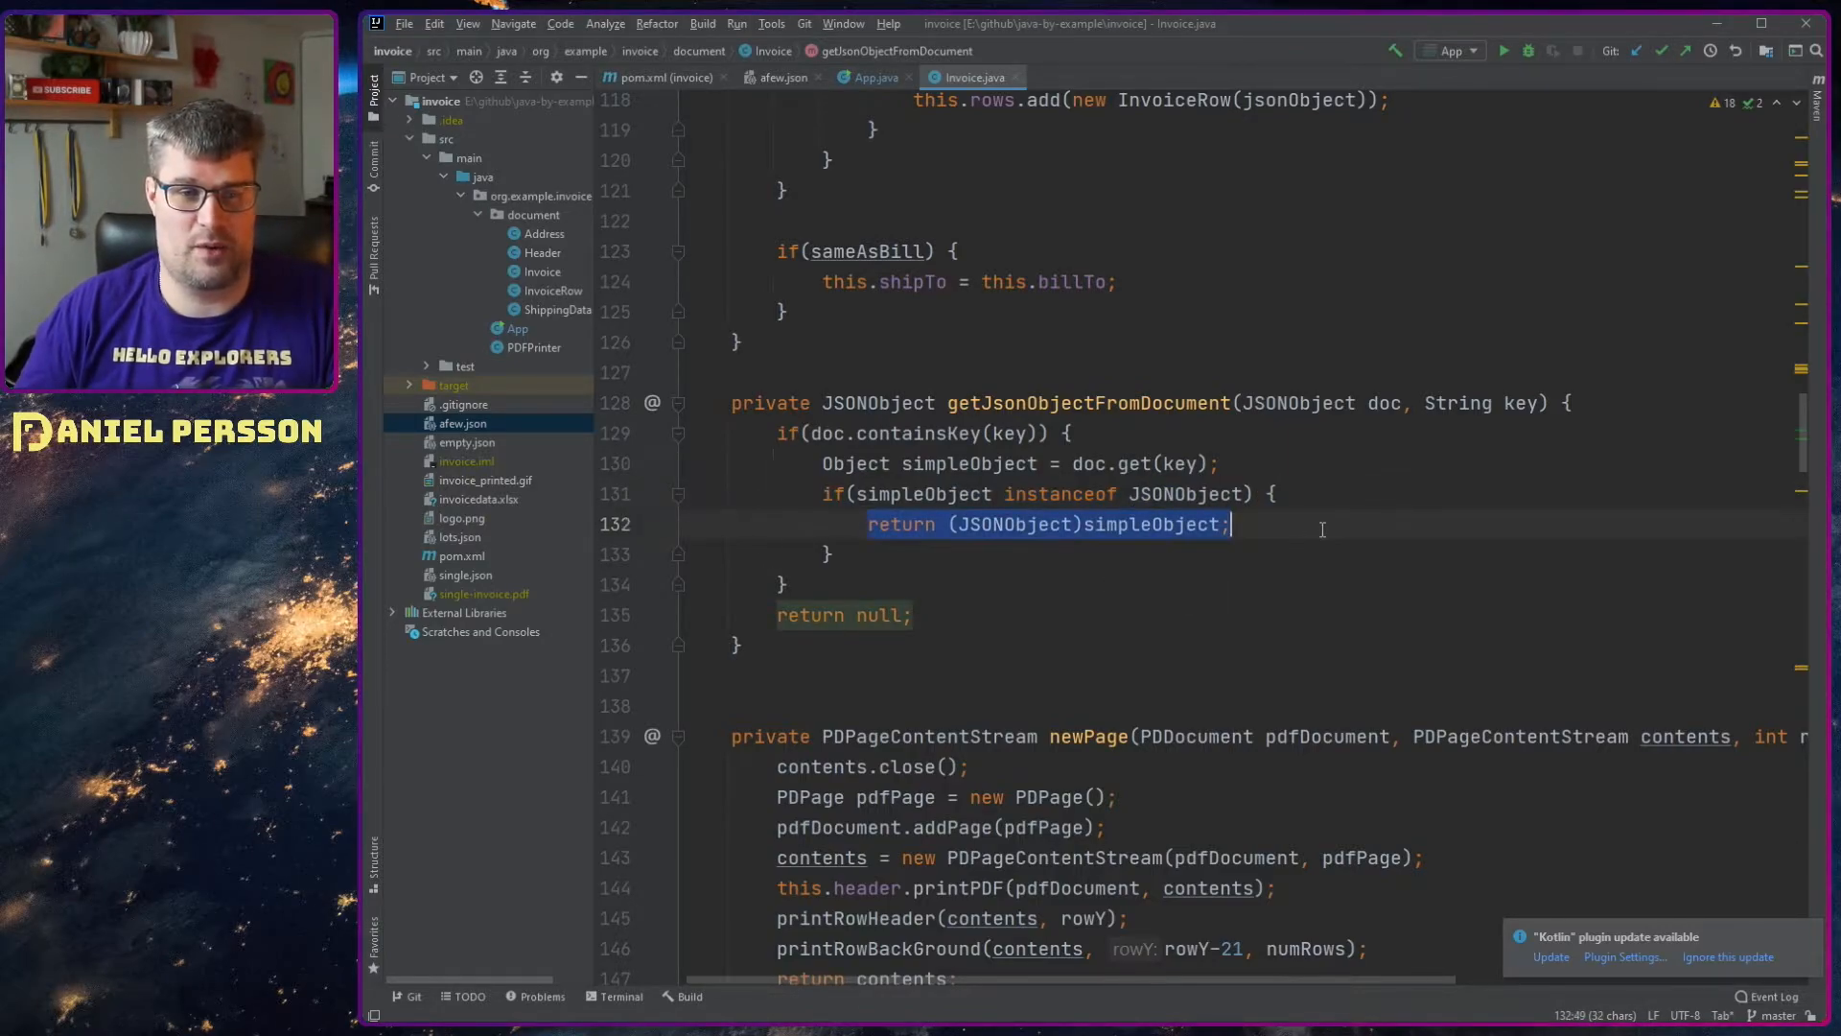
{"action": "left_click", "coordinate": [1086, 401]}
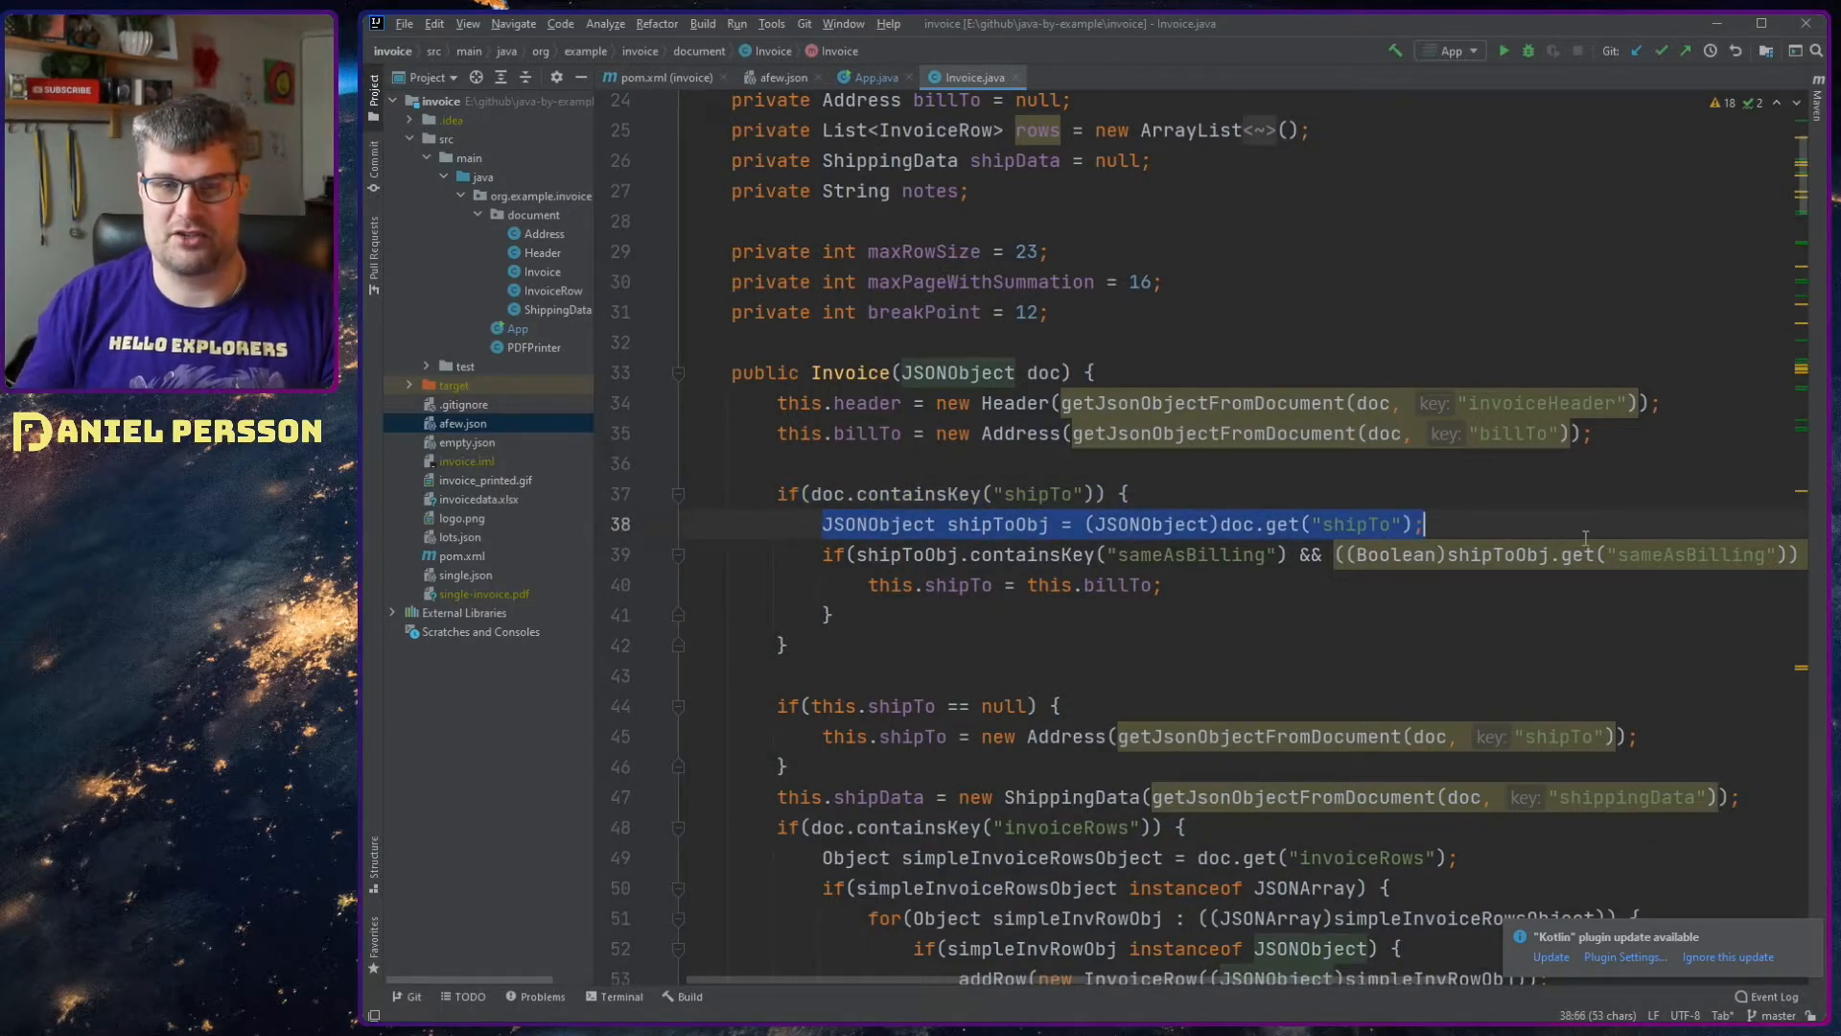
{"action": "mouse_move", "coordinate": [1095, 609]}
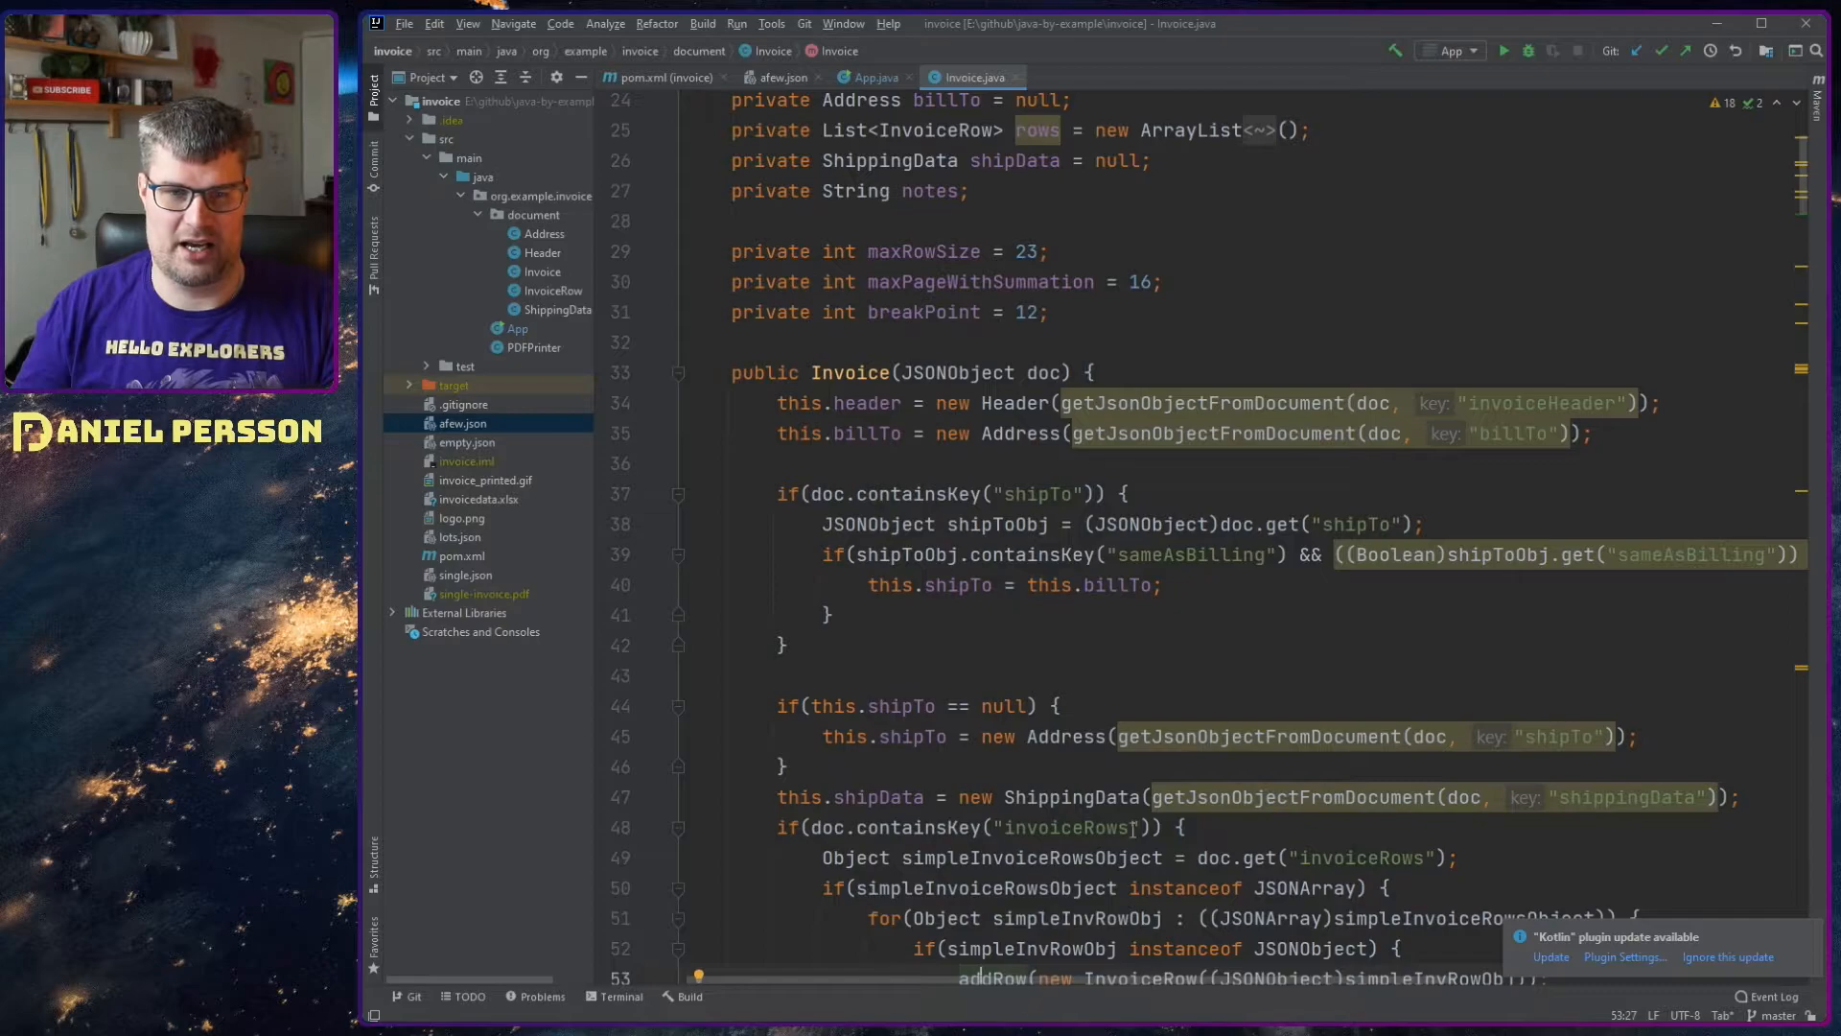
{"action": "left_click", "coordinate": [1369, 554]}
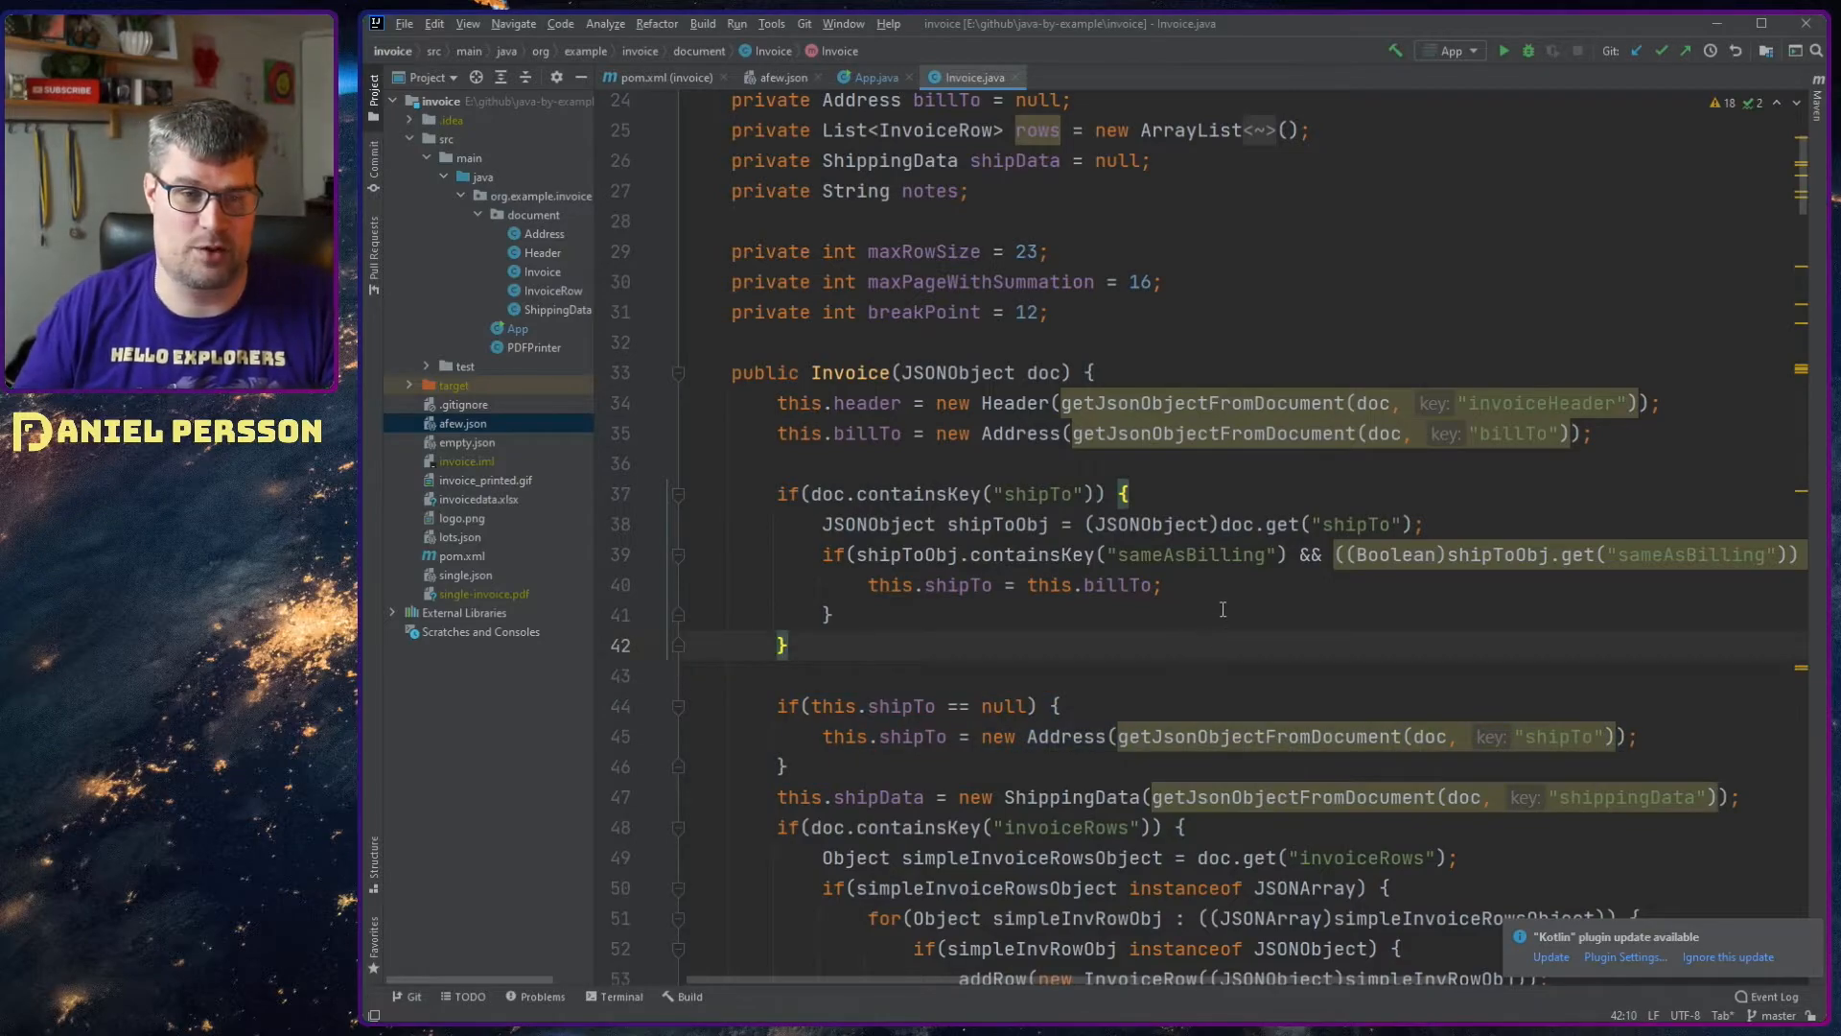
{"action": "mouse_move", "coordinate": [1012, 403]}
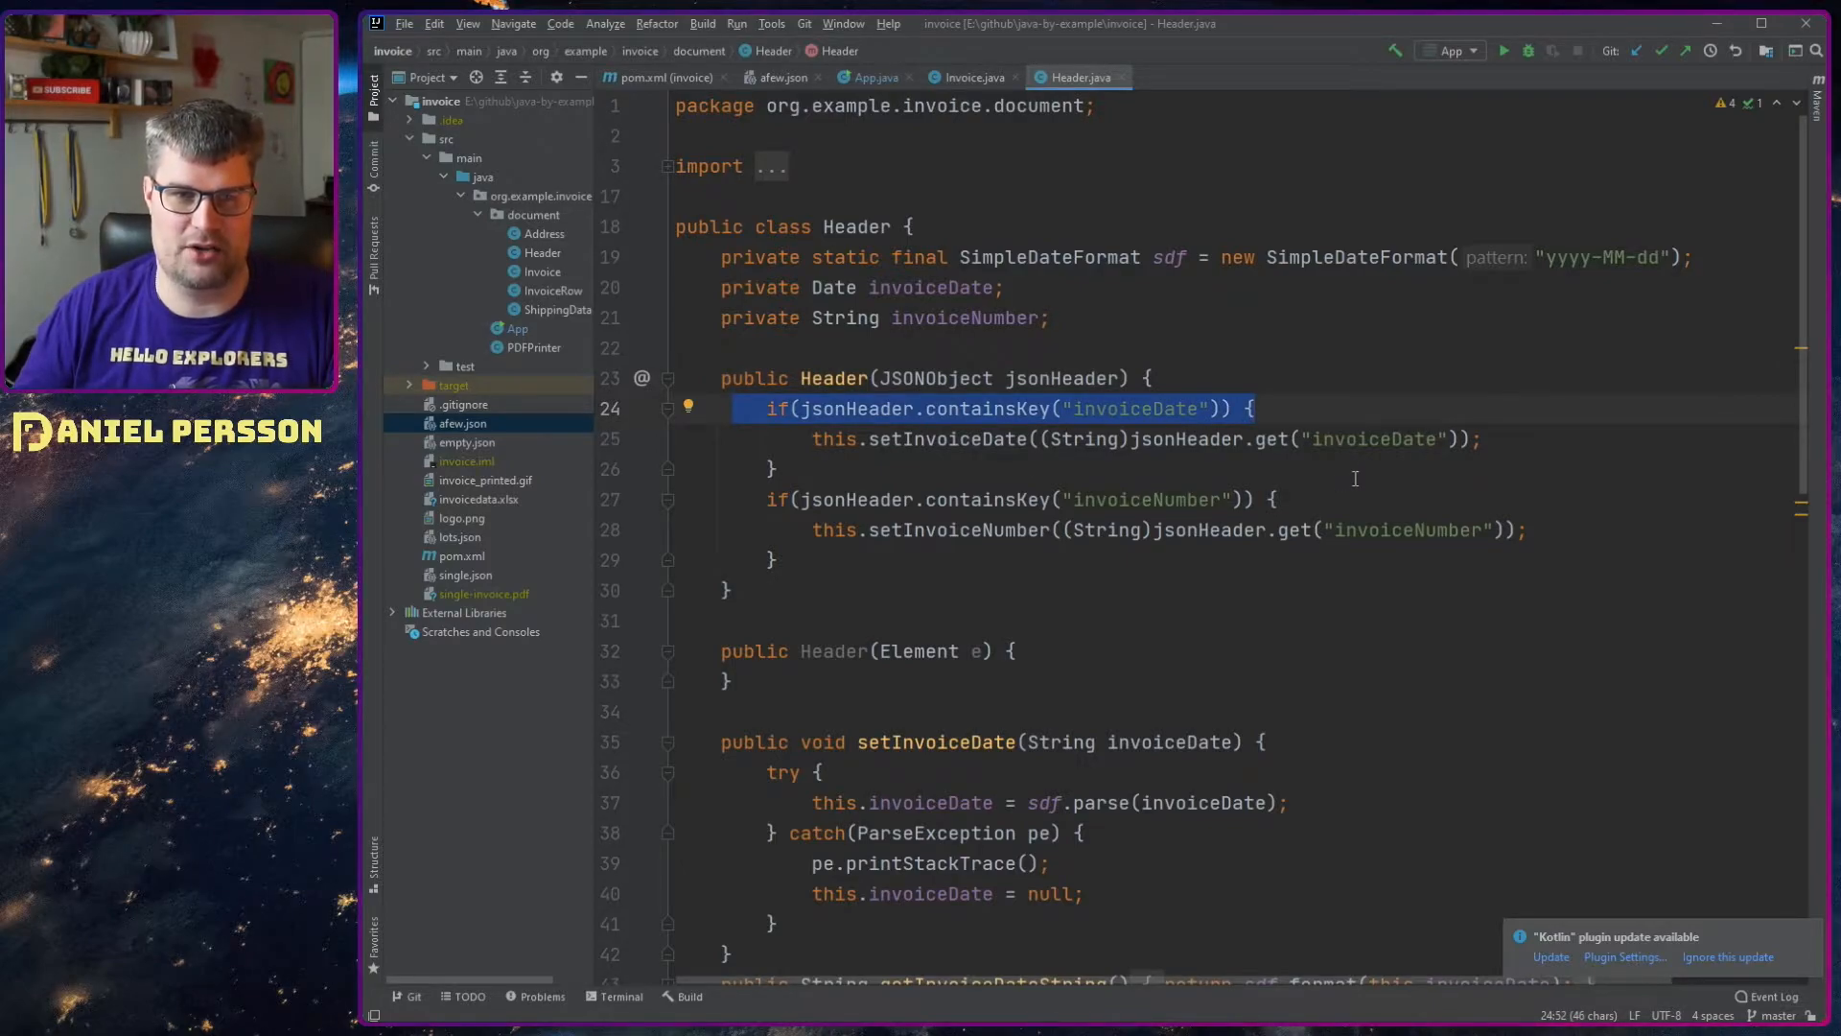
{"action": "left_click", "coordinate": [946, 437]}
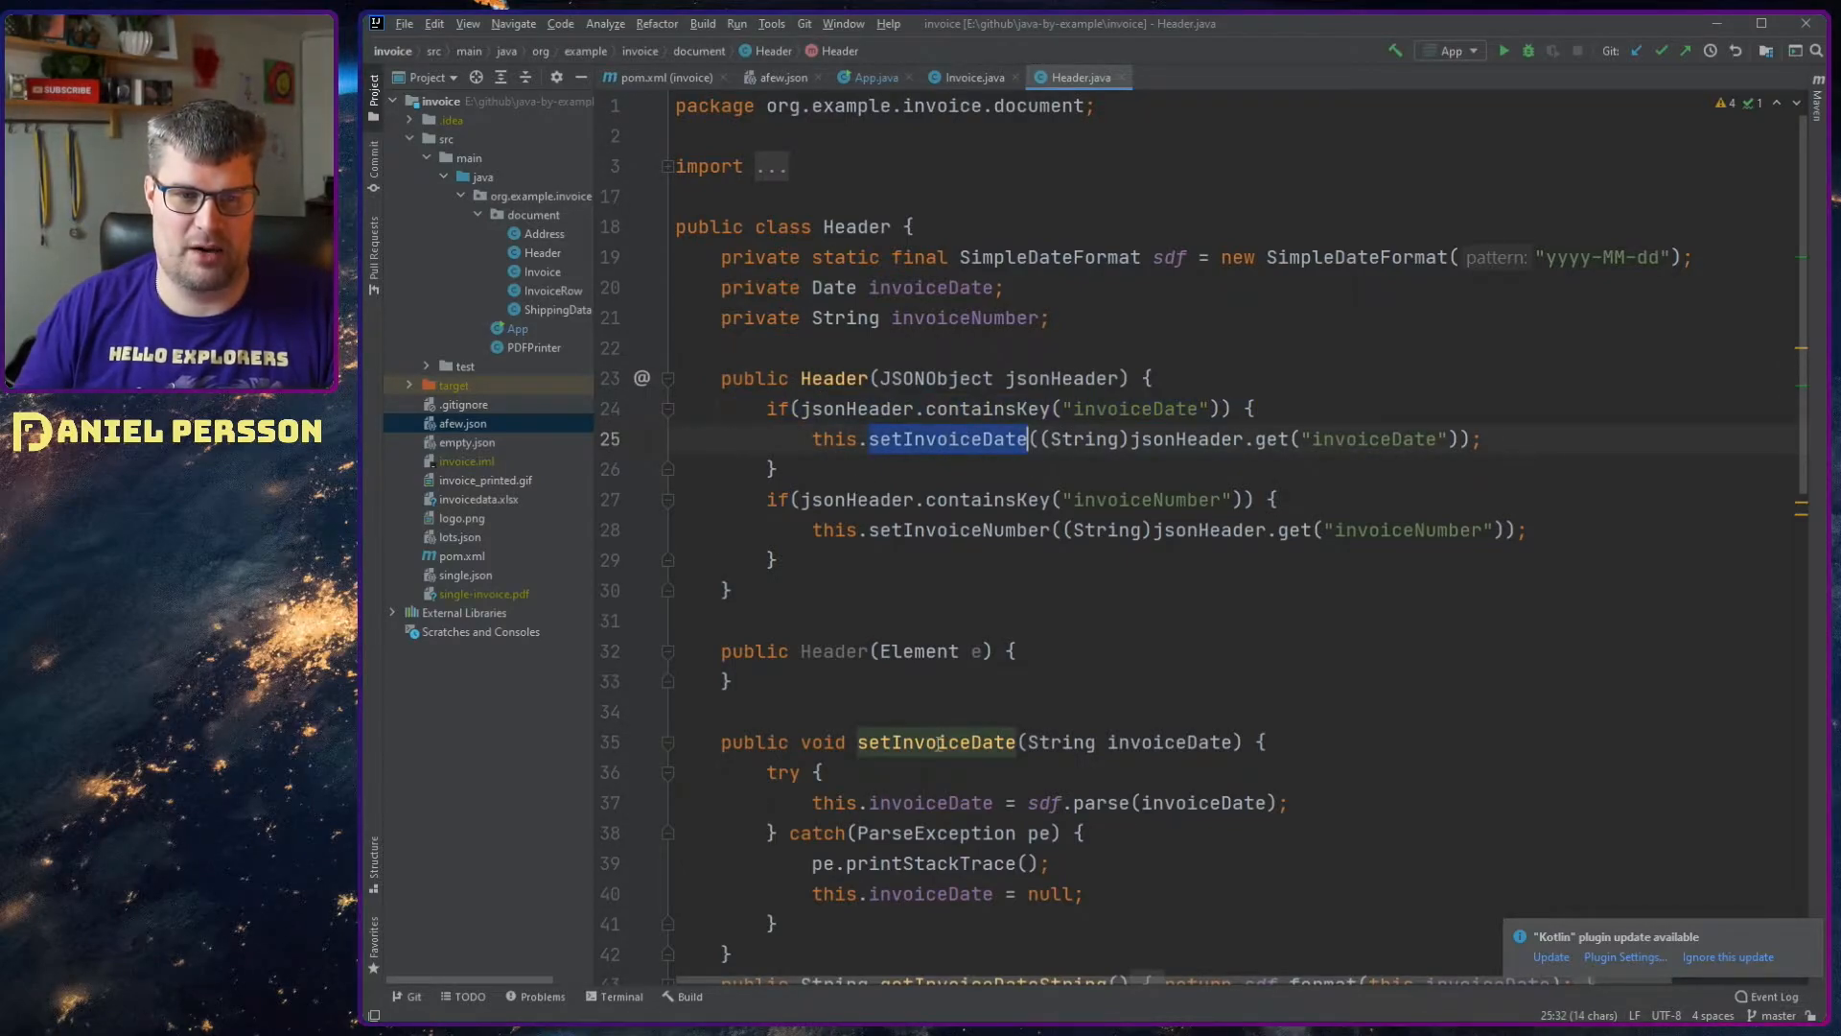
{"action": "scroll", "scroll_direction": "down", "scroll_amount": 3}
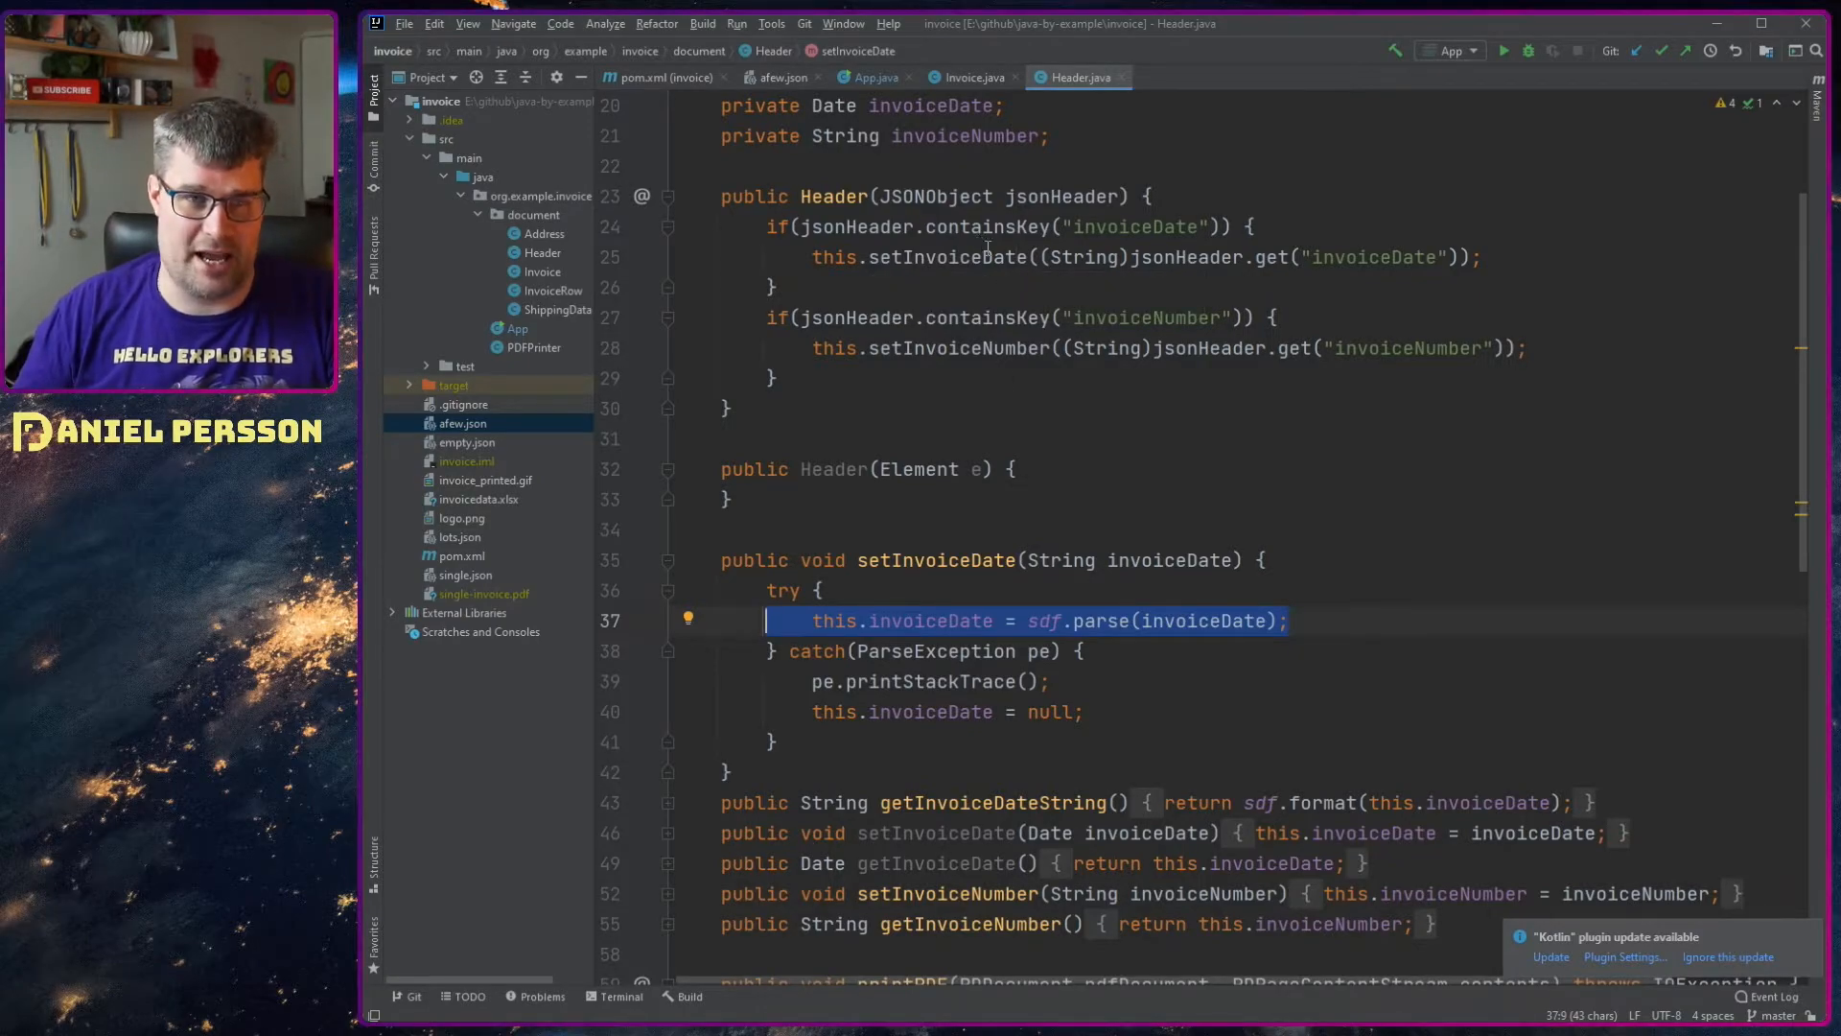
Step: Return to Invoice.java's invoiceRows loop building InvoiceRow objects from the JSONArray
{"action": "left_click", "coordinate": [968, 77]}
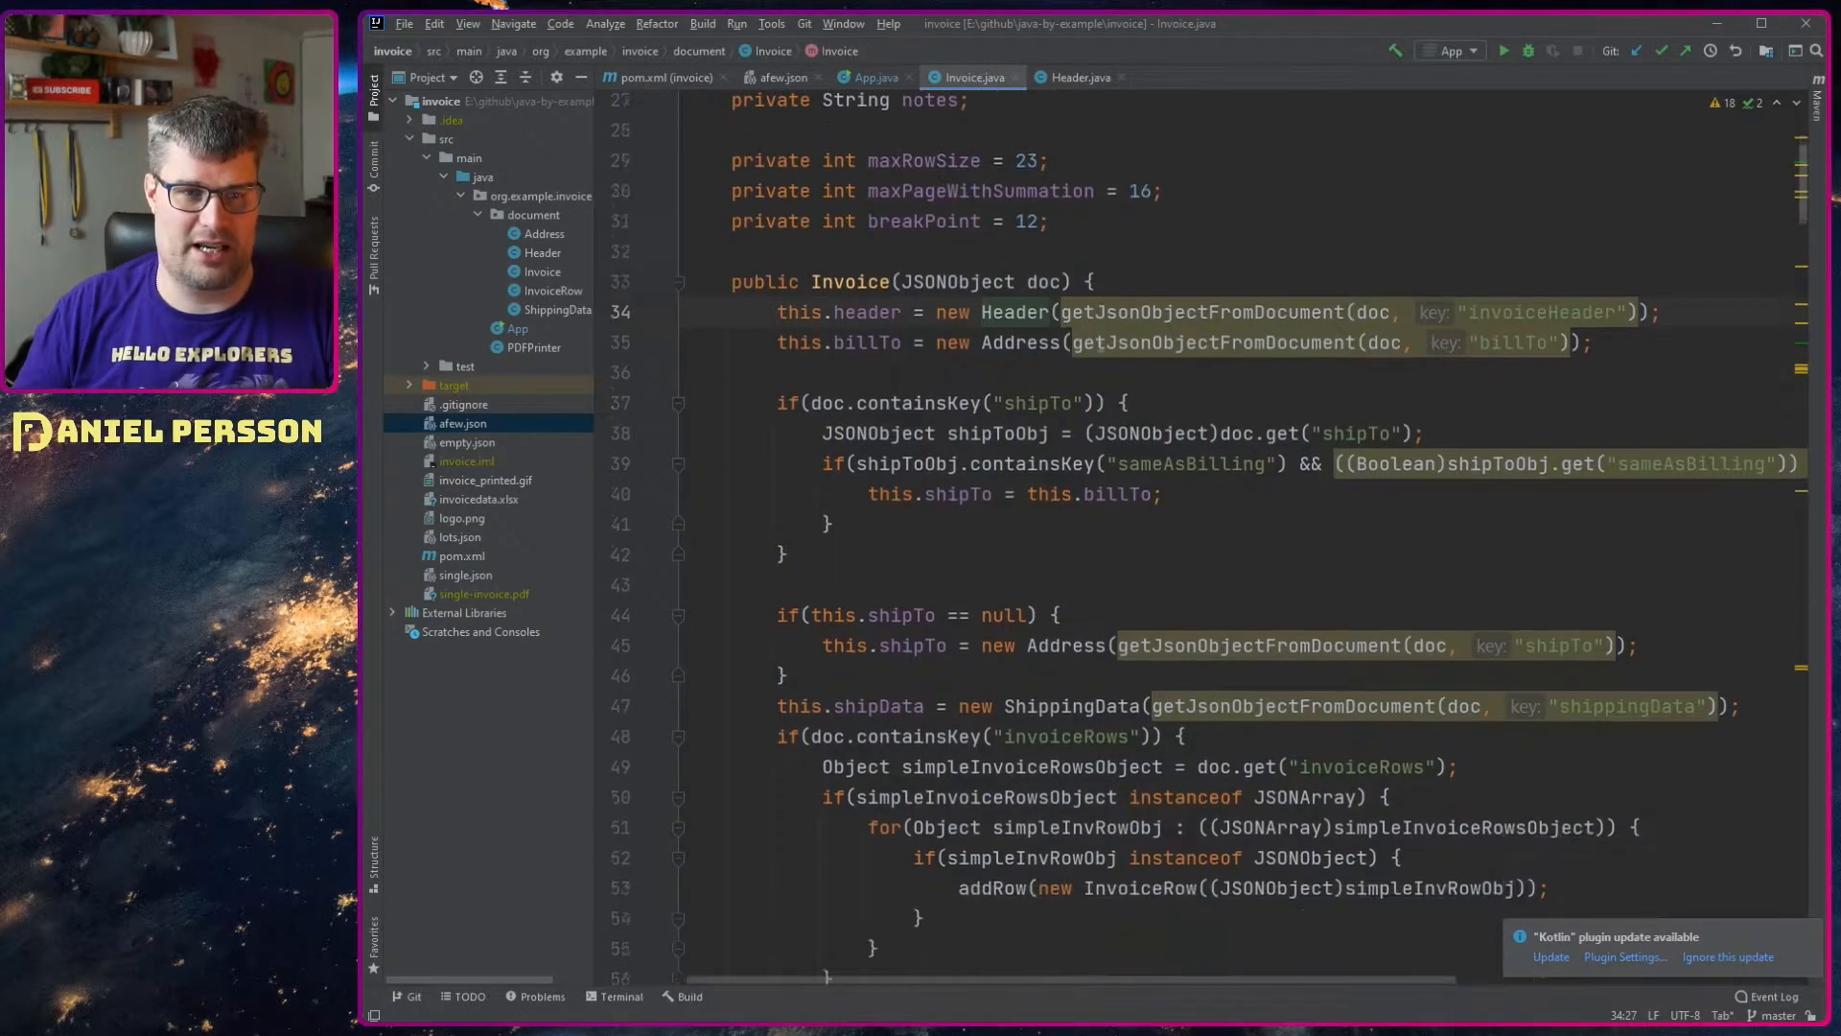
{"action": "scroll", "scroll_direction": "down", "scroll_amount": 3}
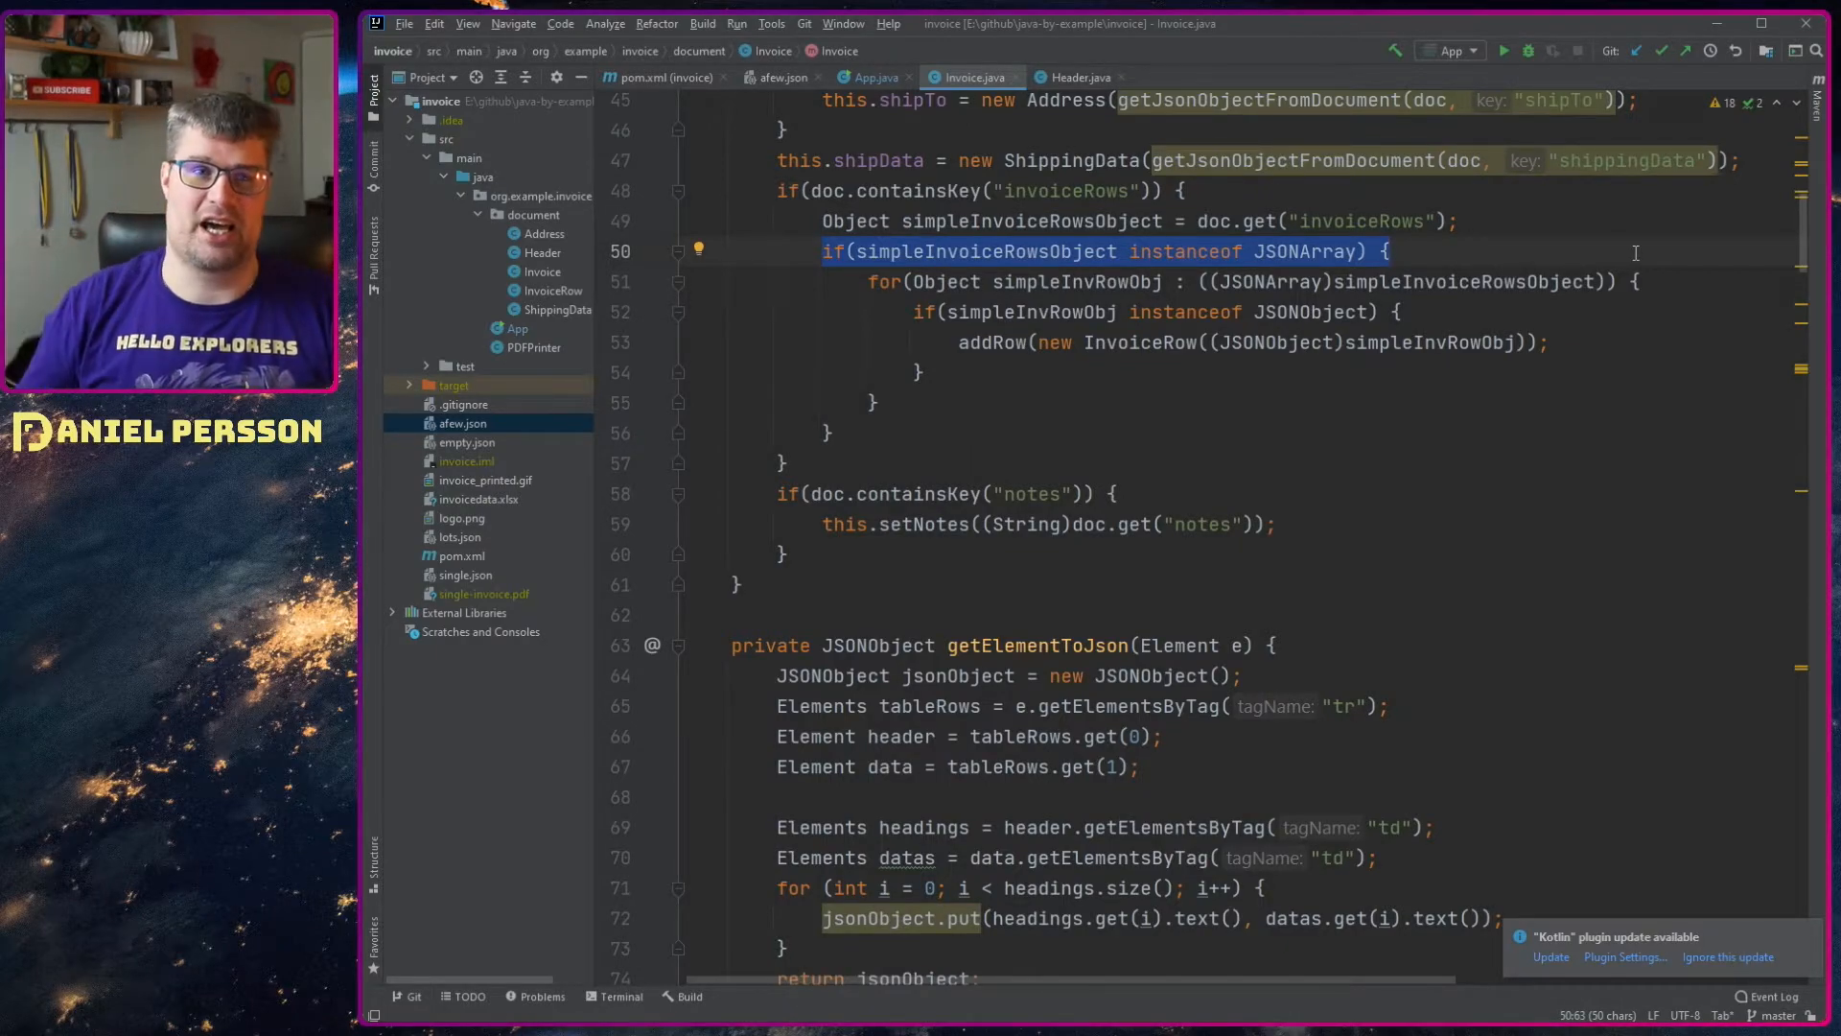
Step: Revisit afew.json's invoiceRows array entries, then return to the App main class
{"action": "left_click", "coordinate": [781, 76]}
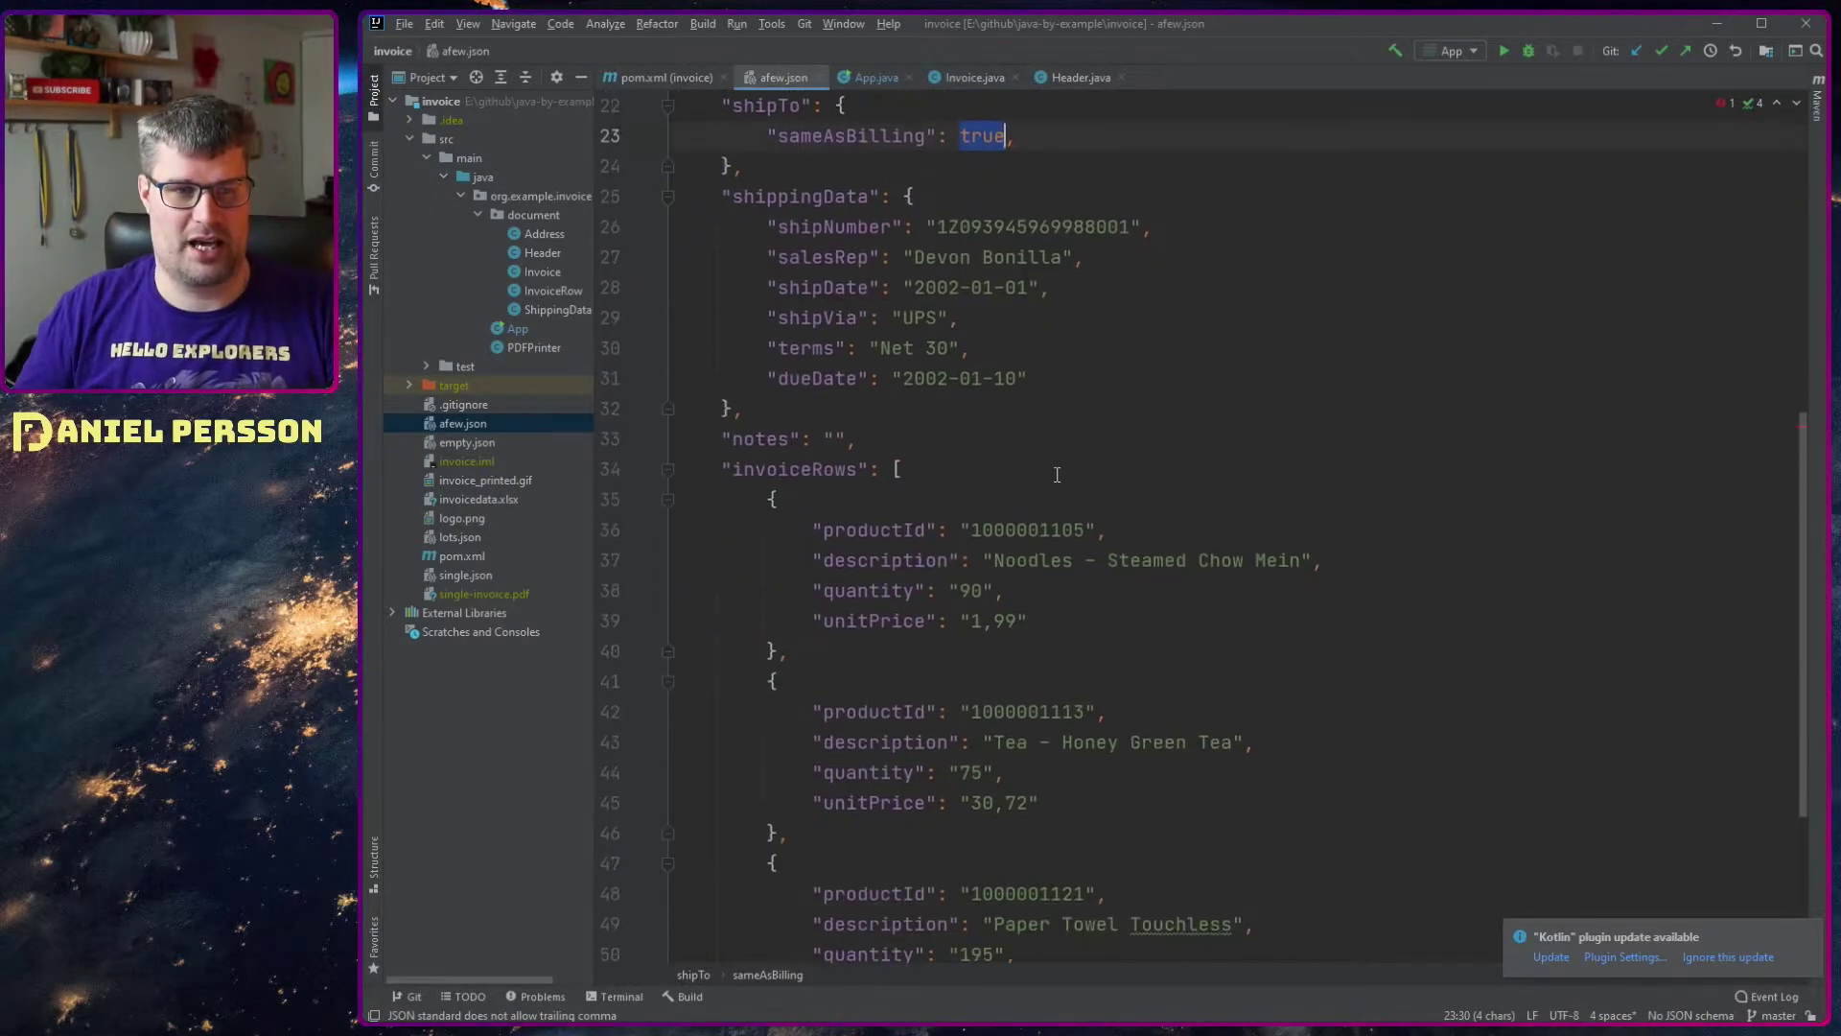
{"action": "scroll", "scroll_direction": "down", "scroll_amount": 3}
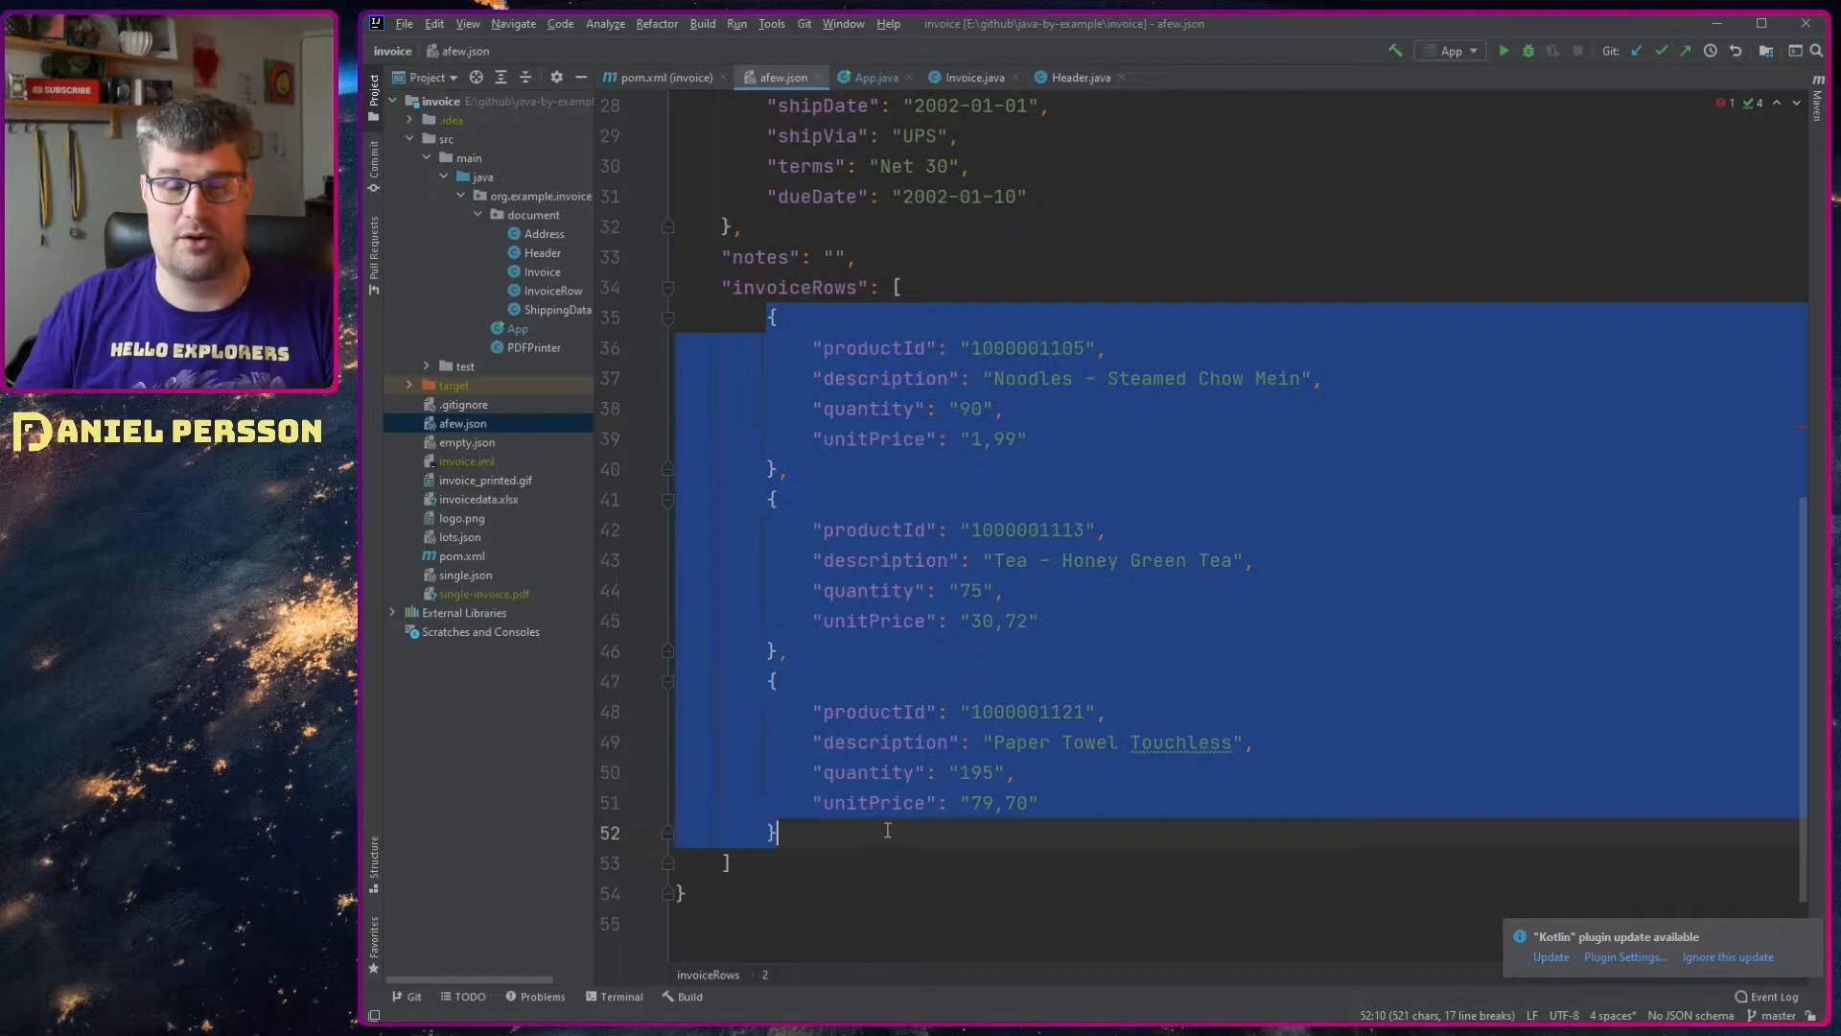
{"action": "left_click", "coordinate": [902, 285]}
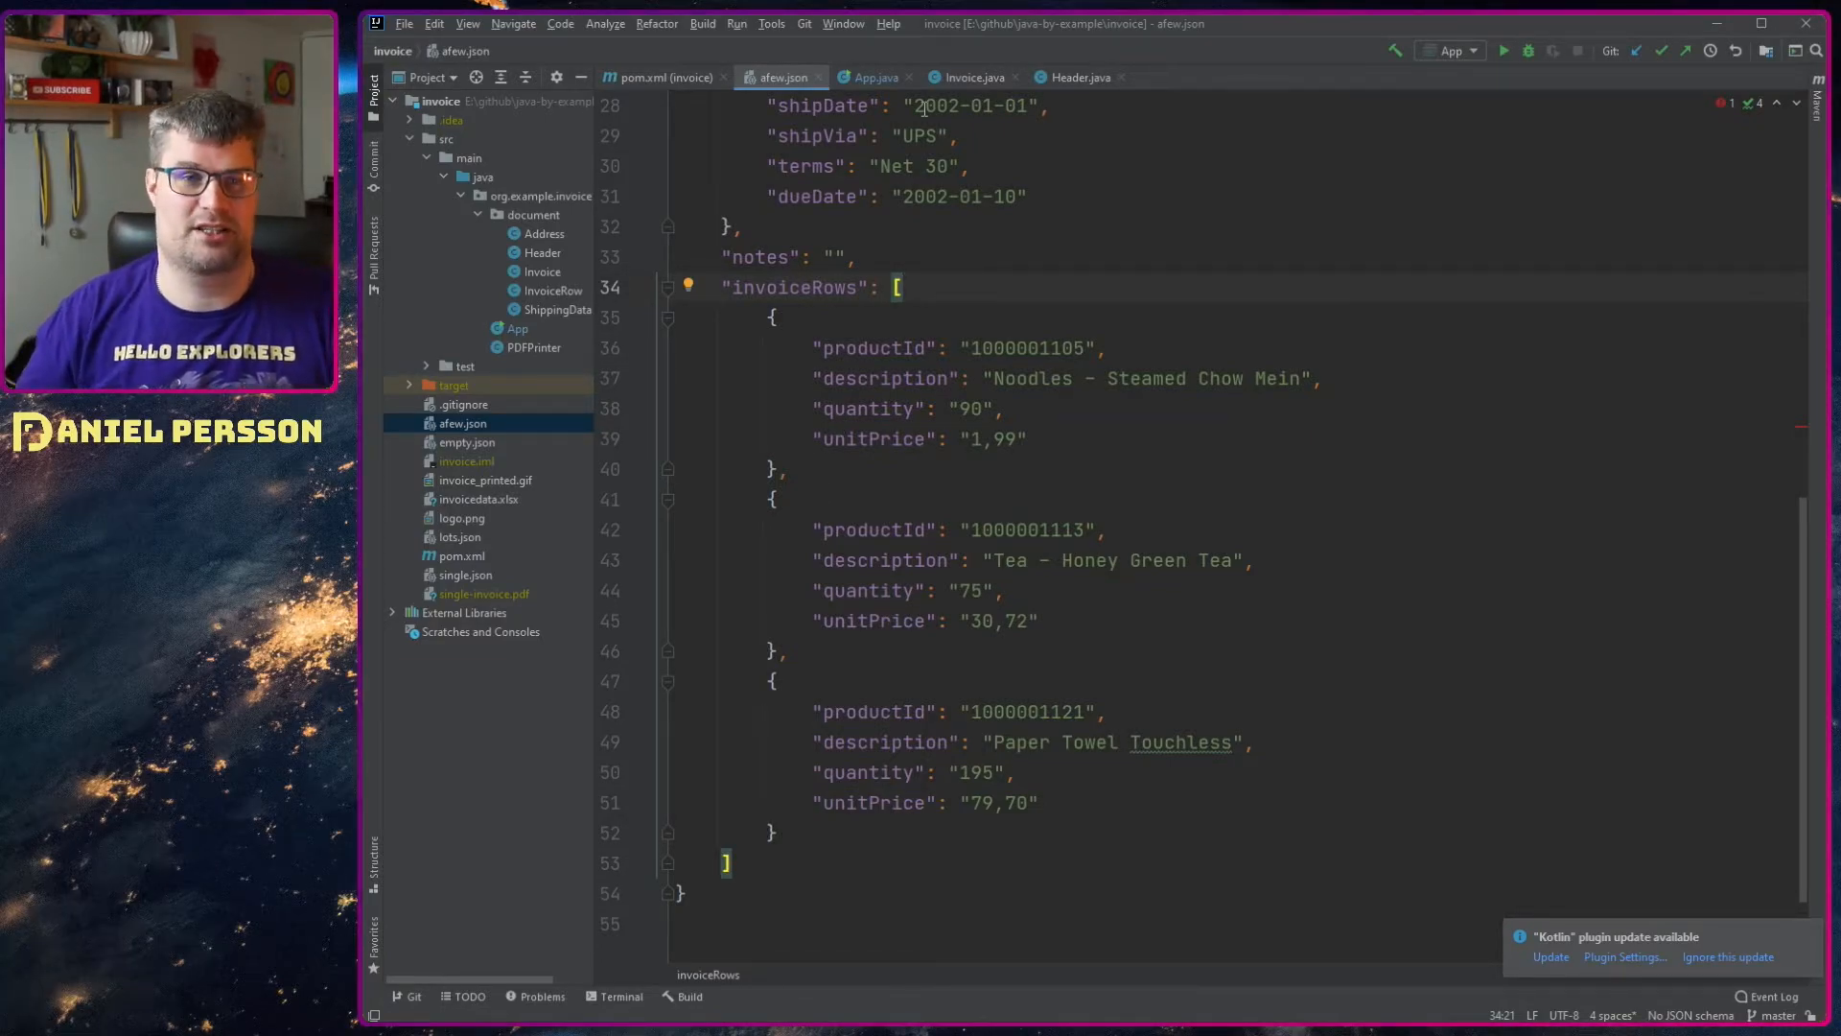
{"action": "left_click", "coordinate": [870, 77]}
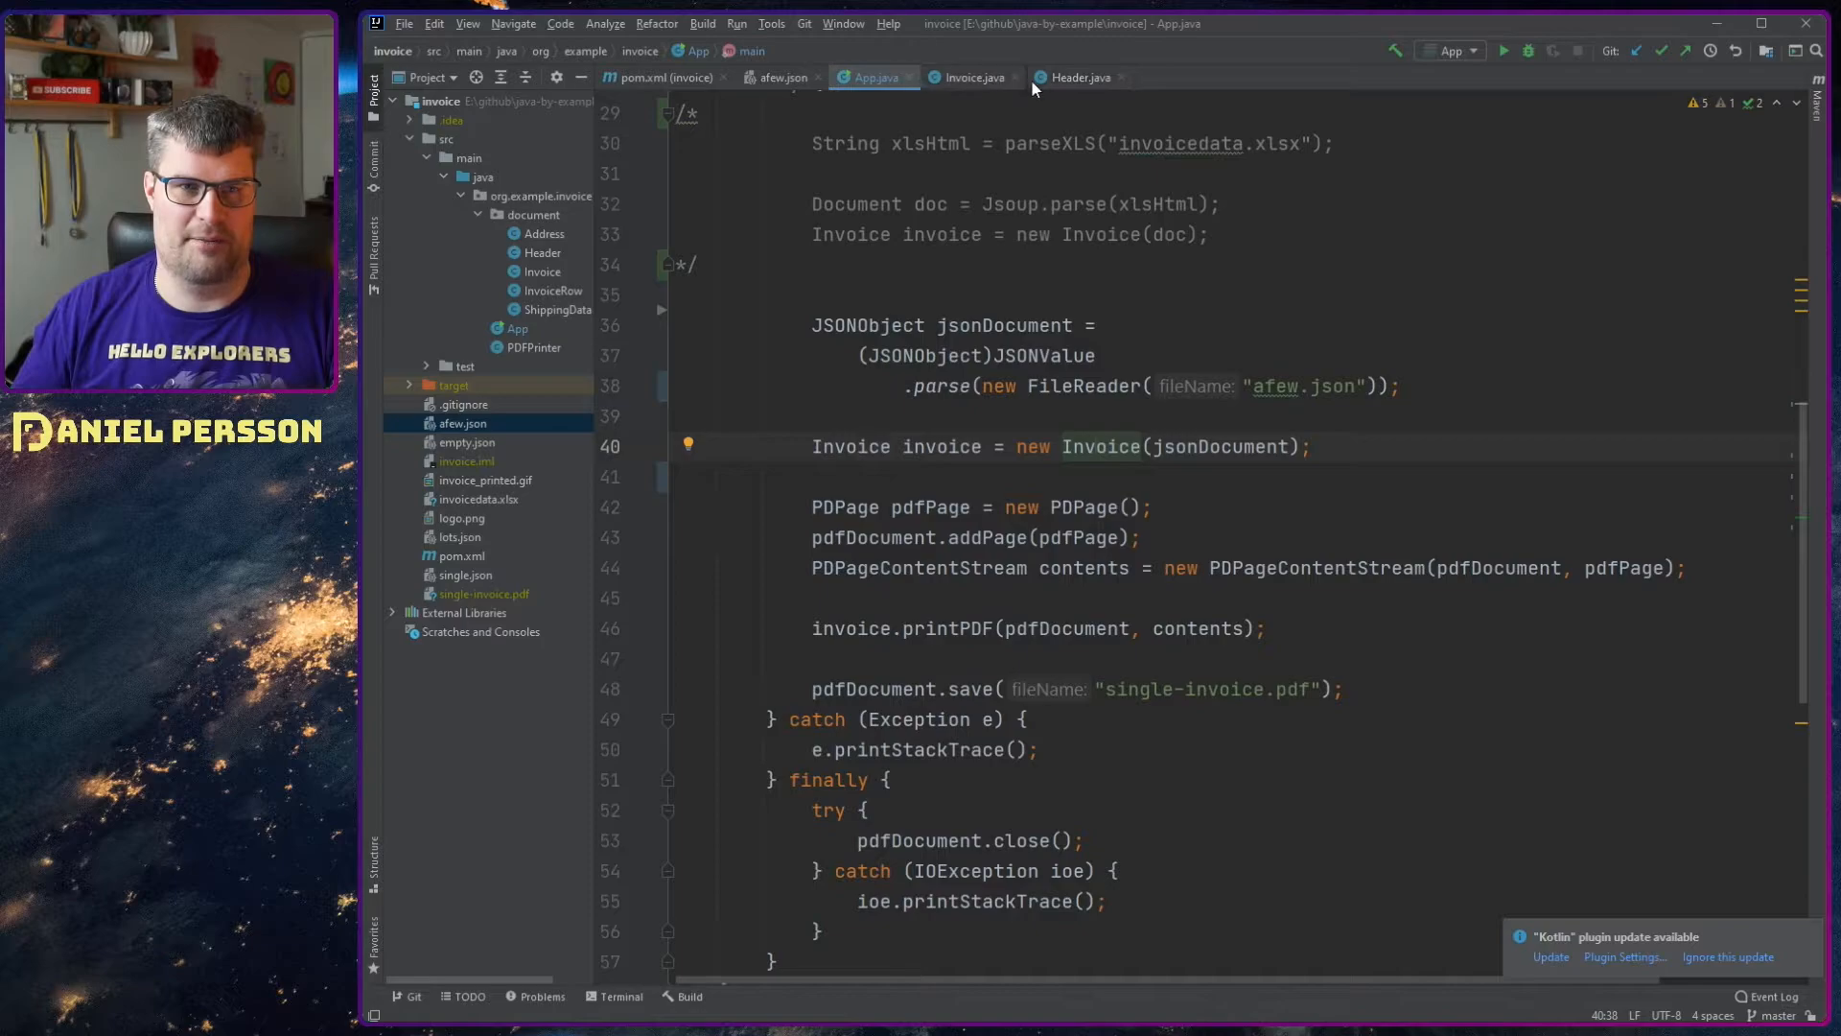
Step: Trace Invoice.java's JSONArray row loop and its JSONObject checks into the InvoiceRow class definition
{"action": "left_click", "coordinate": [970, 77]}
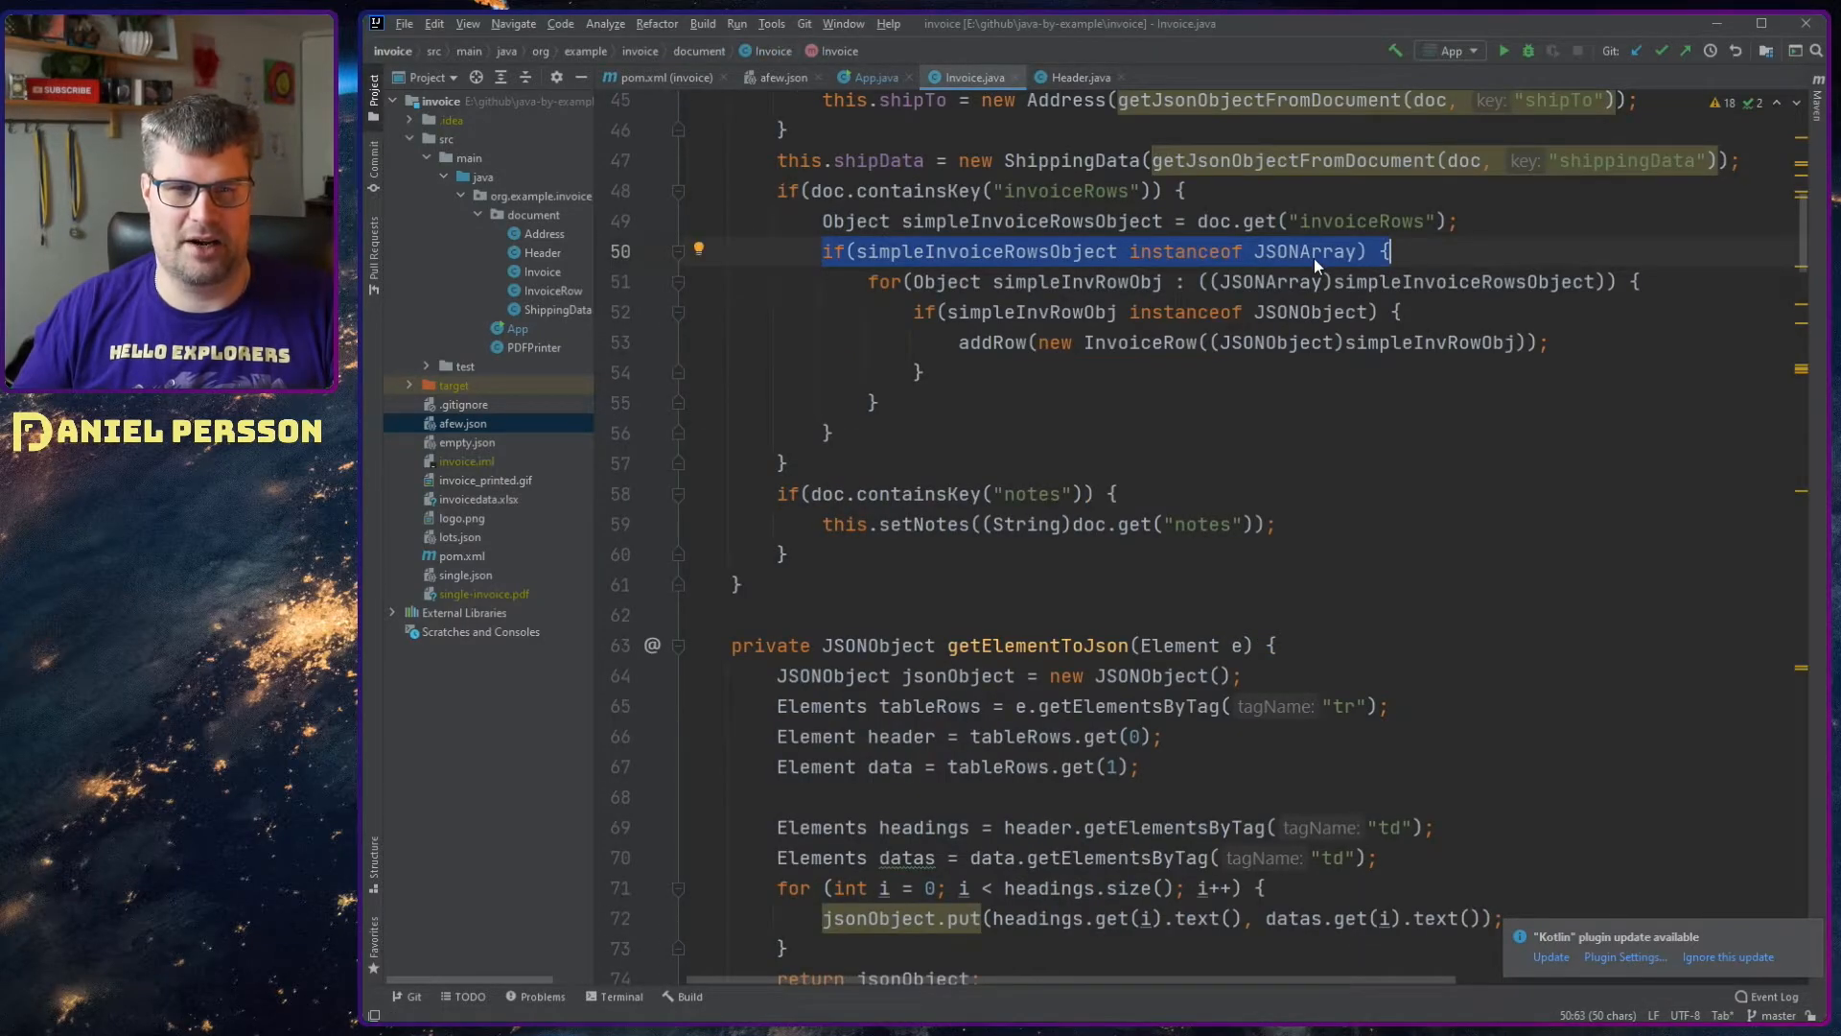
{"action": "left_click", "coordinate": [1643, 280]}
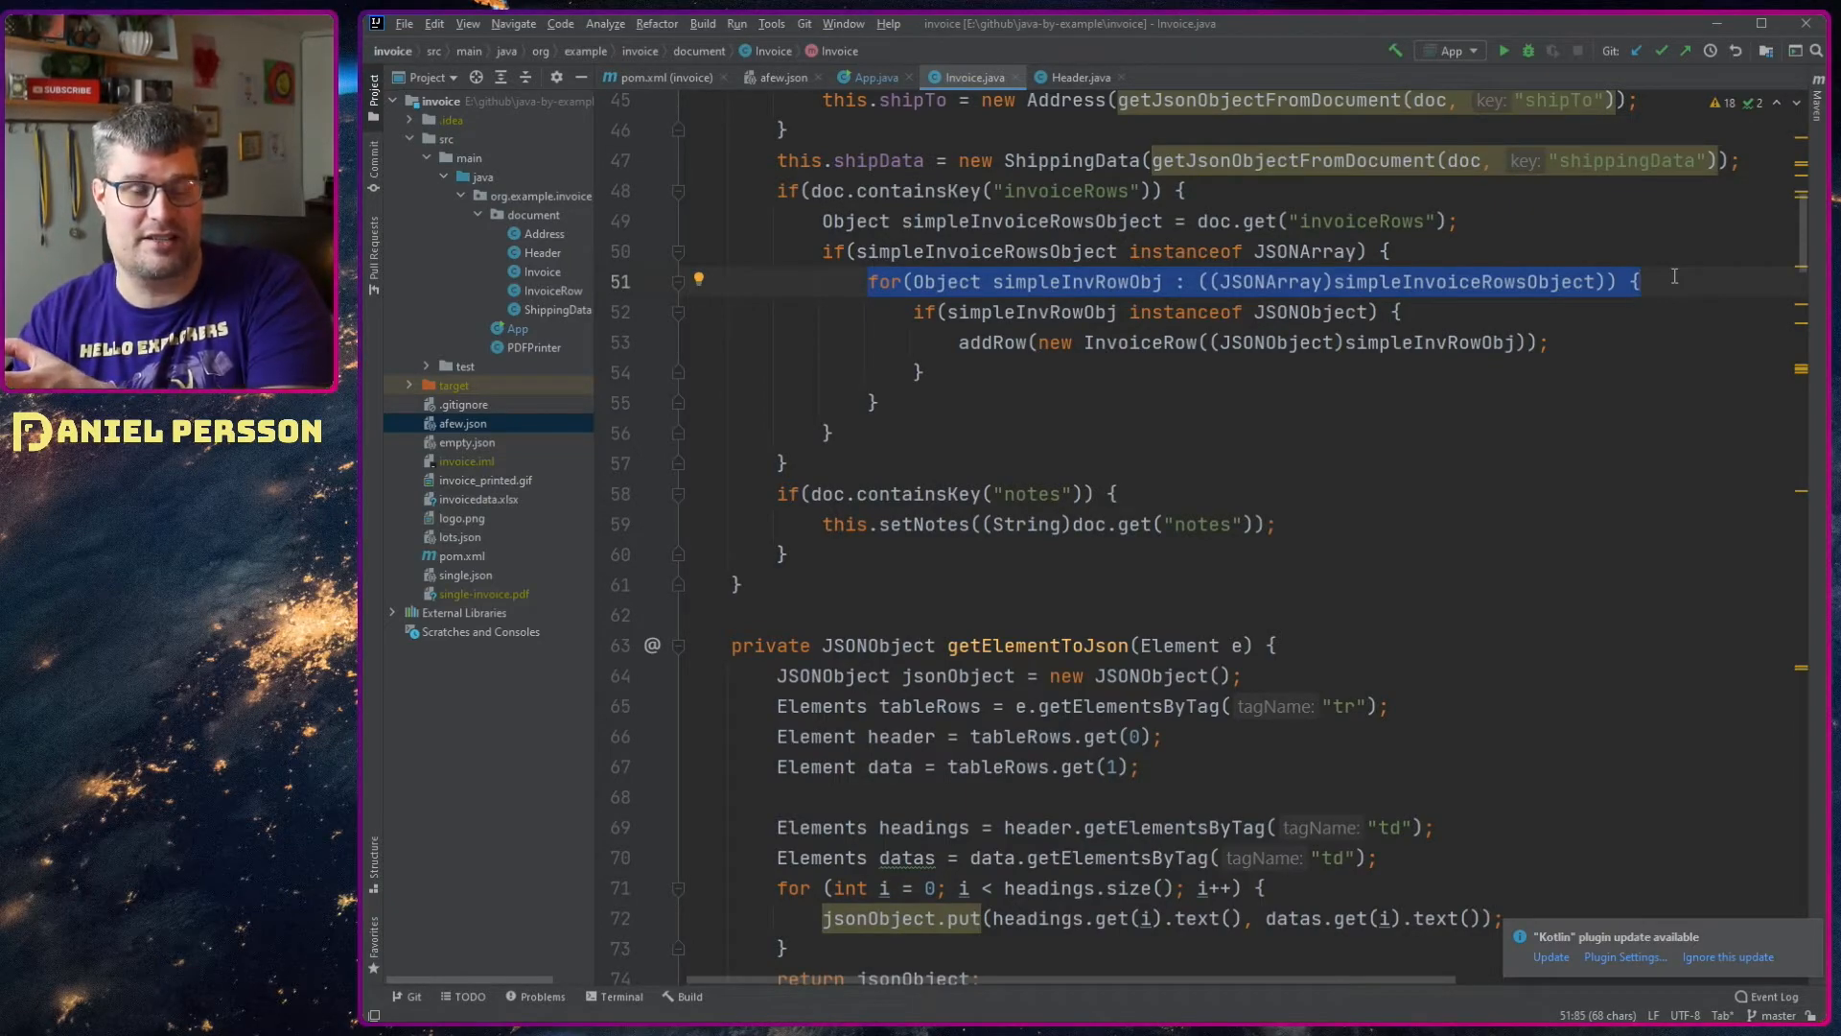
{"action": "double_click", "coordinate": [1306, 313]}
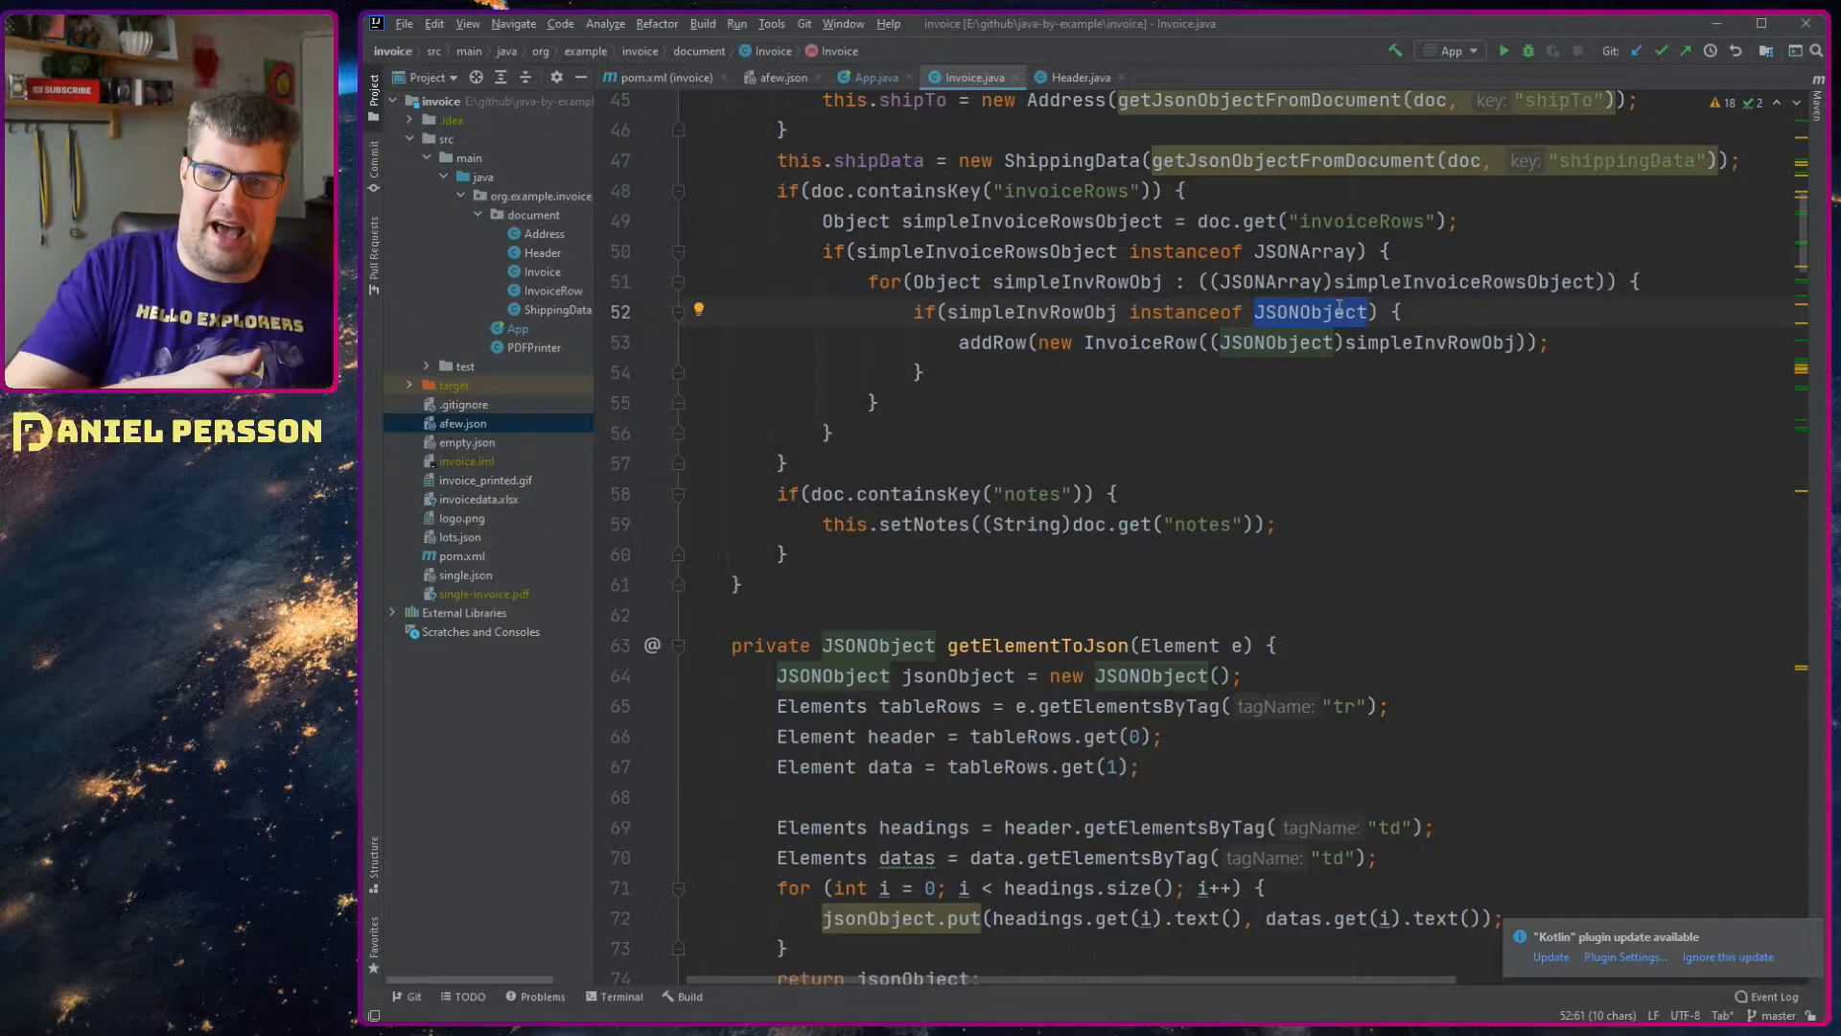
{"action": "mouse_move", "coordinate": [1455, 342]}
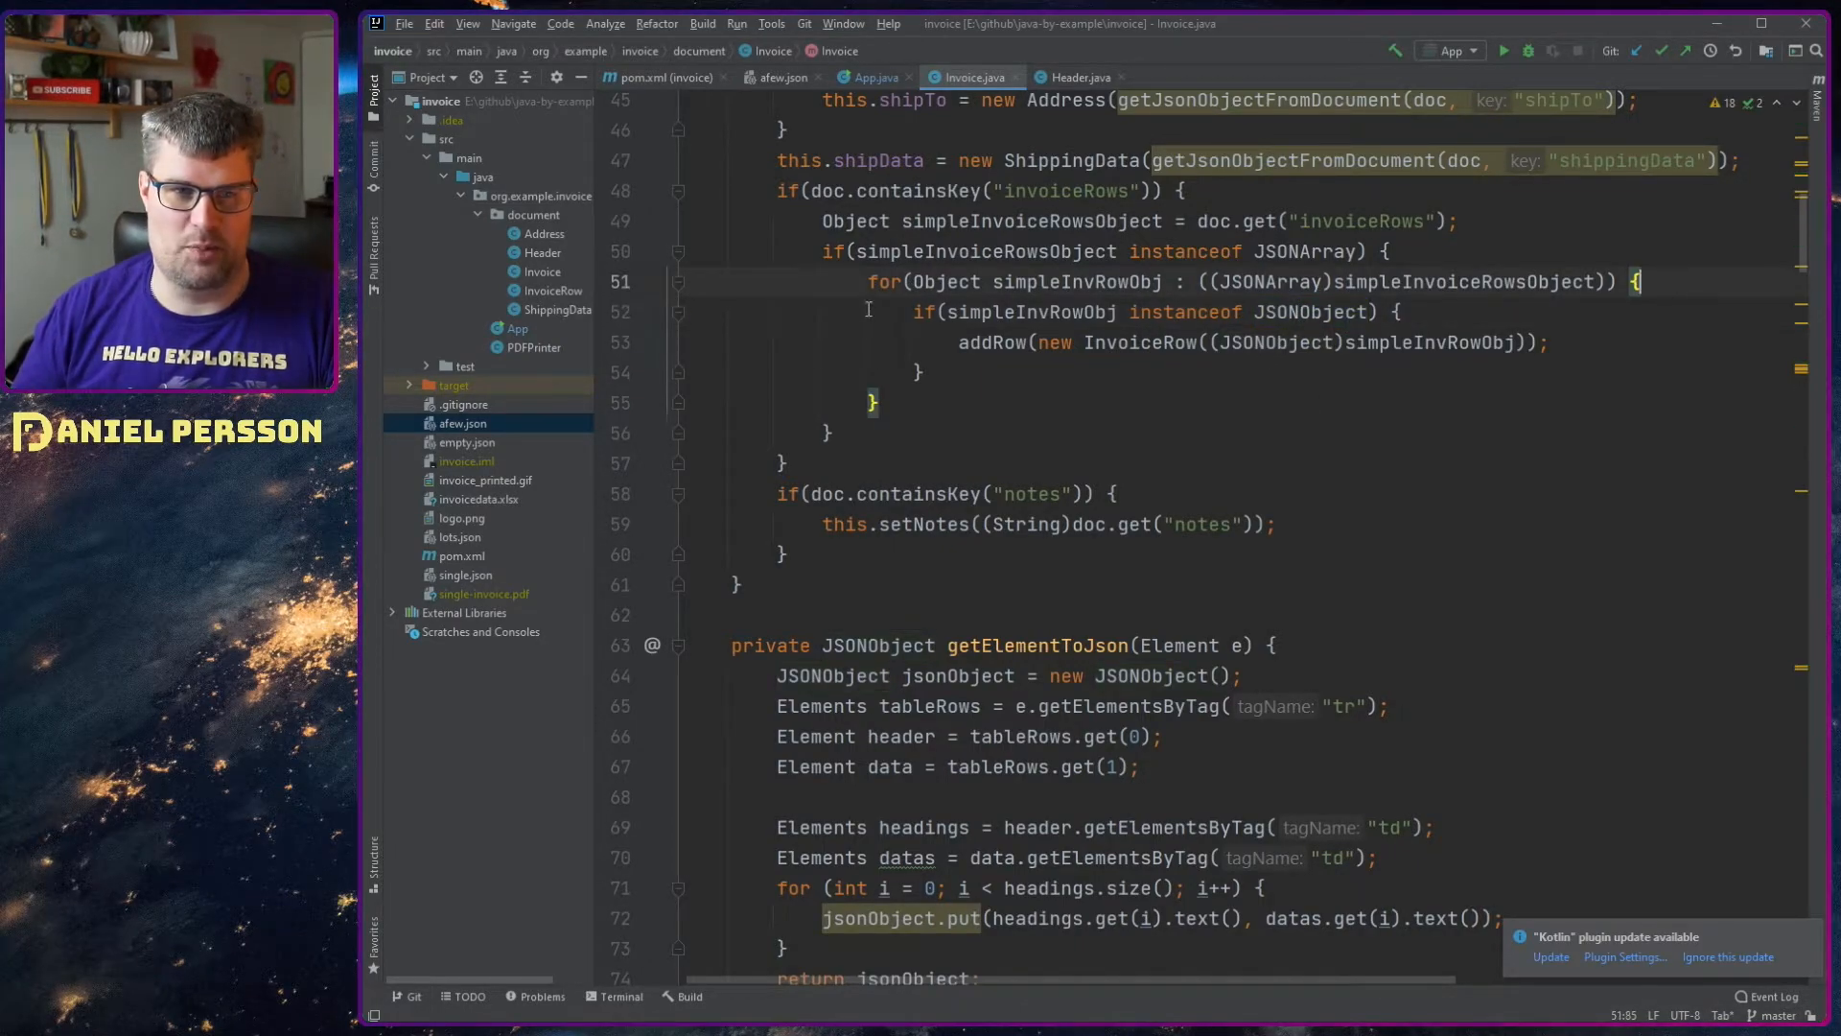
{"action": "left_click", "coordinate": [1504, 311]}
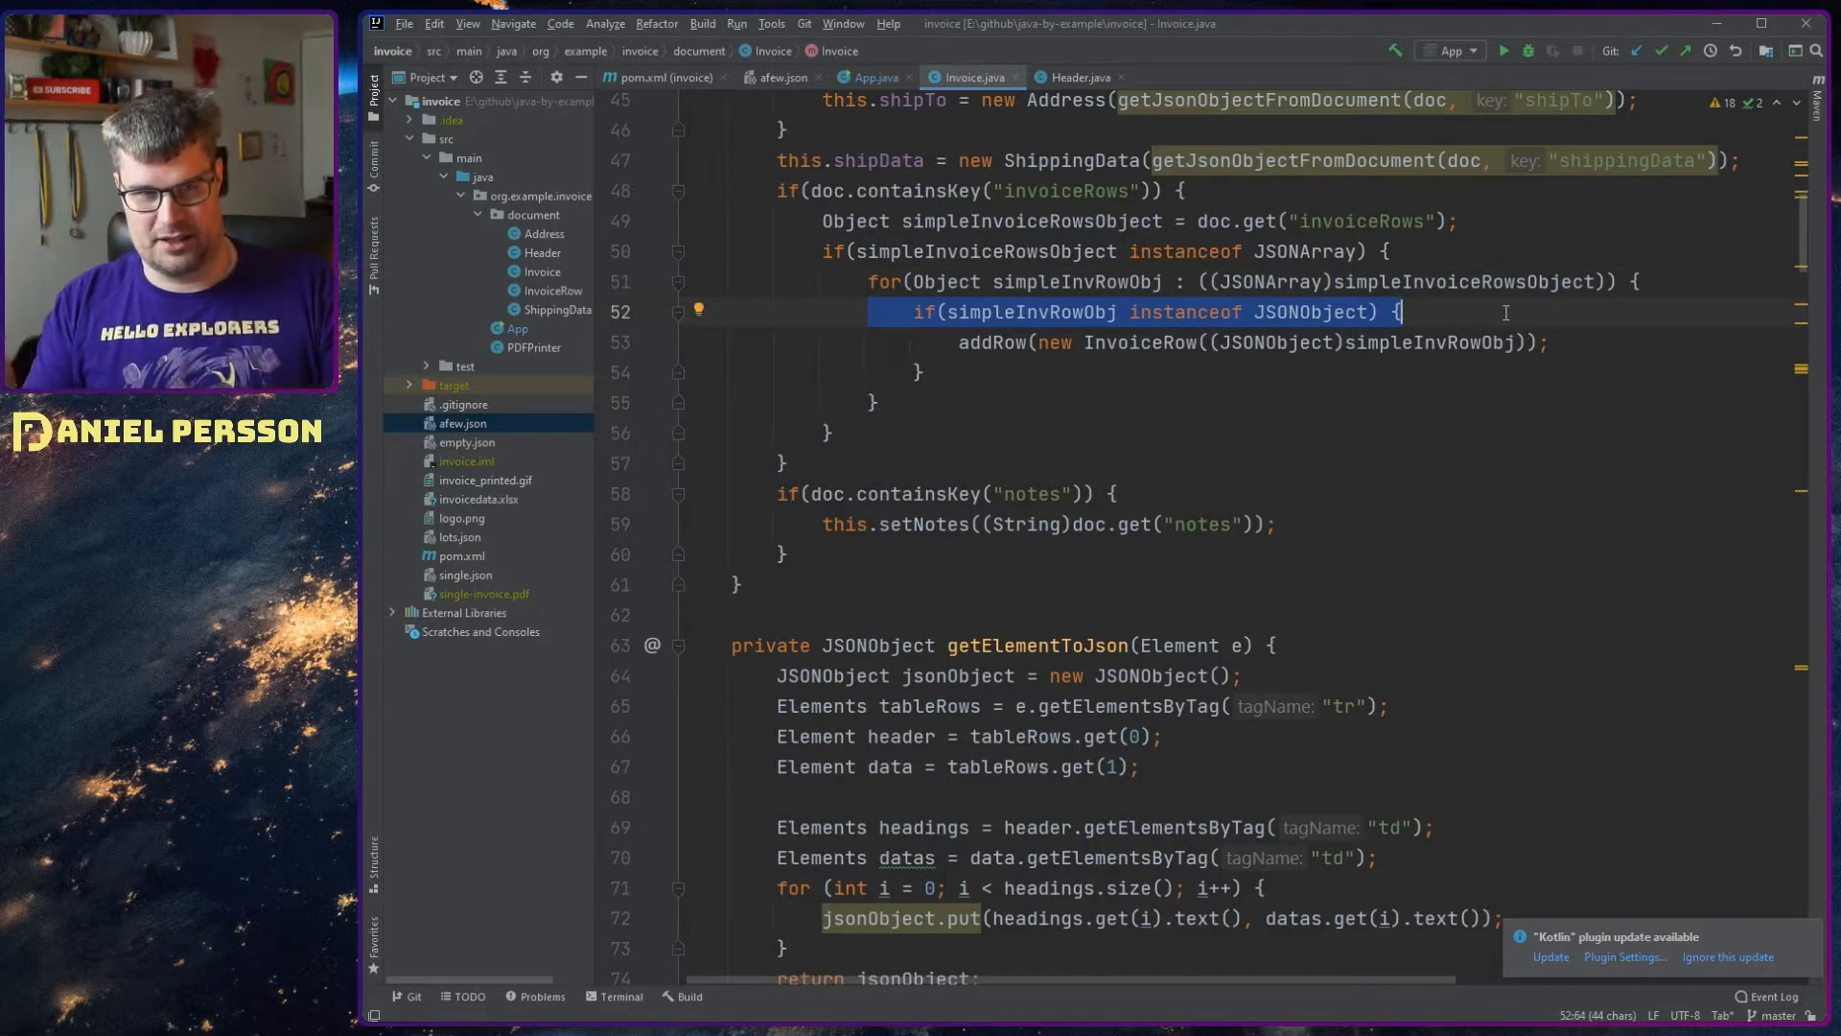
{"action": "double_click", "coordinate": [1310, 312]}
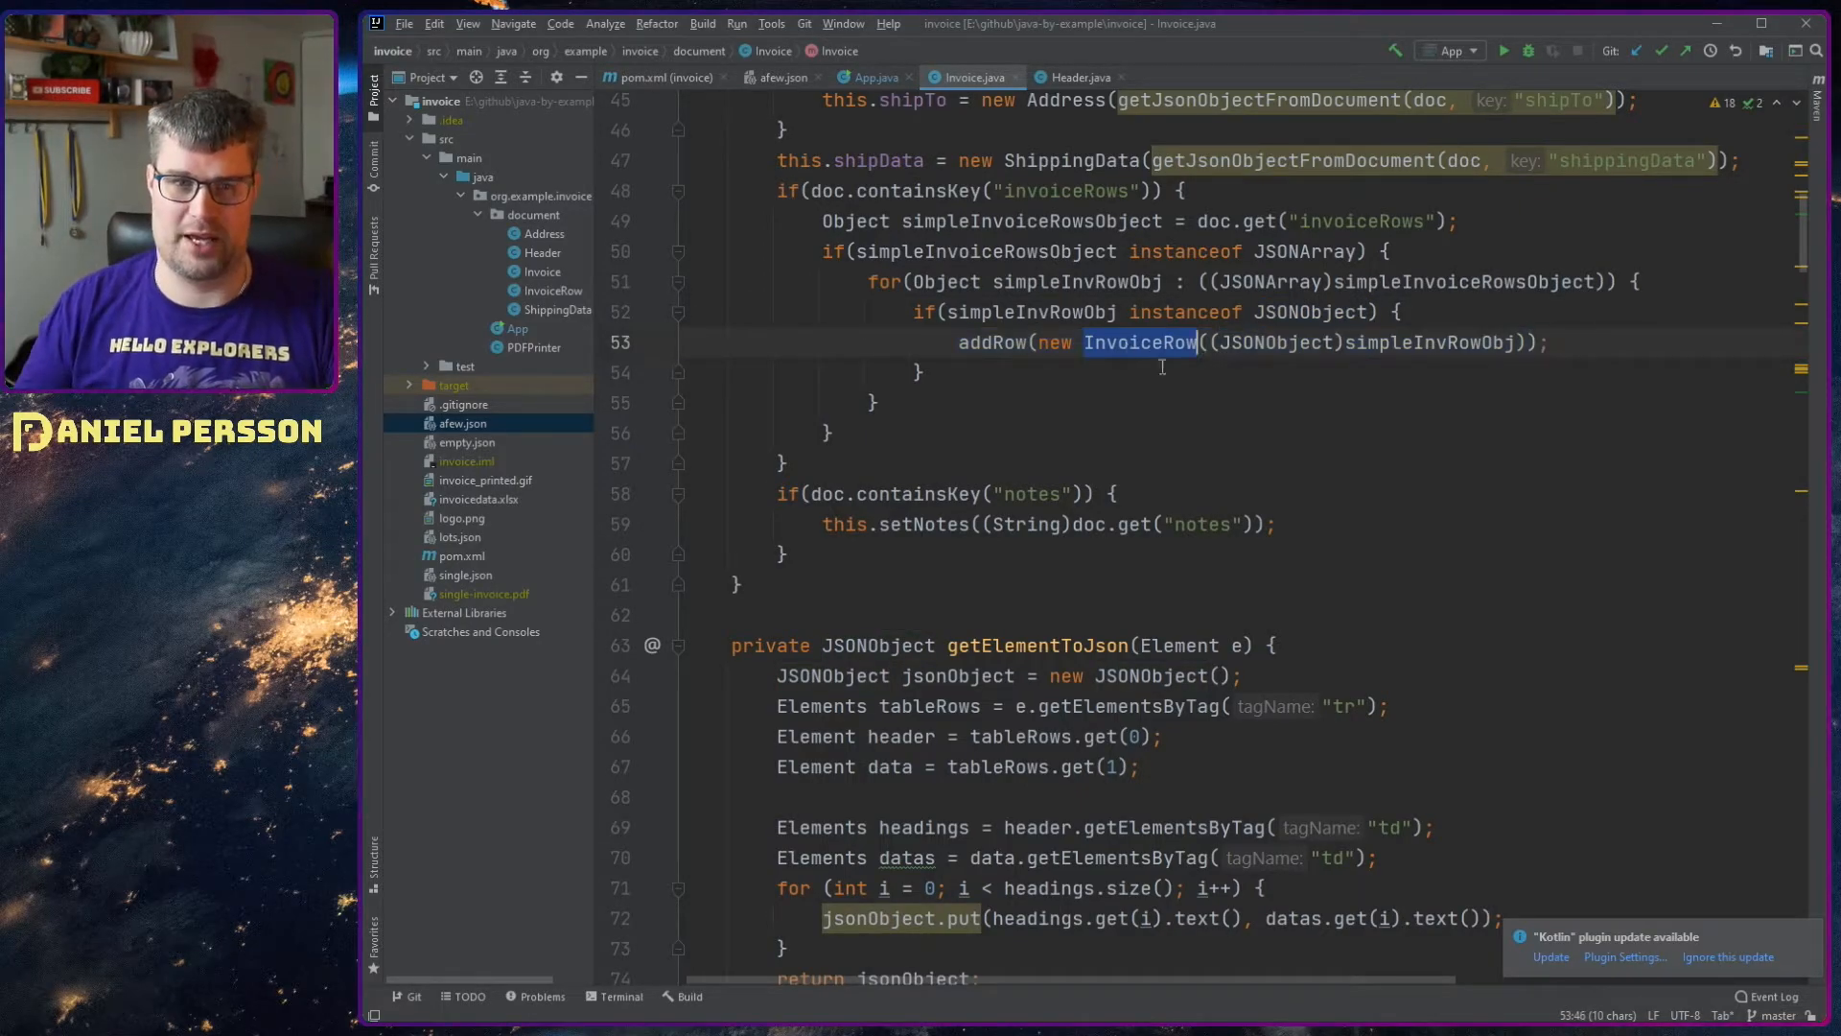
{"action": "left_click", "coordinate": [1140, 342]}
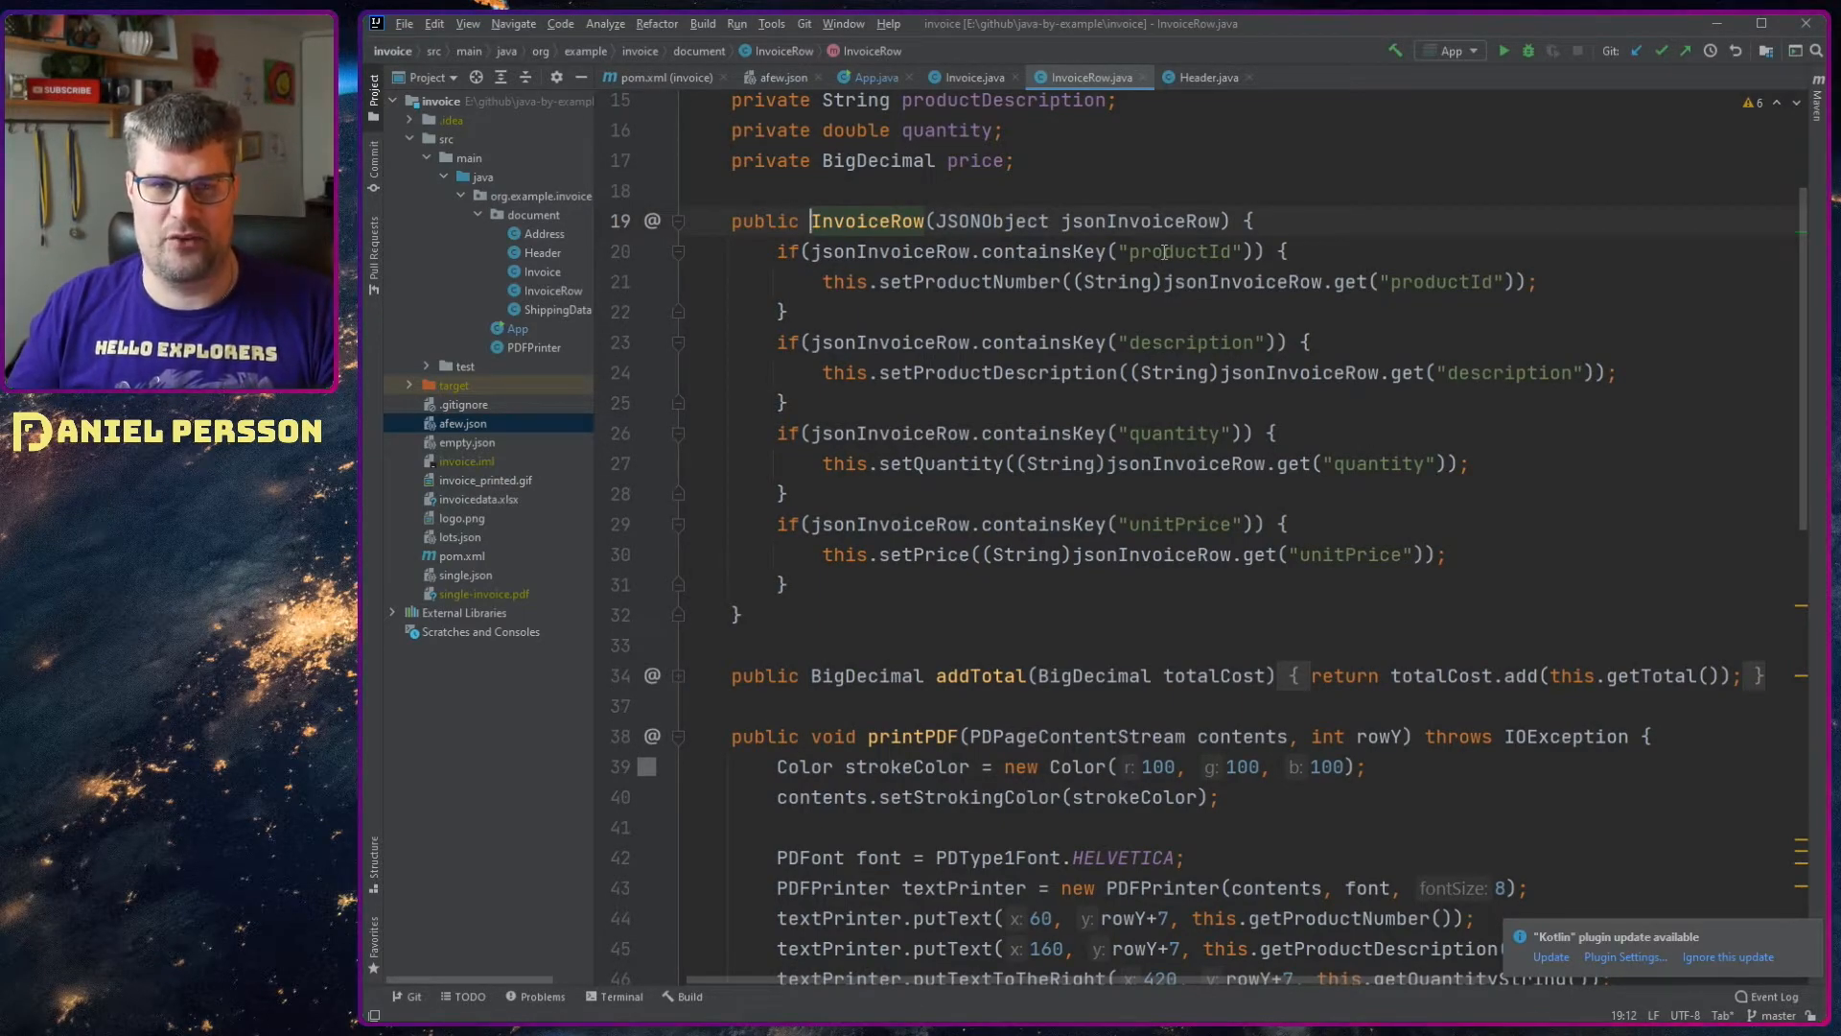
{"action": "double_click", "coordinate": [1178, 251]}
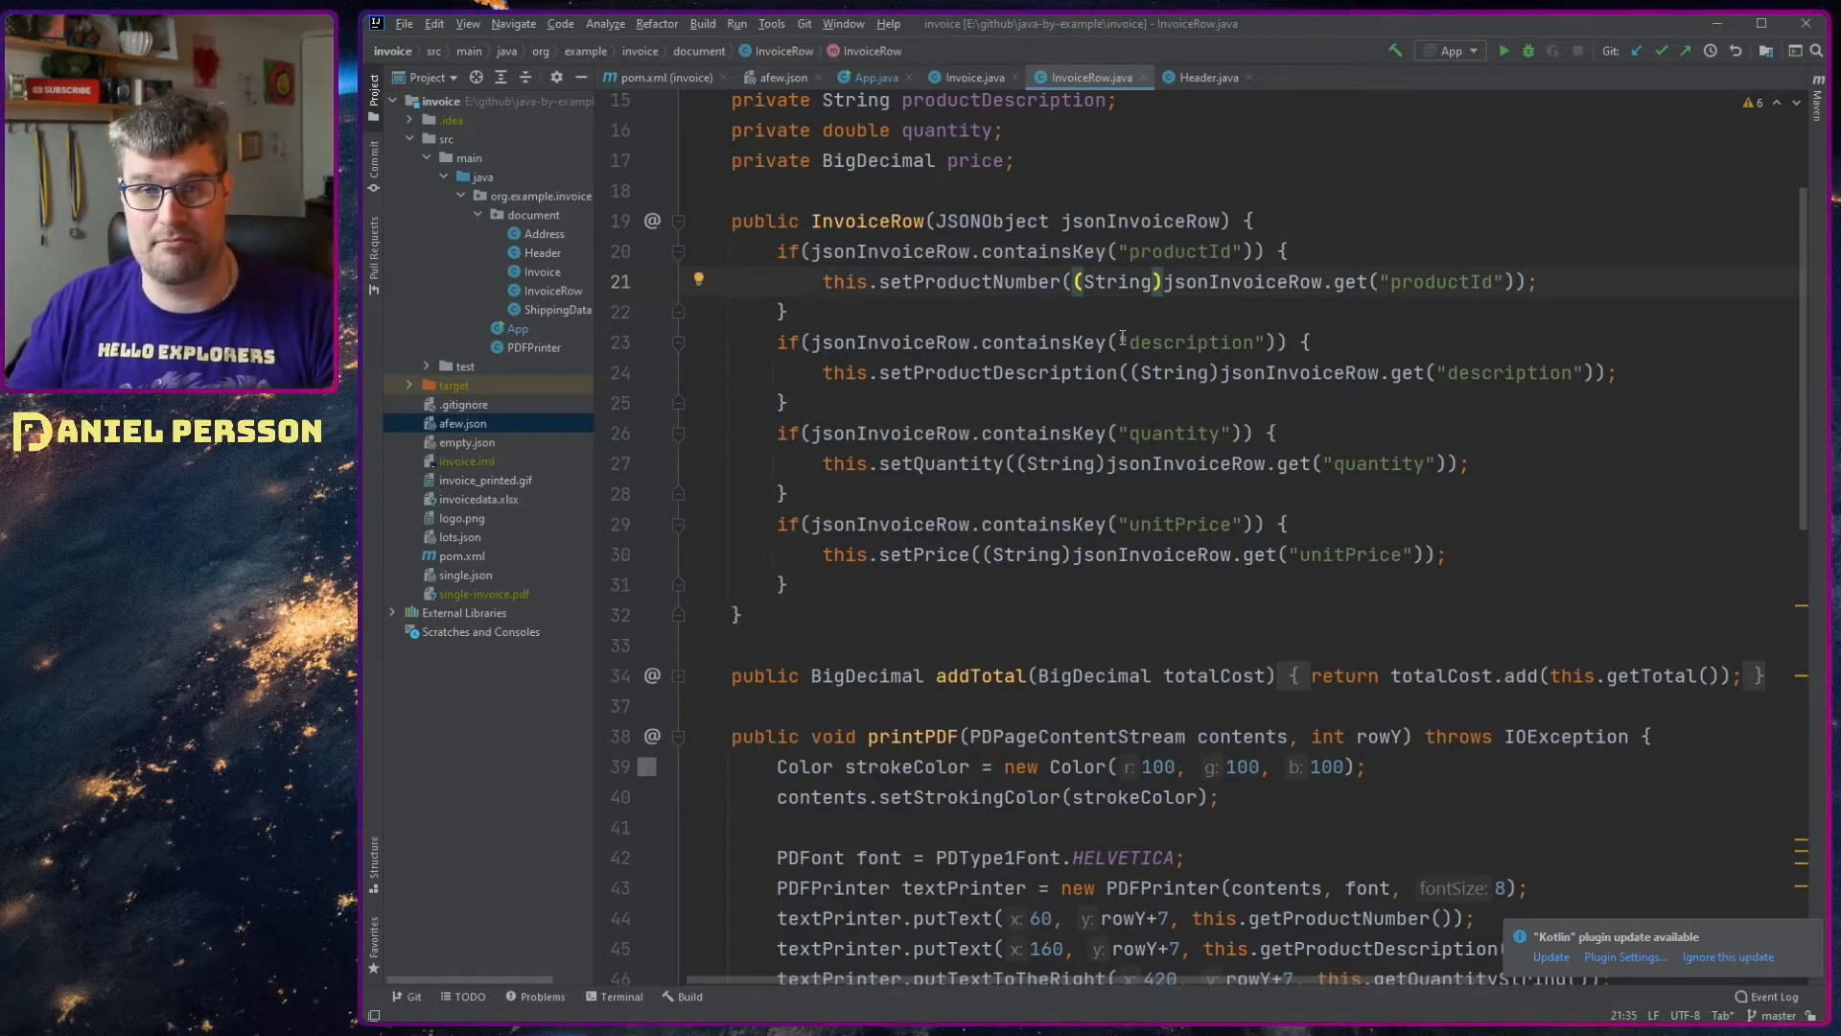
{"action": "double_click", "coordinate": [1112, 282]}
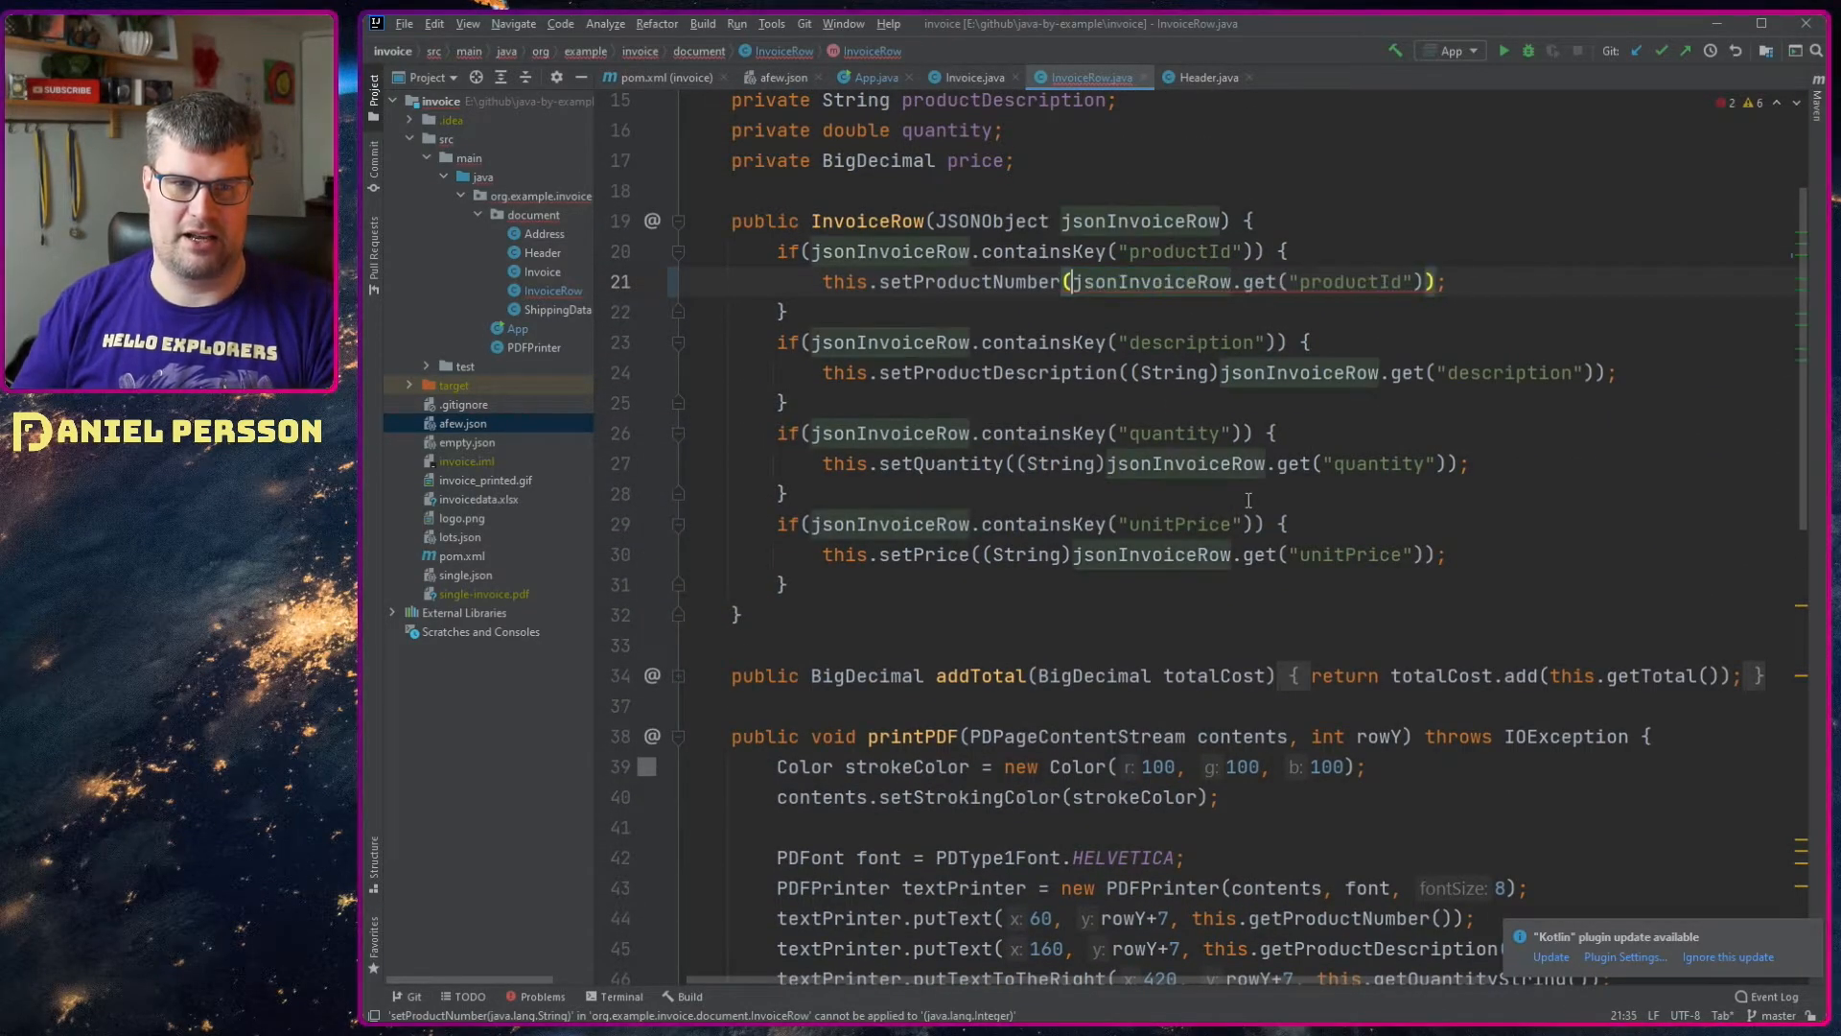
{"action": "scroll", "scroll_direction": "down", "scroll_amount": 3}
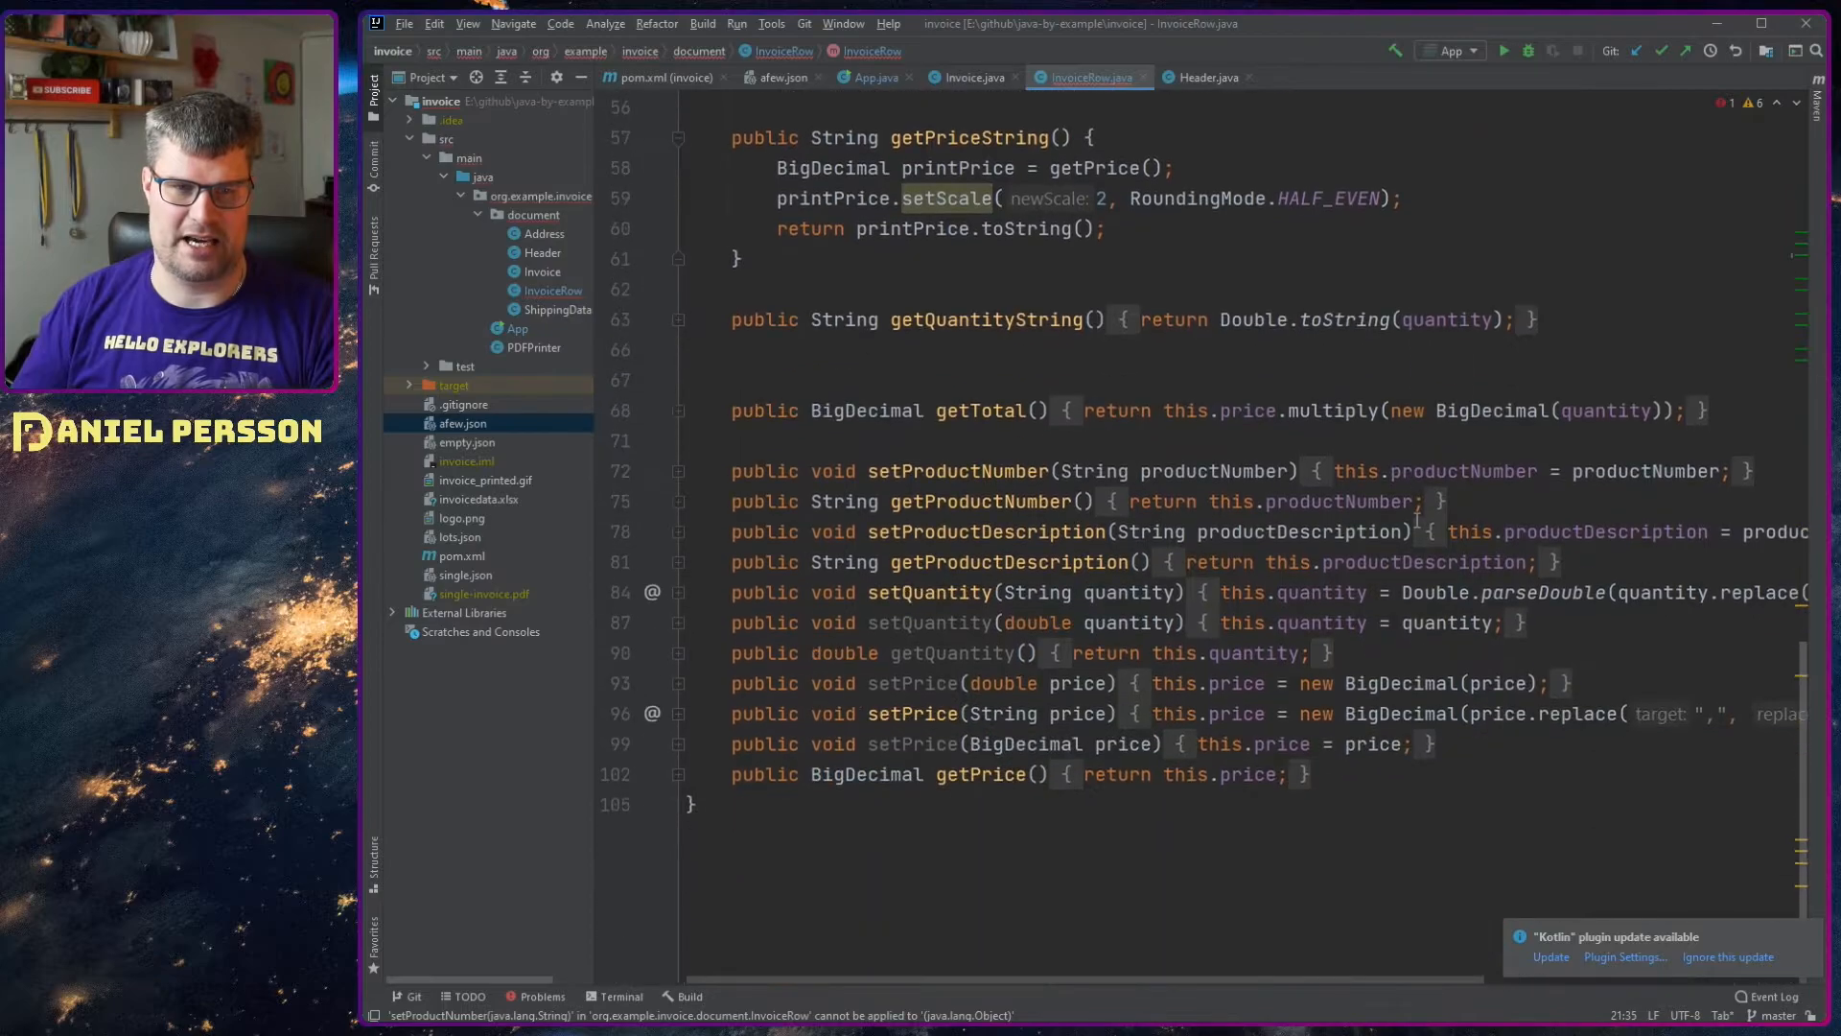
{"action": "scroll", "scroll_direction": "up", "scroll_amount": 3}
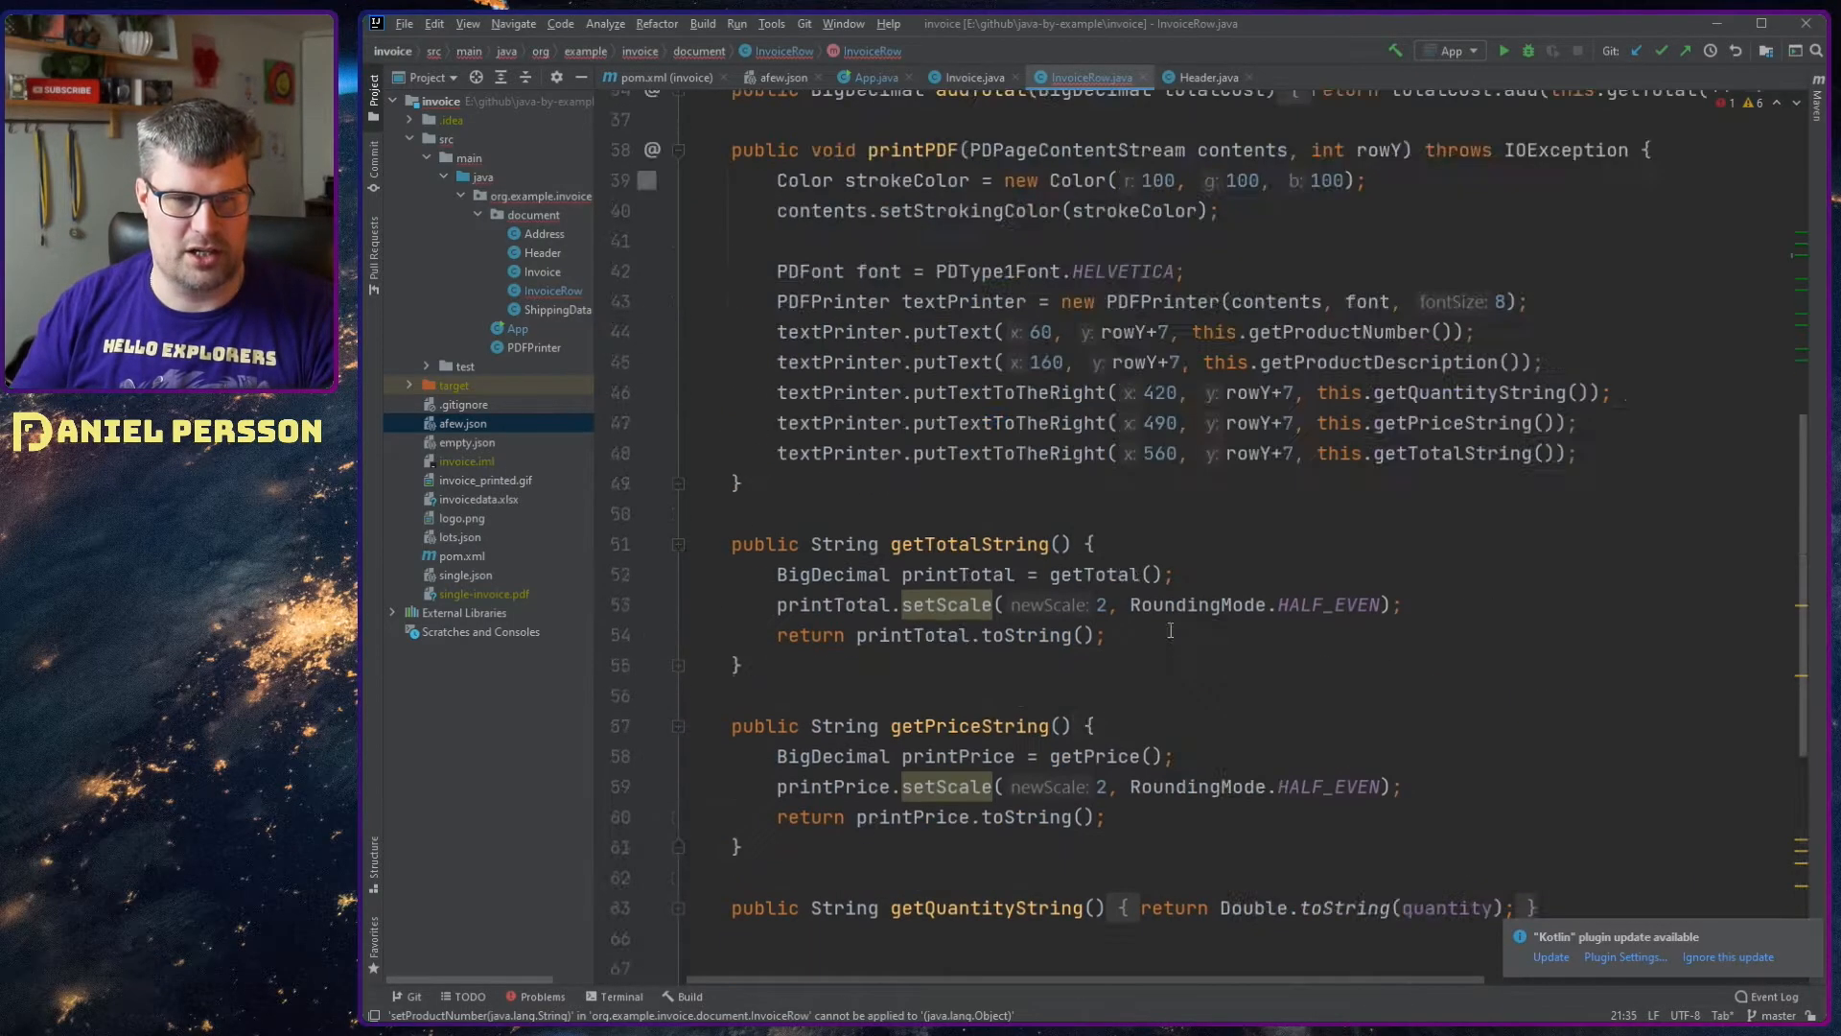
{"action": "scroll", "scroll_direction": "up", "scroll_amount": 3}
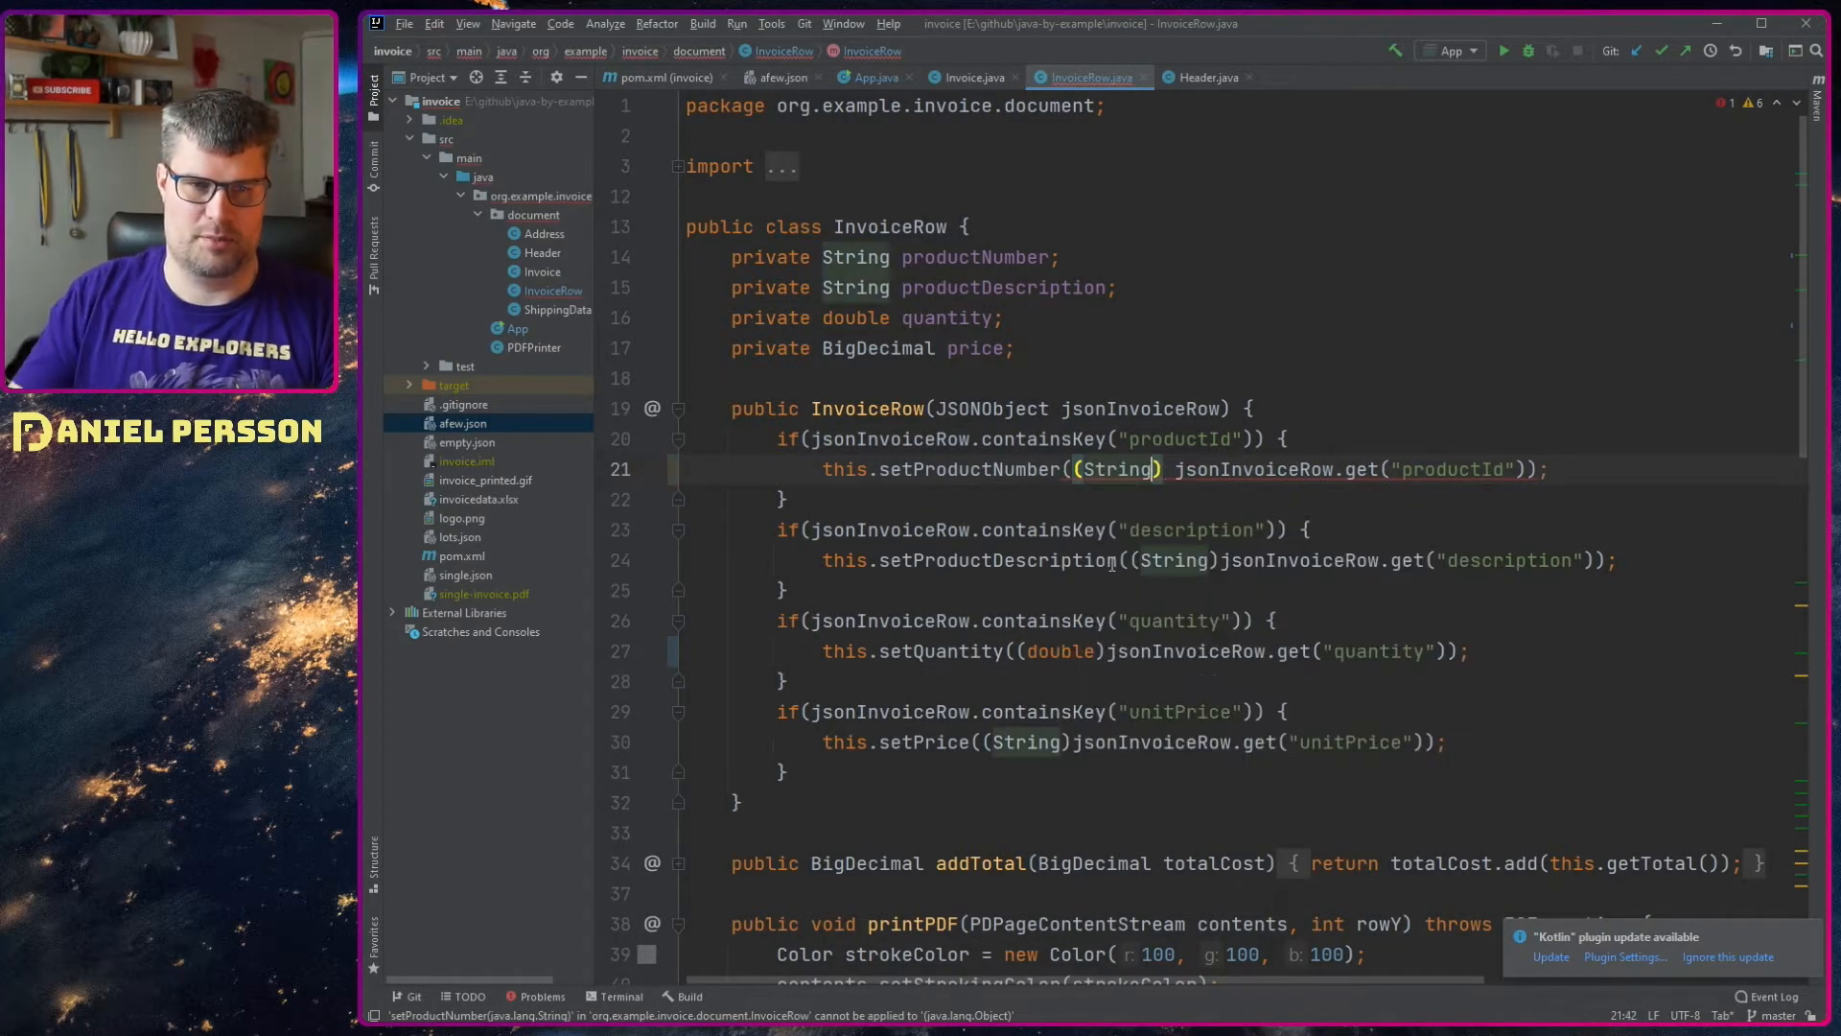
{"action": "scroll", "scroll_direction": "down", "scroll_amount": 3}
{"action": "type", "text": "String"}
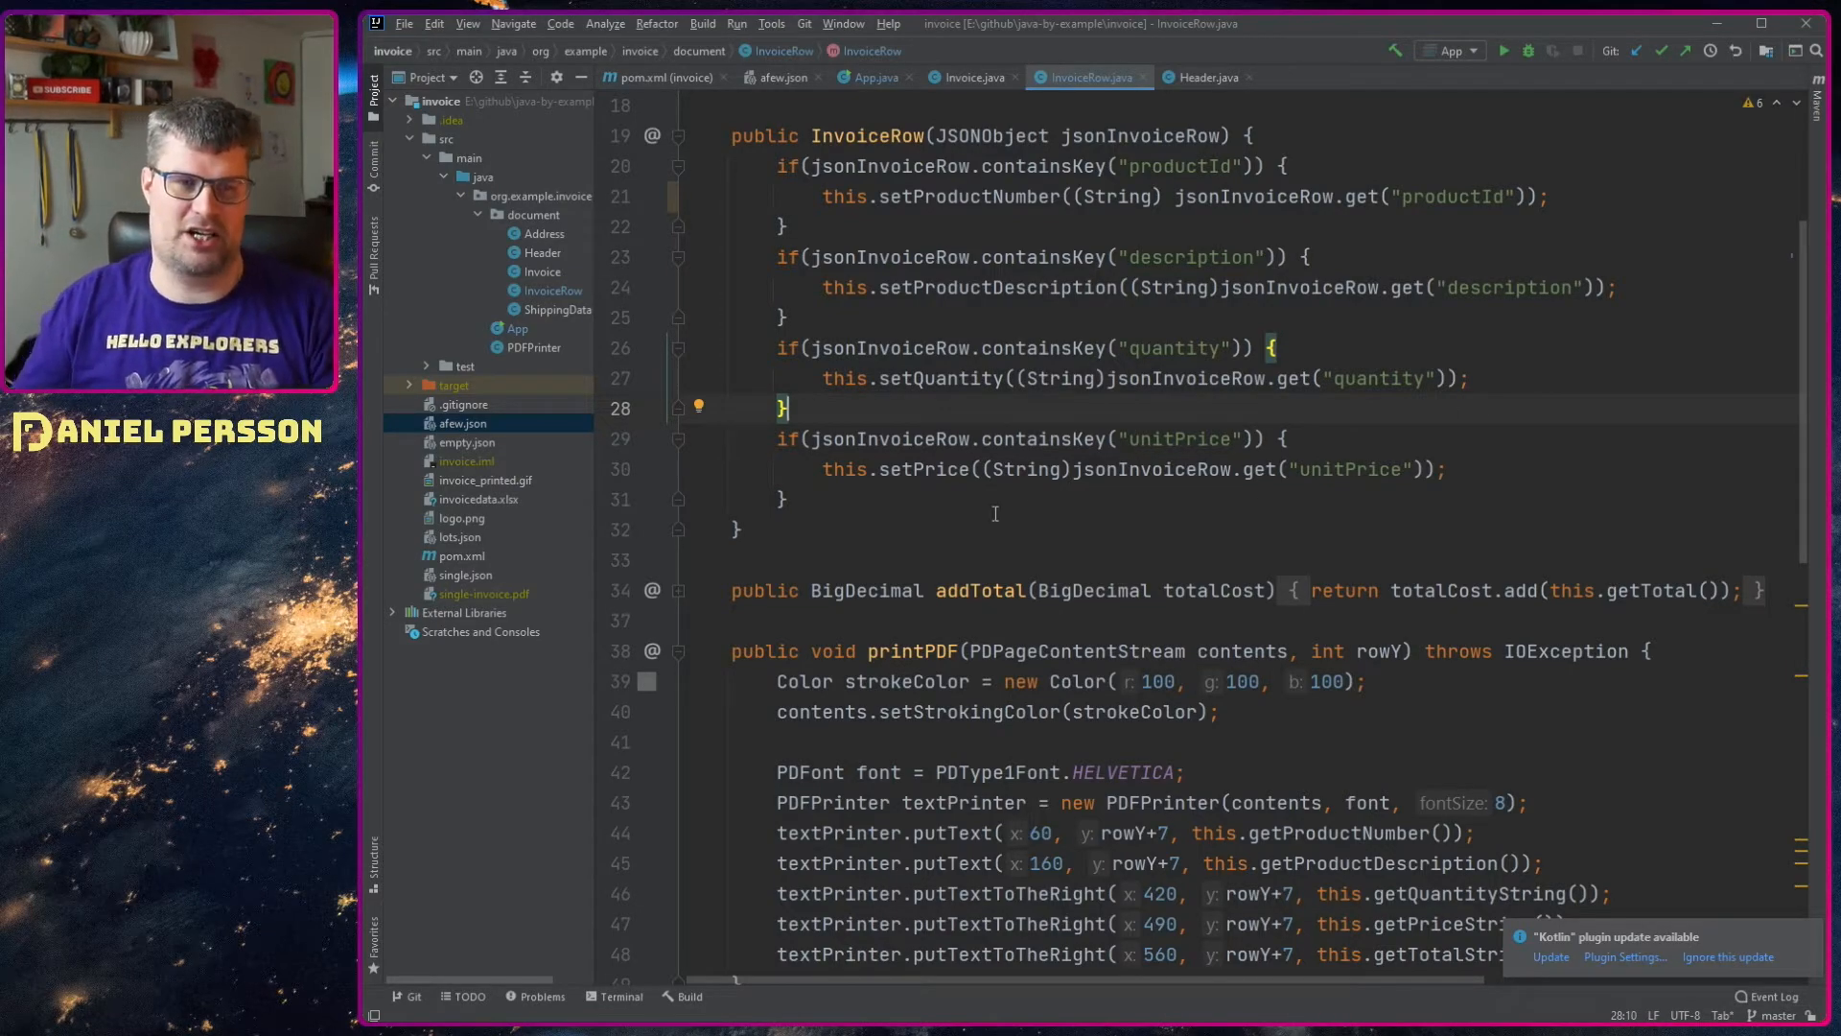
Step: Declare JSONObject obj in the constructor and put data under DATA and list under LIST
{"action": "key", "text": "enter"}
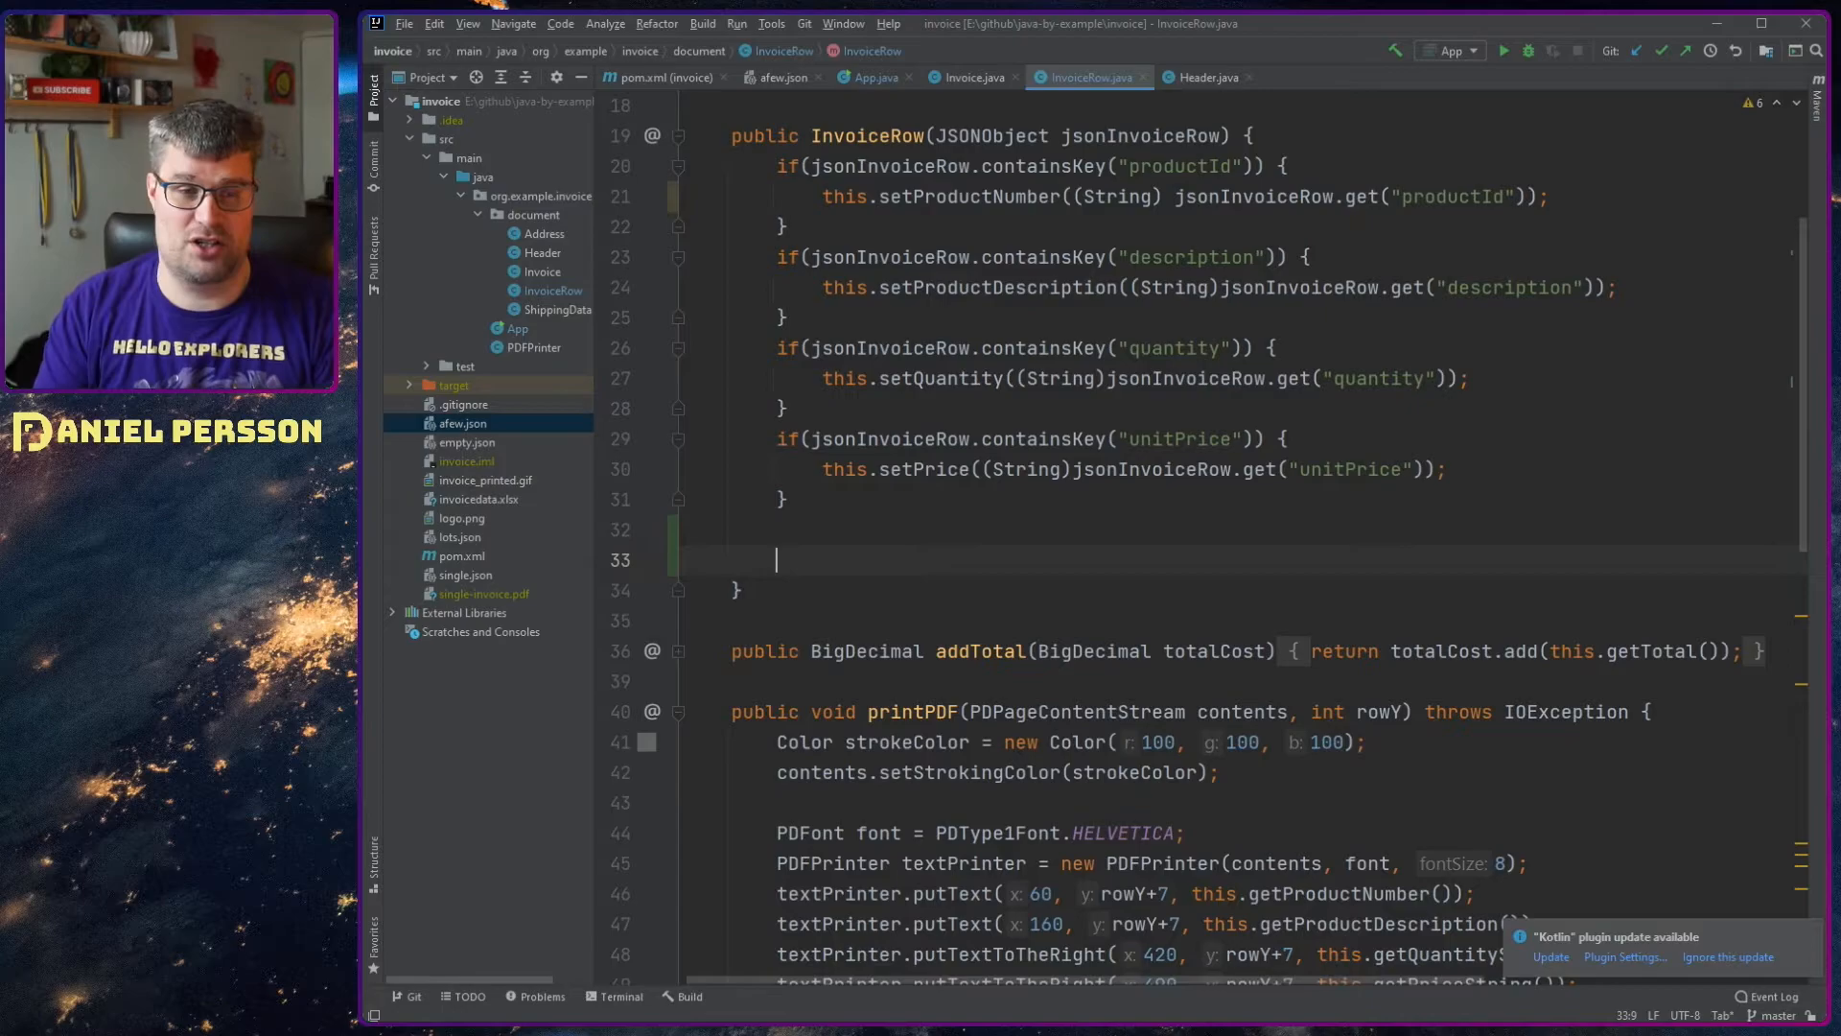
{"action": "type", "text": "JSONObject o"}
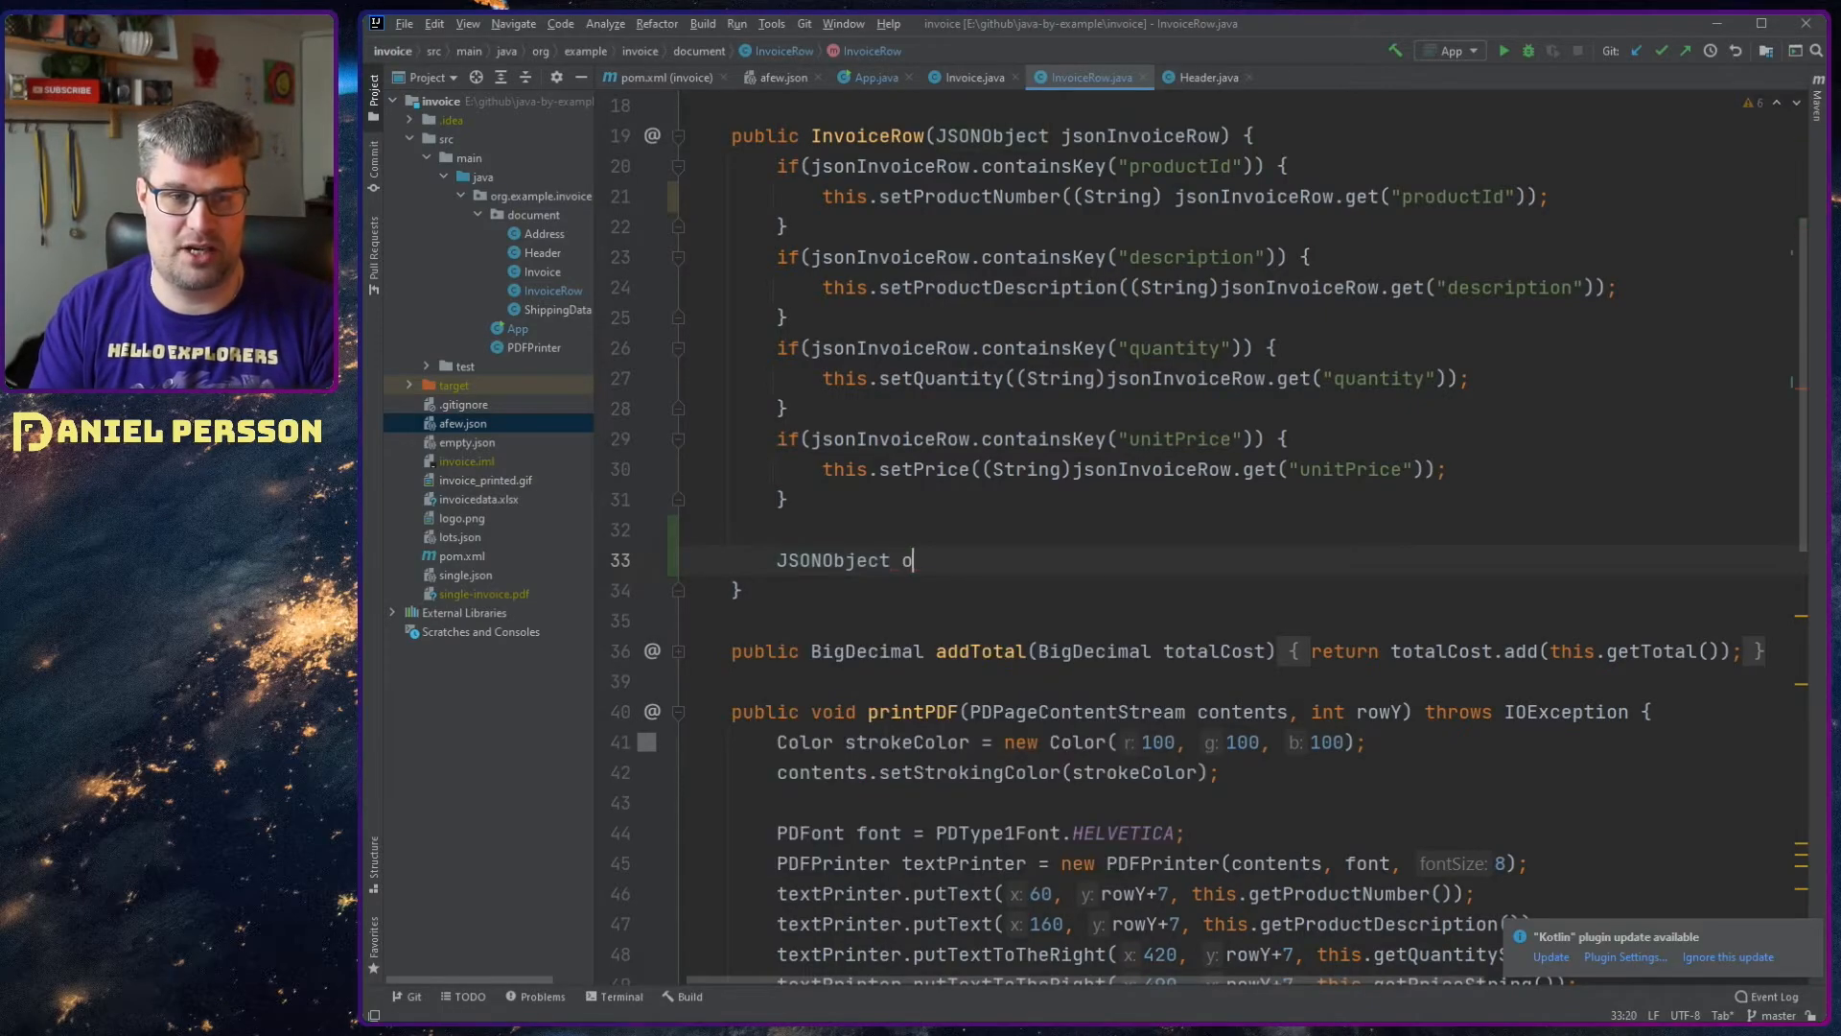
{"action": "type", "text": "bj = new"}
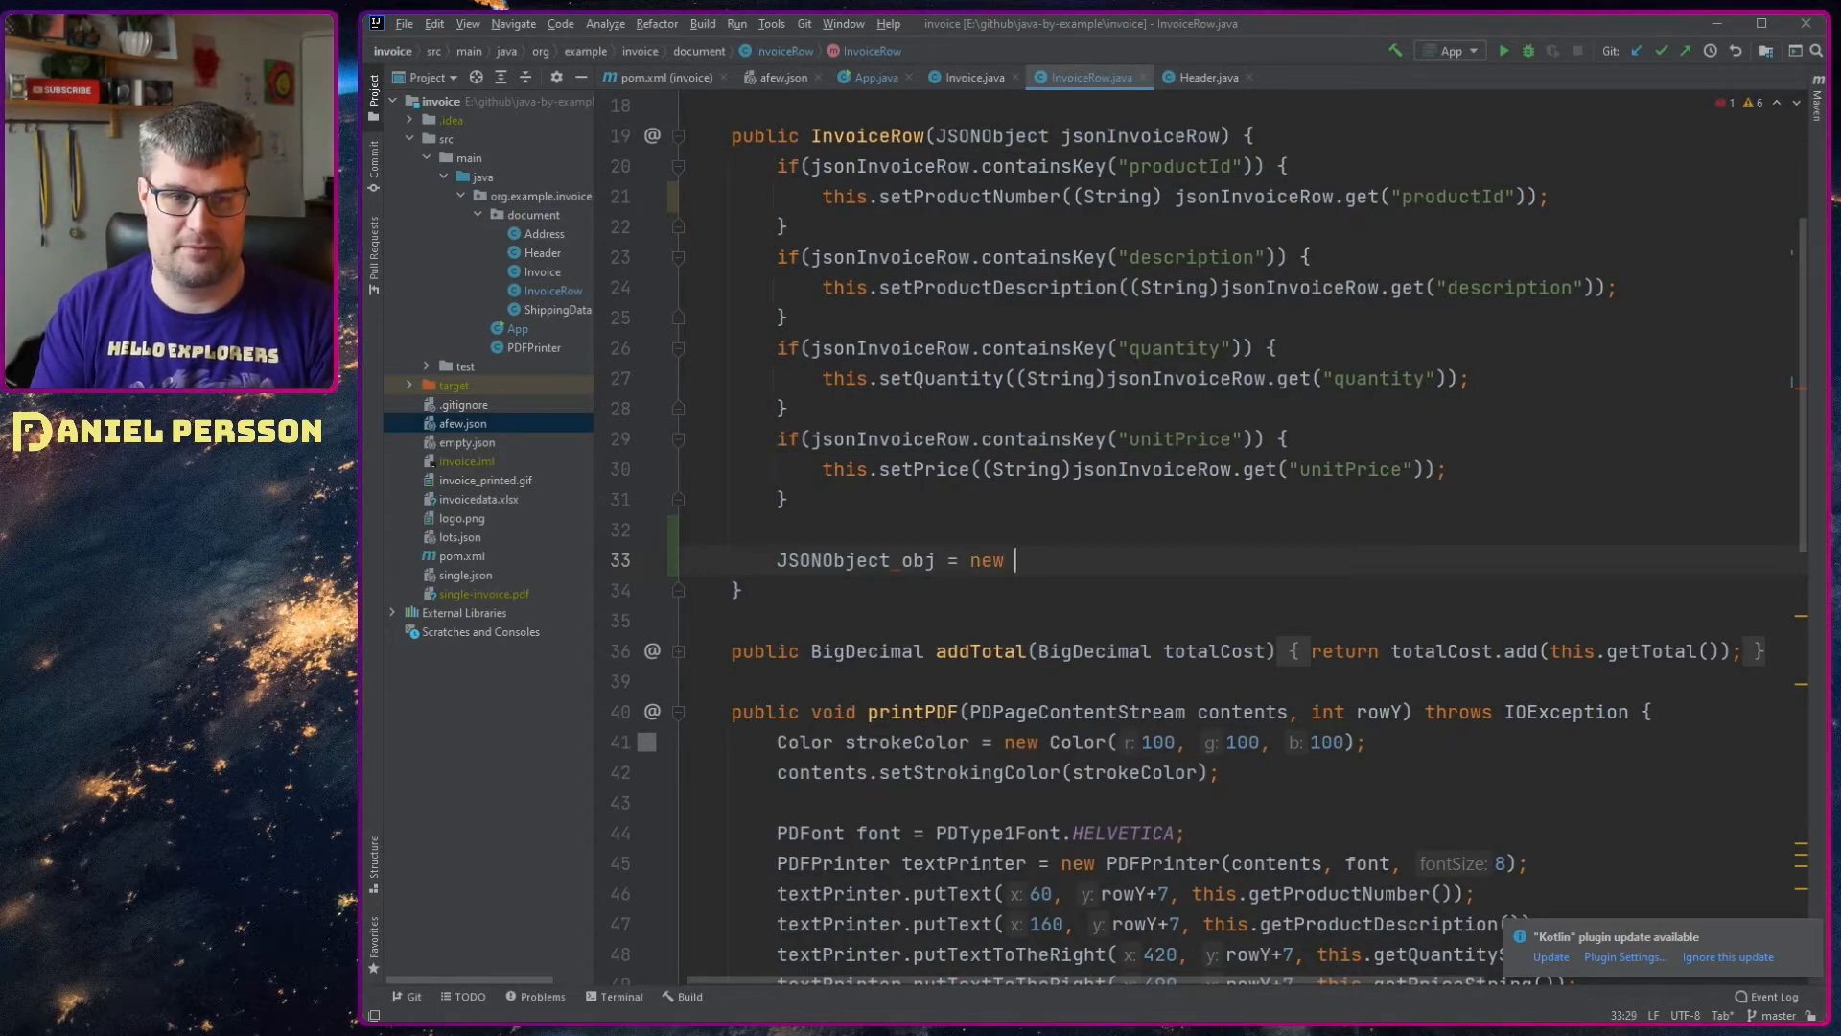
{"action": "type", "text": "JSONObject();"}
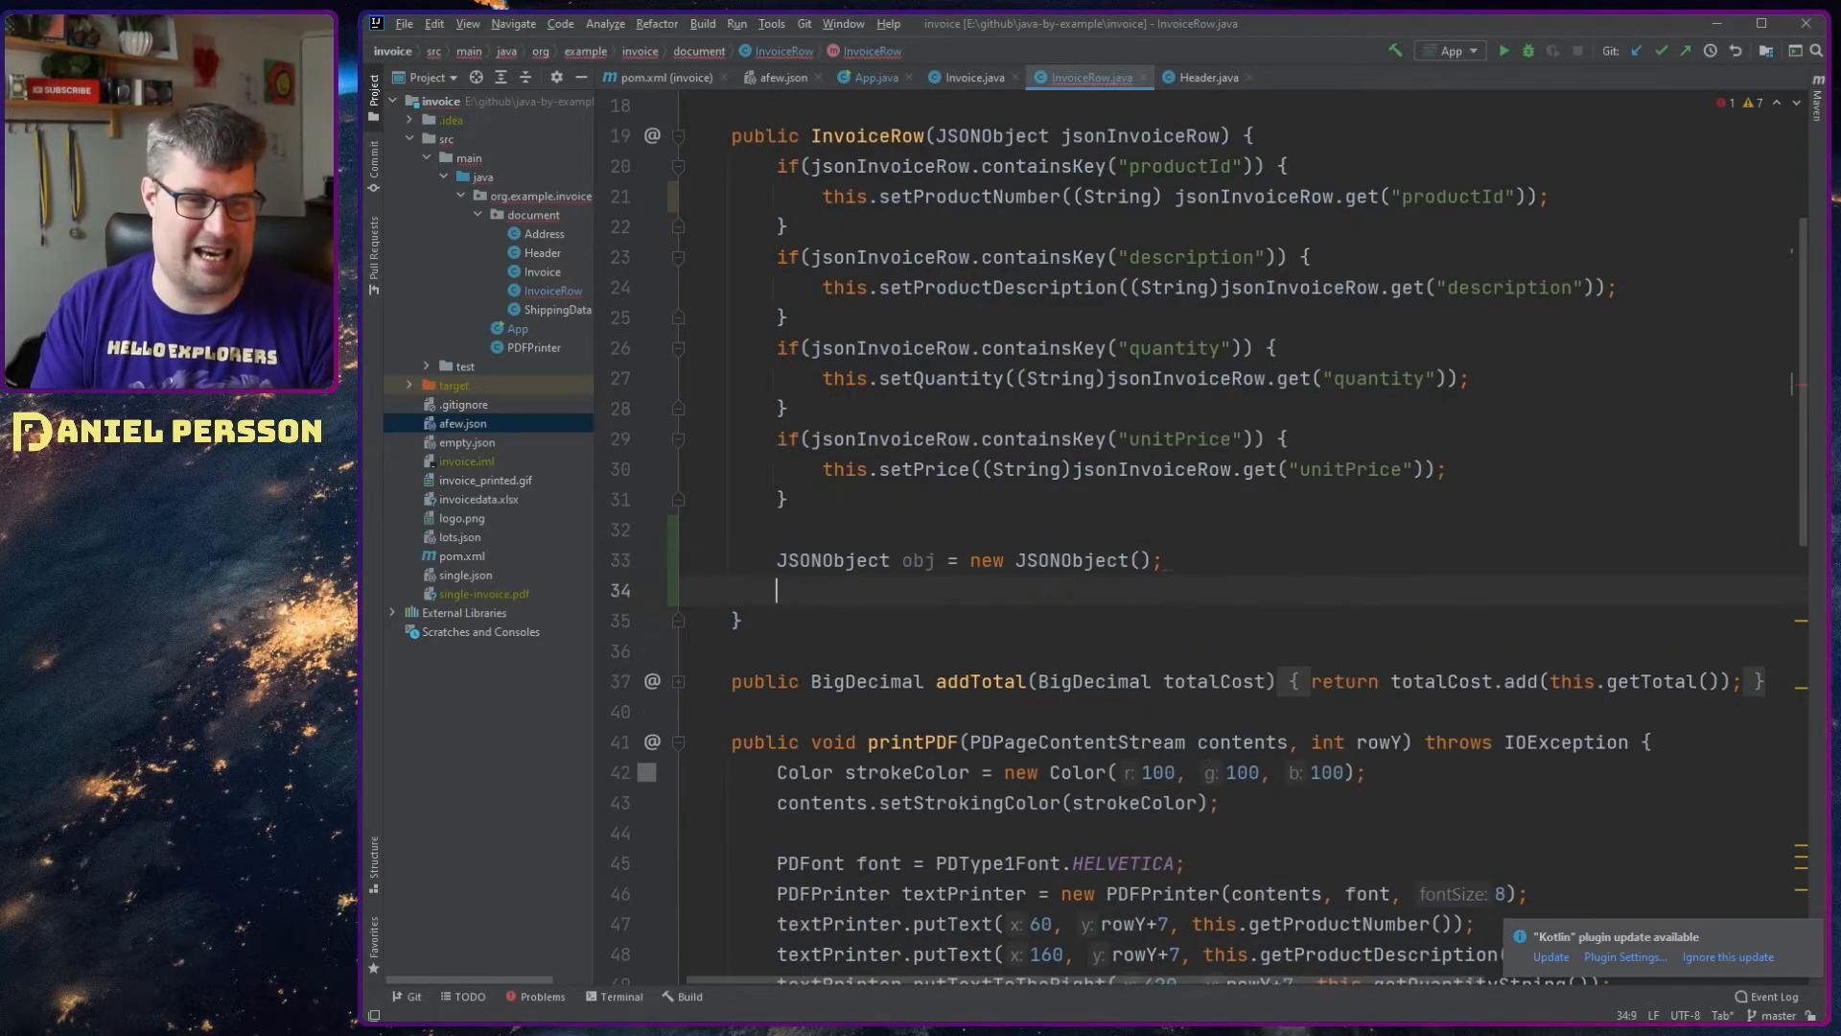
{"action": "type", "text": "obj.put(\"M"}
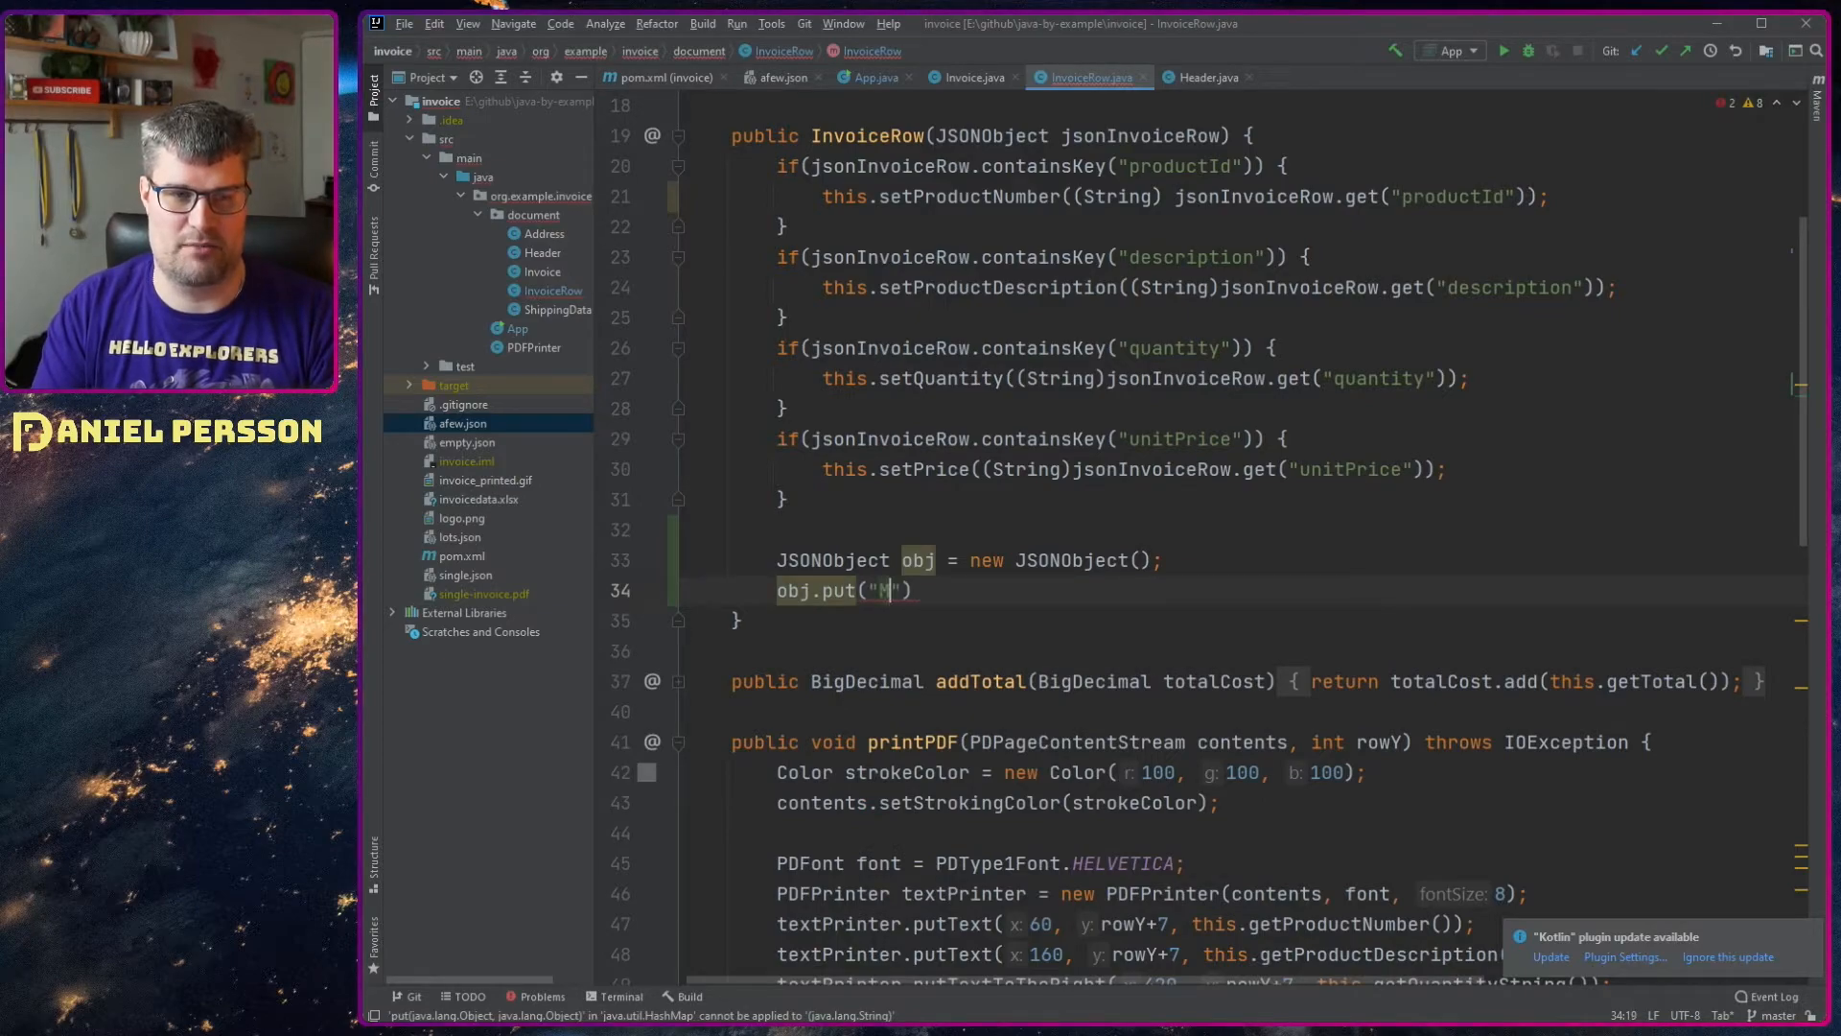
{"action": "type", "text": "DATA, !"}
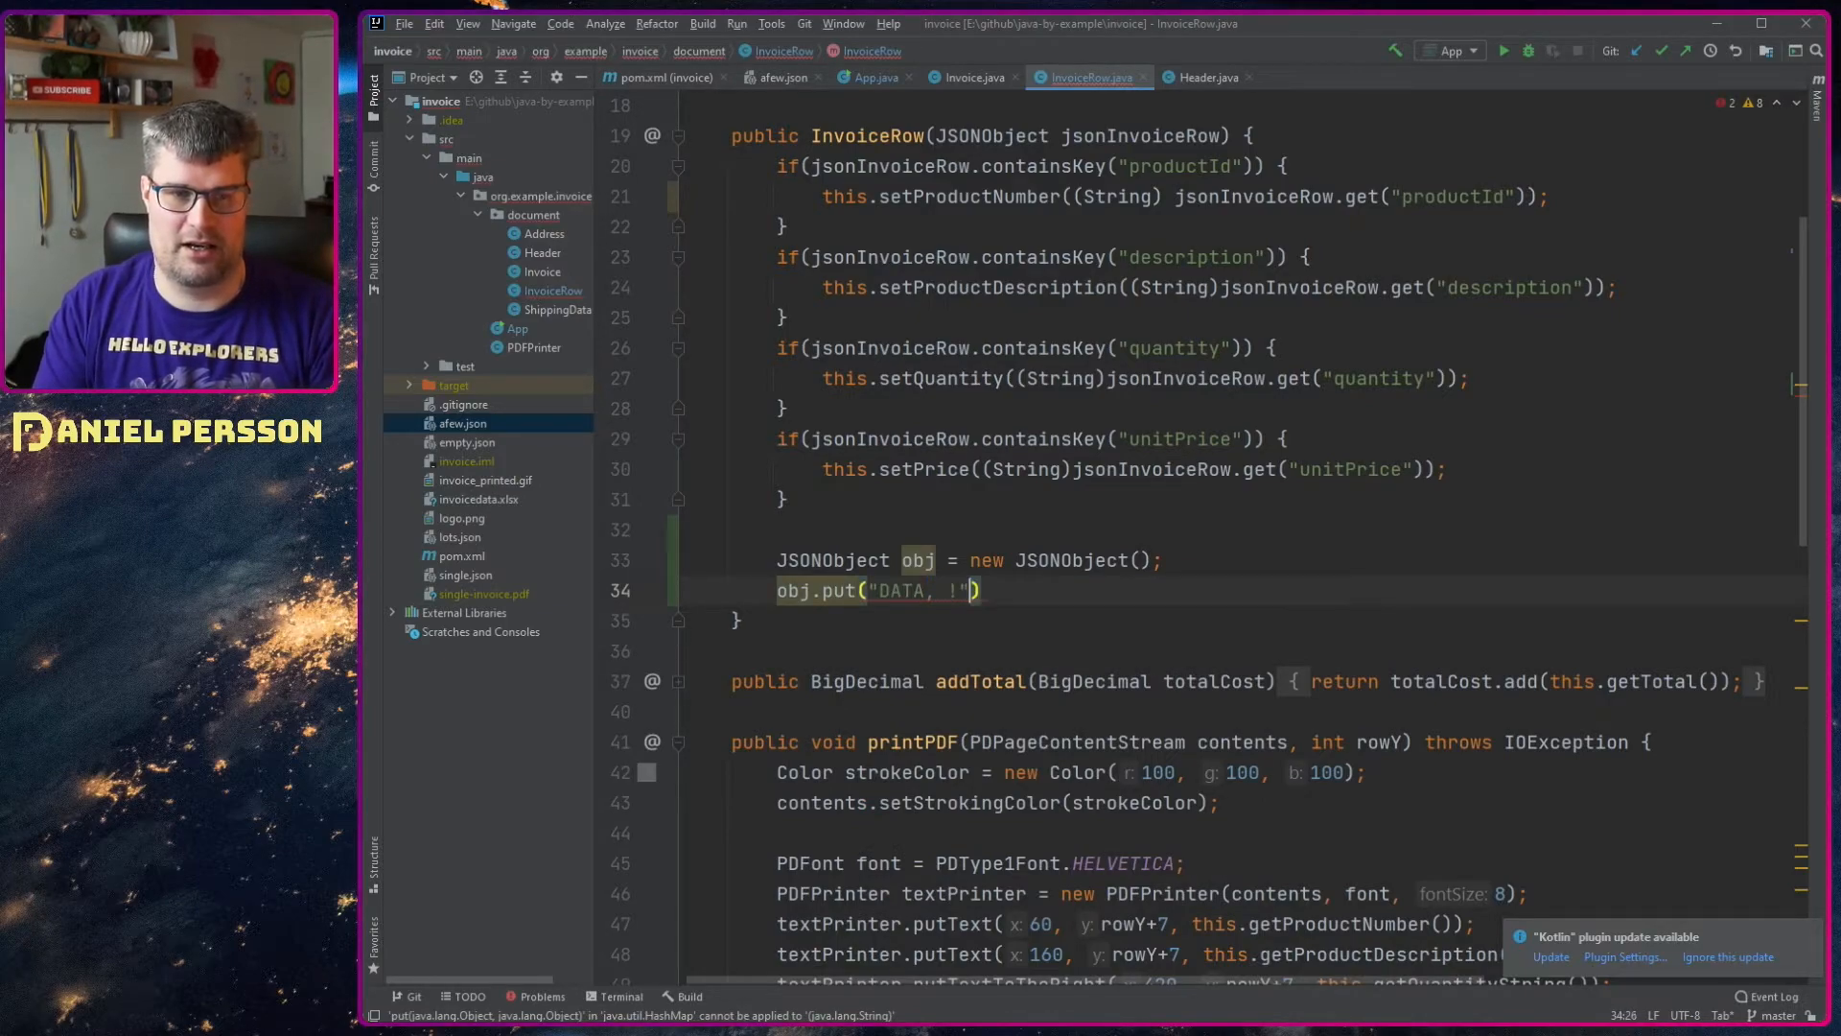
{"action": "key", "text": "Backspace"}
{"action": "type", "text": "obj.put(\"LIST!\", data);"}
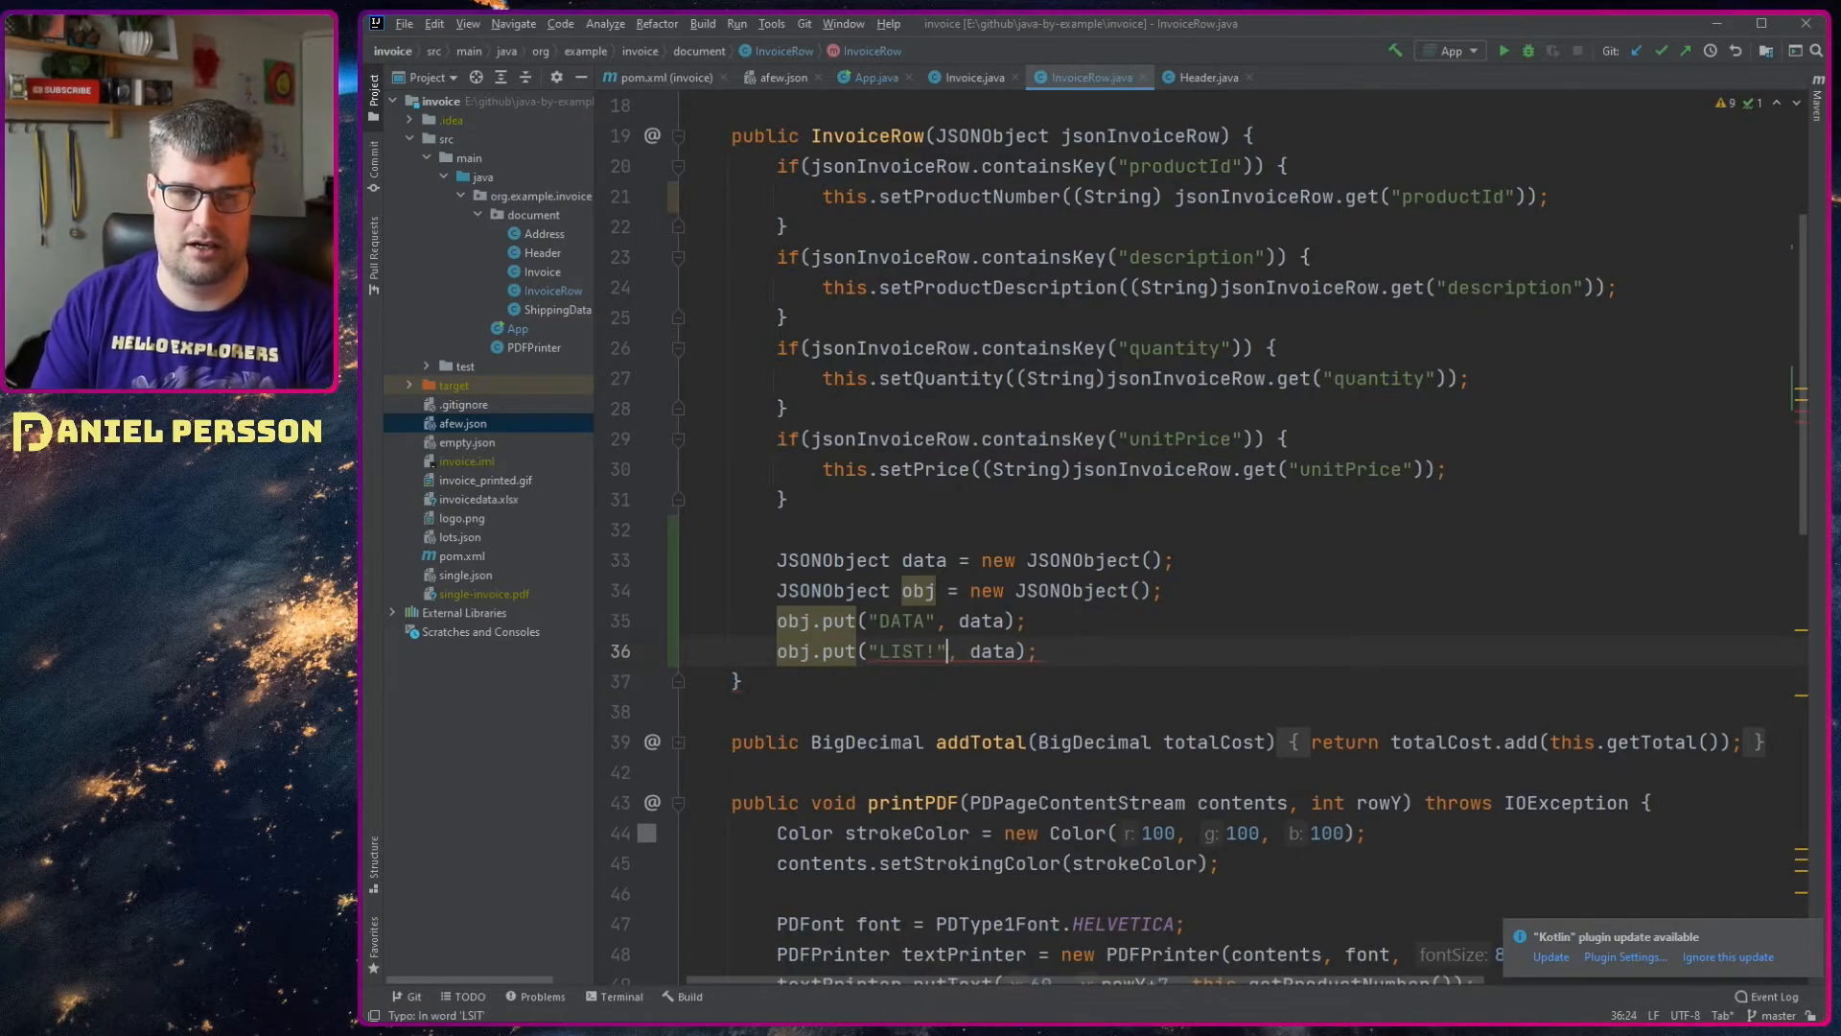
{"action": "key", "text": "Backspace"}
{"action": "type", "text": "lis"}
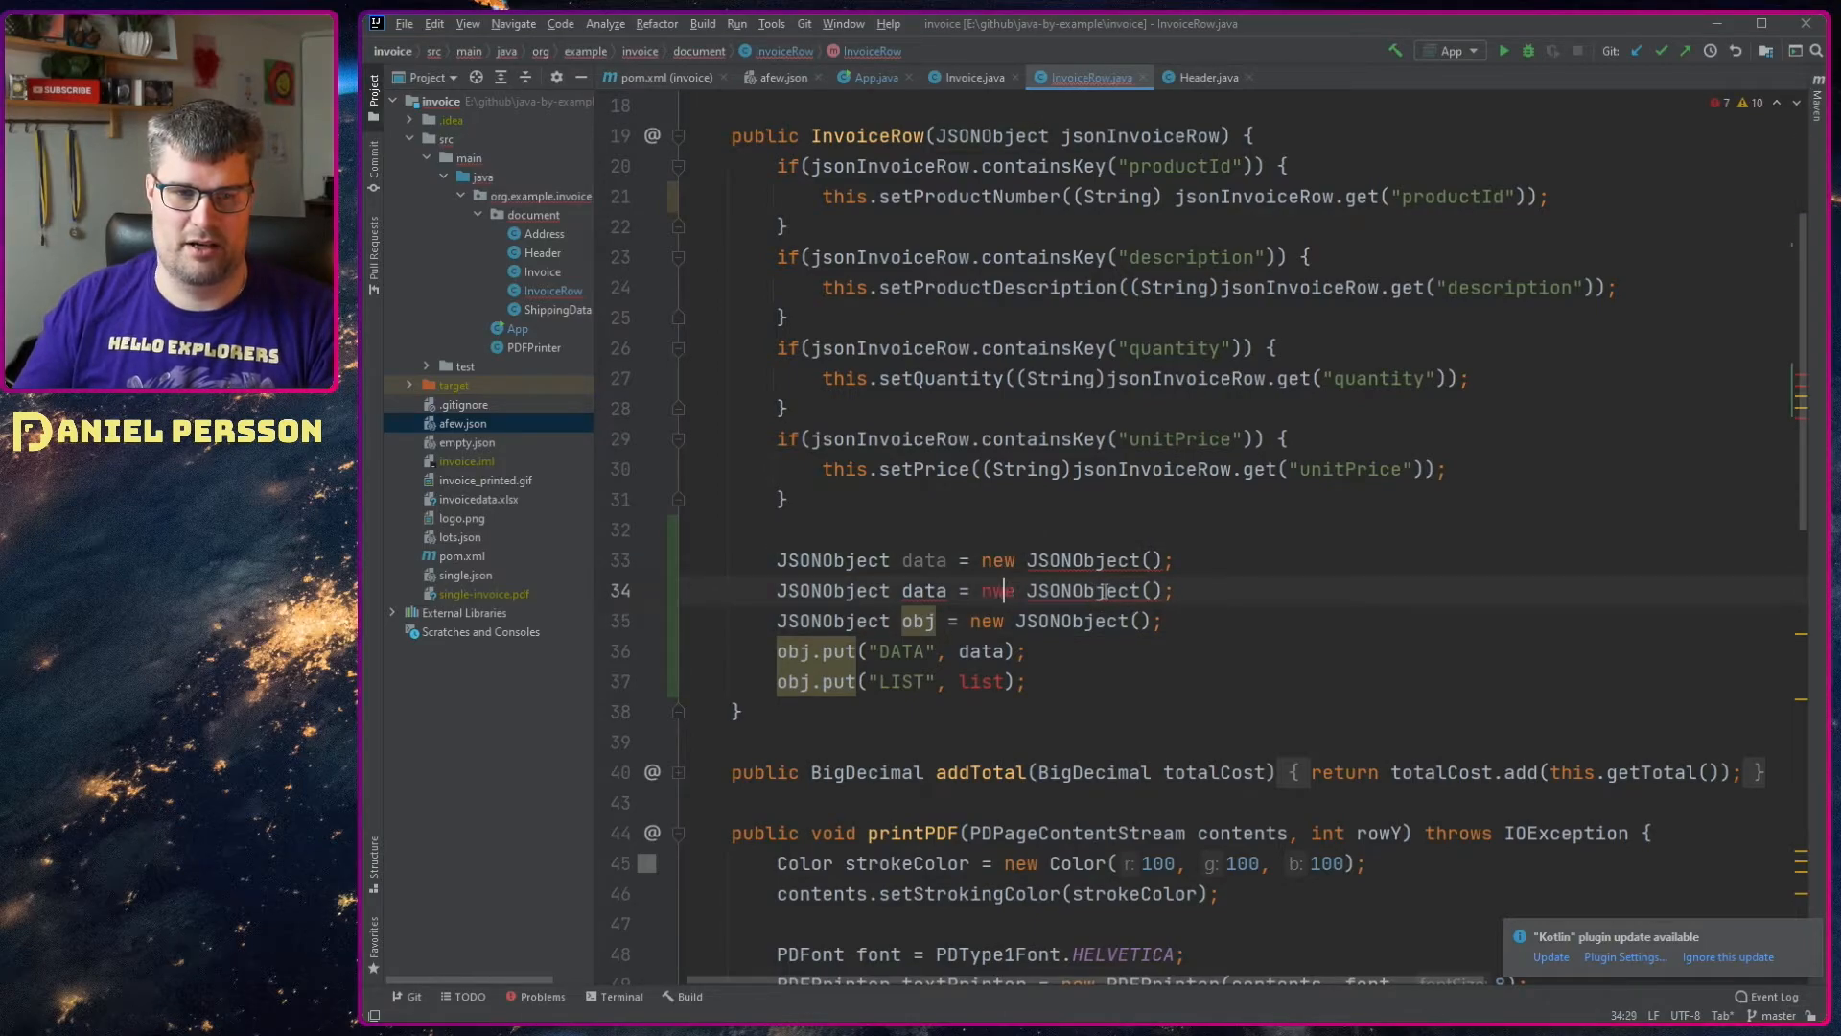
{"action": "double_click", "coordinate": [1078, 588]}
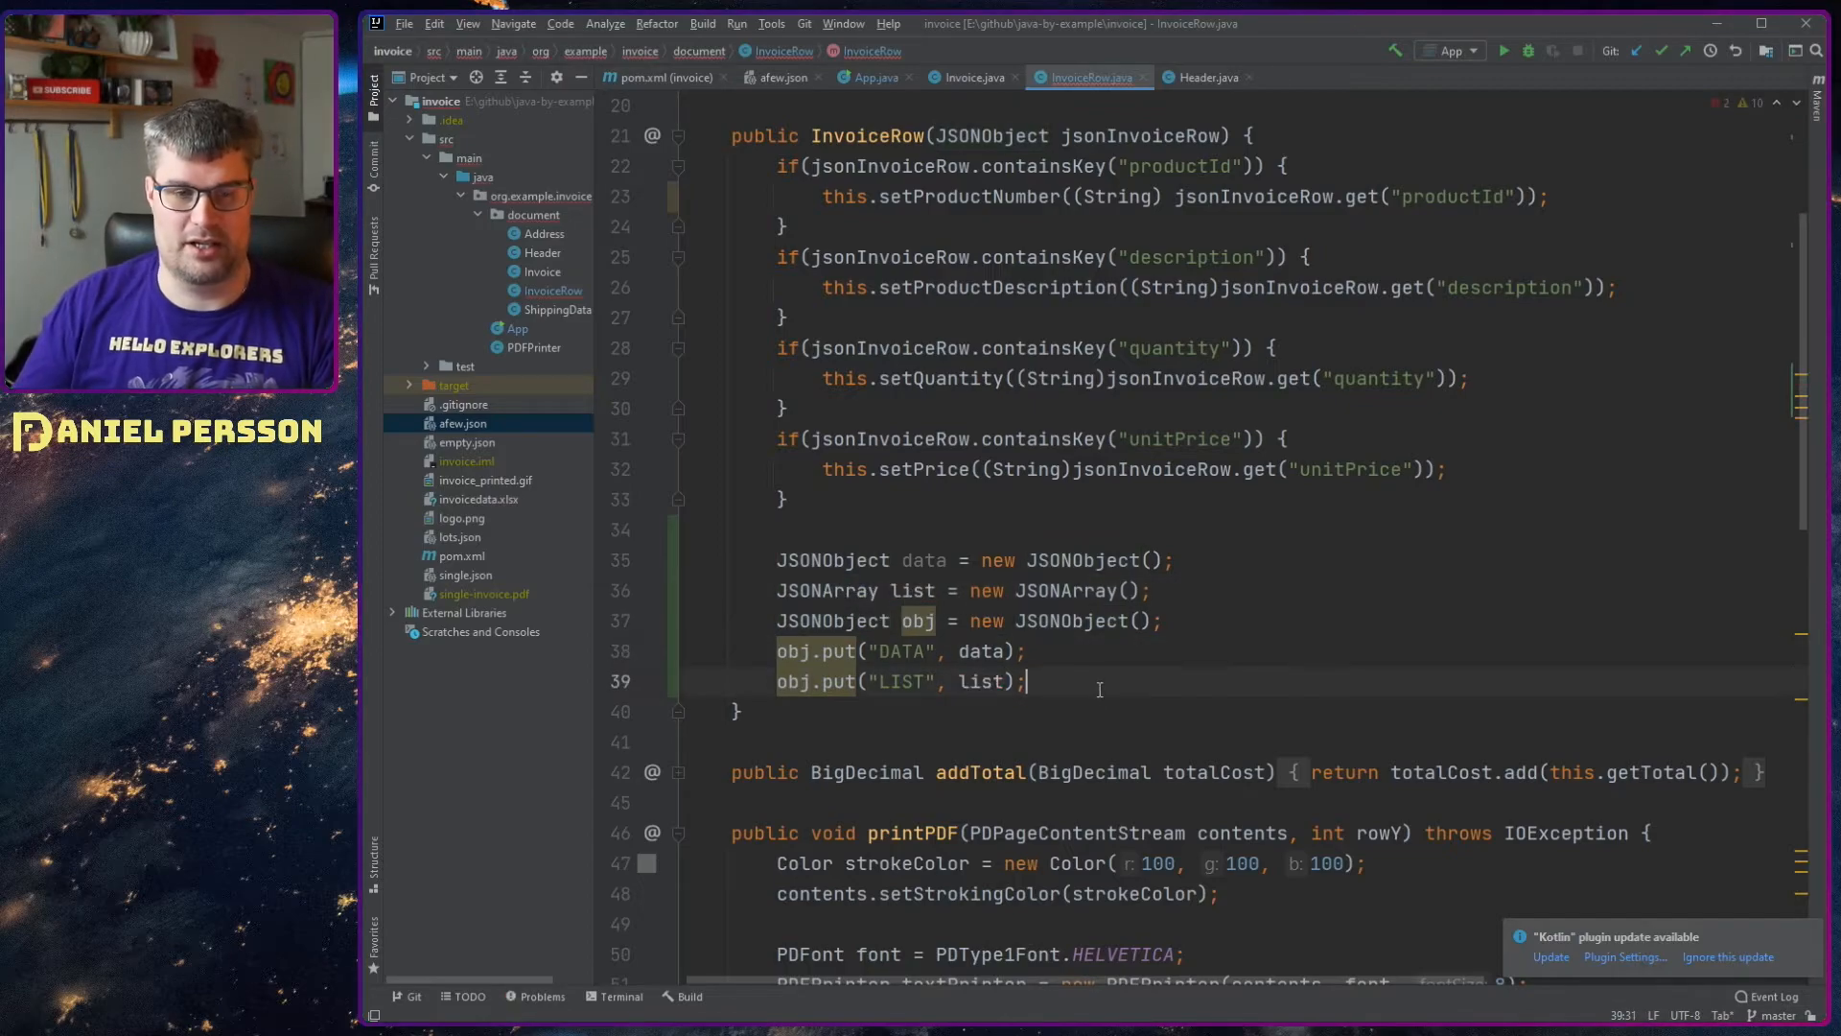
Step: Add four list.add("STRING") entries and print obj.toJSONString() to the console
{"action": "type", "text": "l"}
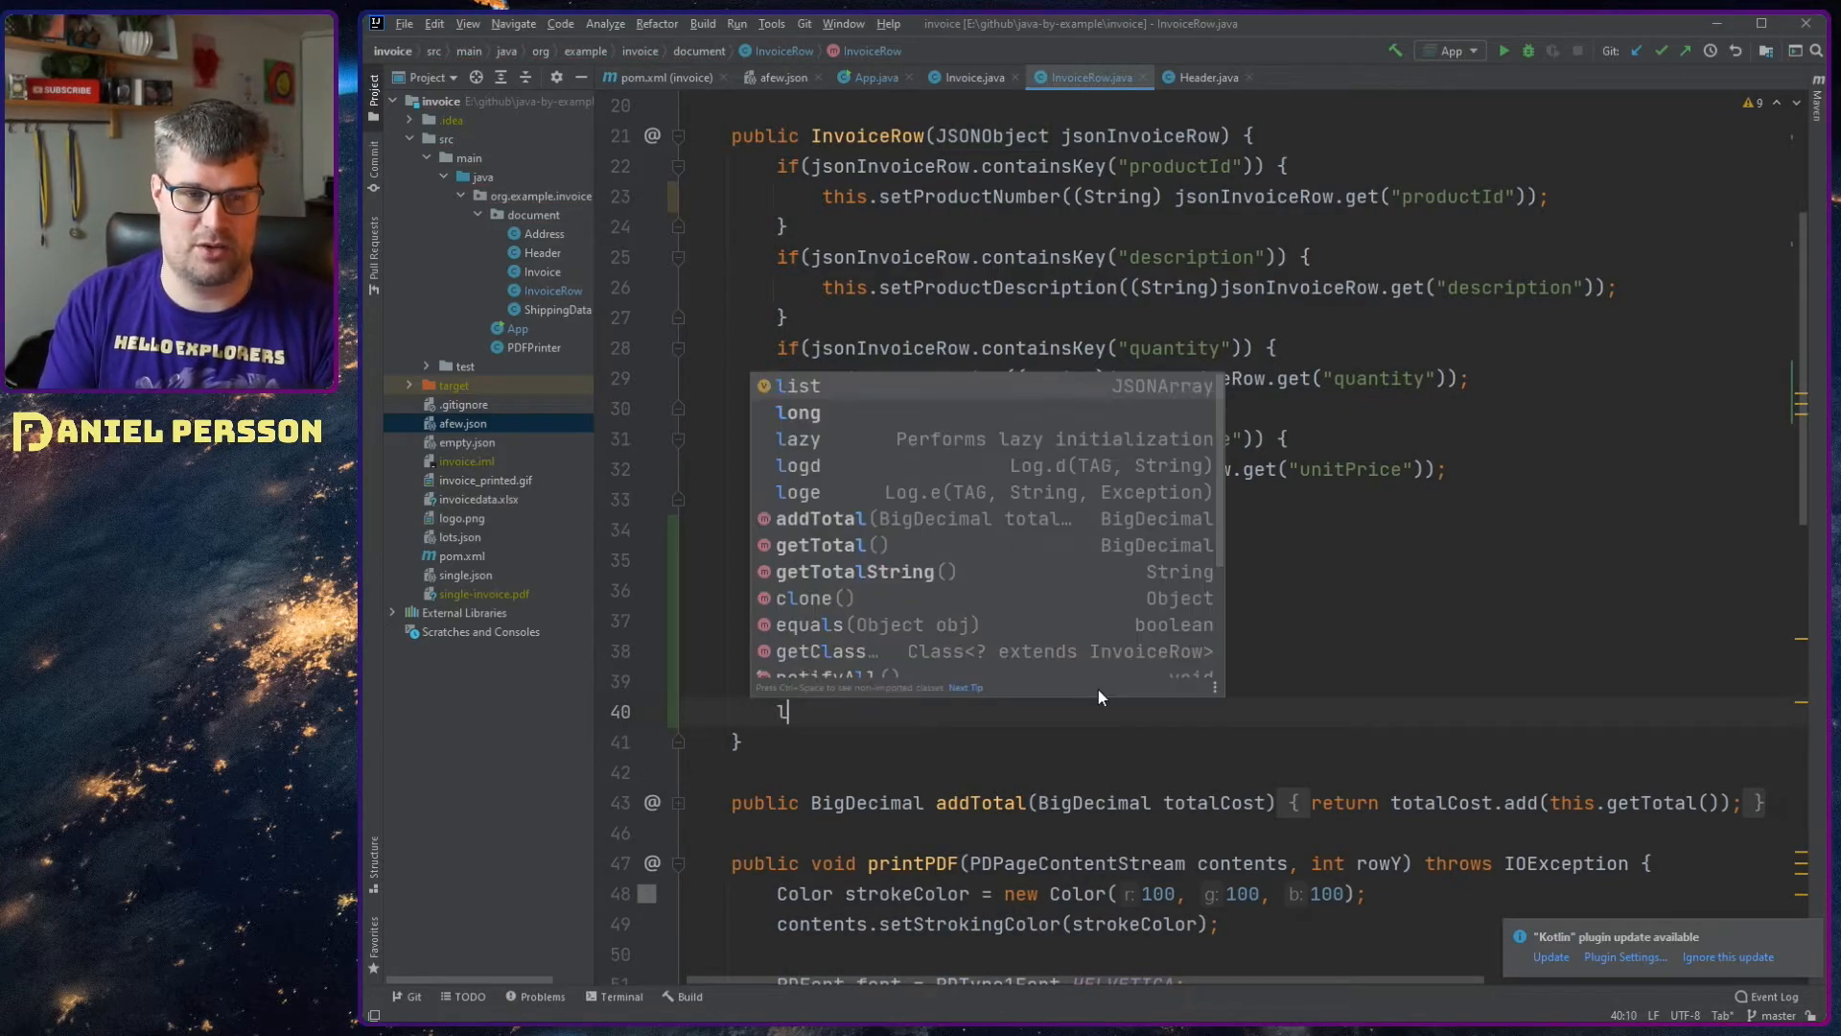
{"action": "type", "text": "."}
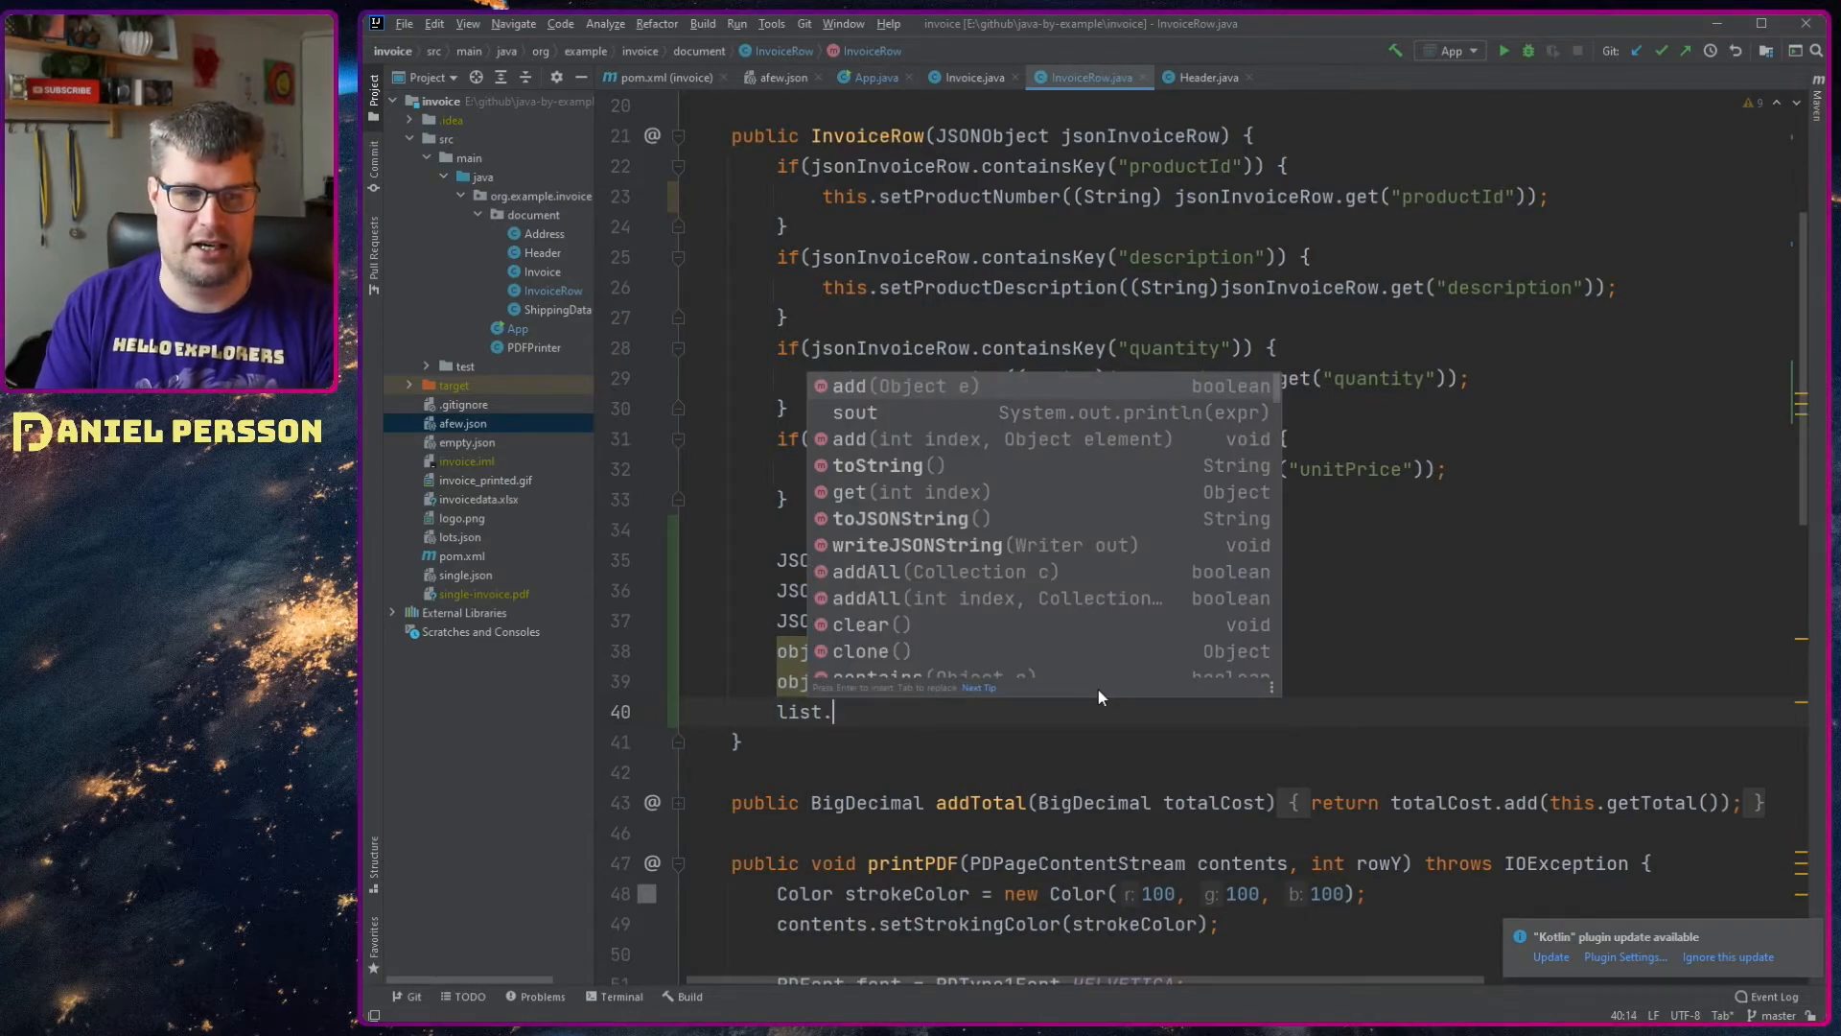
{"action": "type", "text": "add(\""}
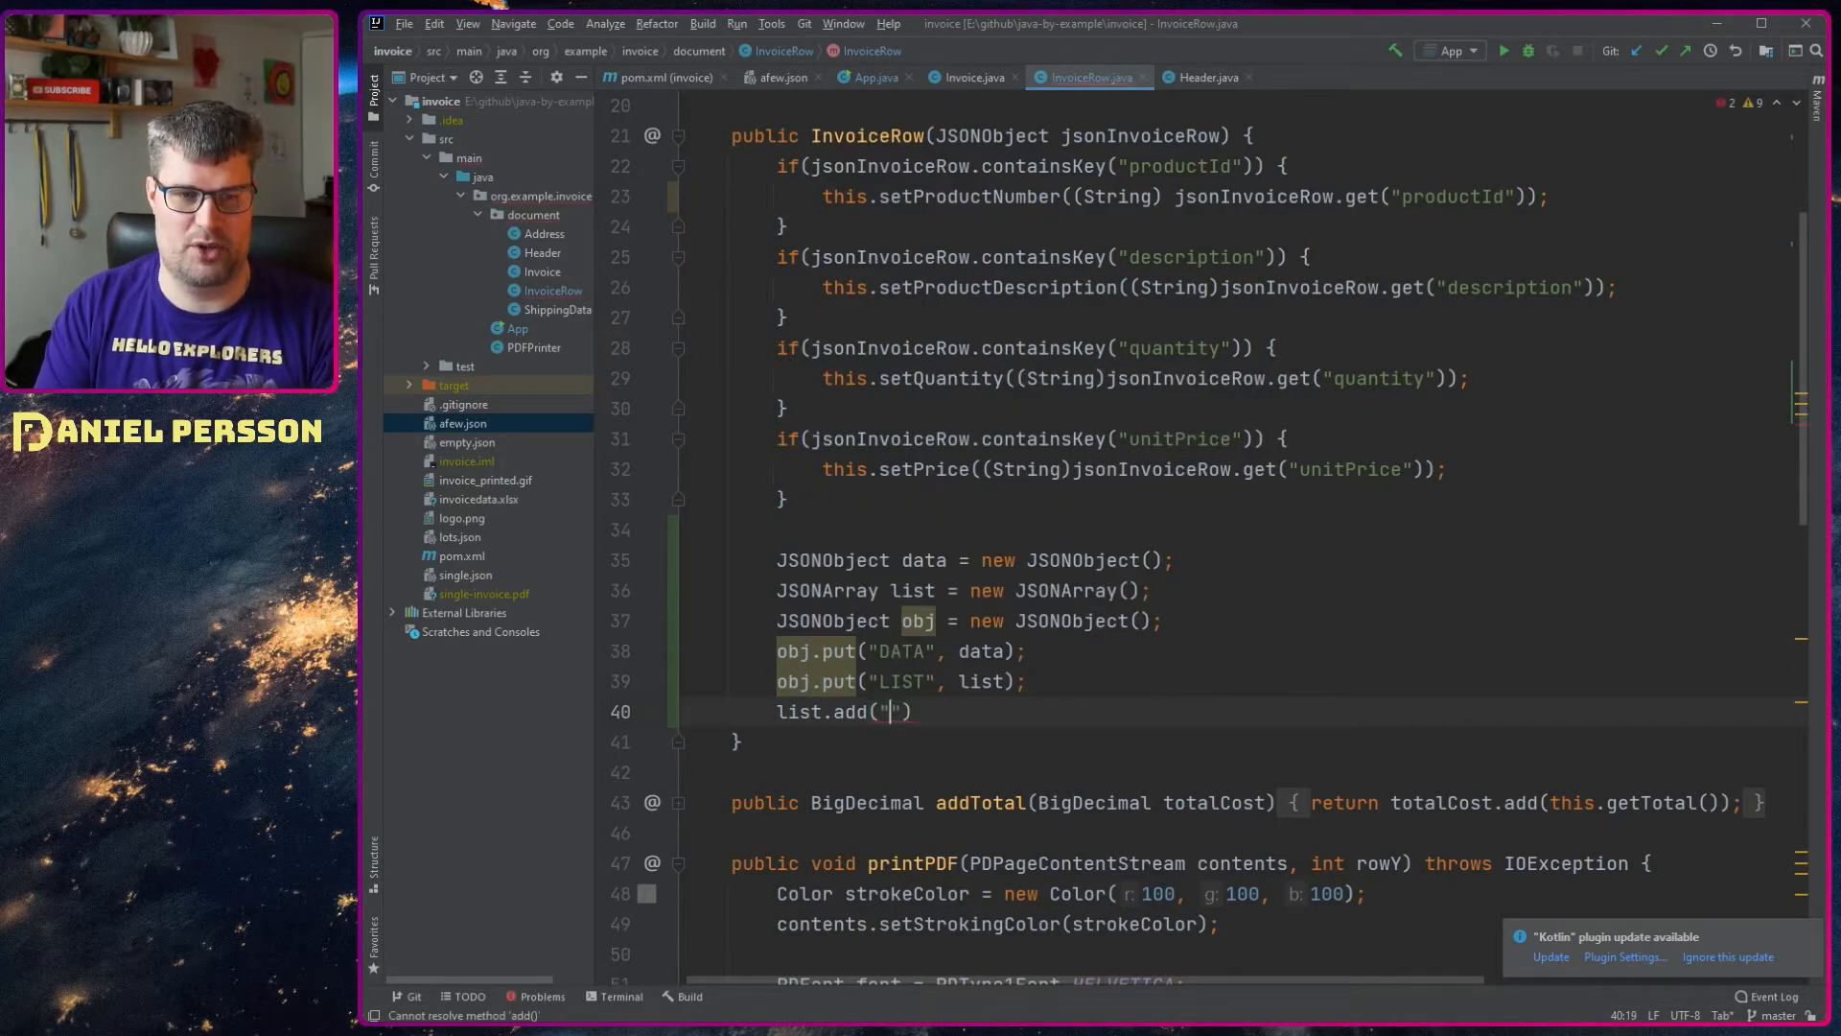
{"action": "type", "text": "STINR"}
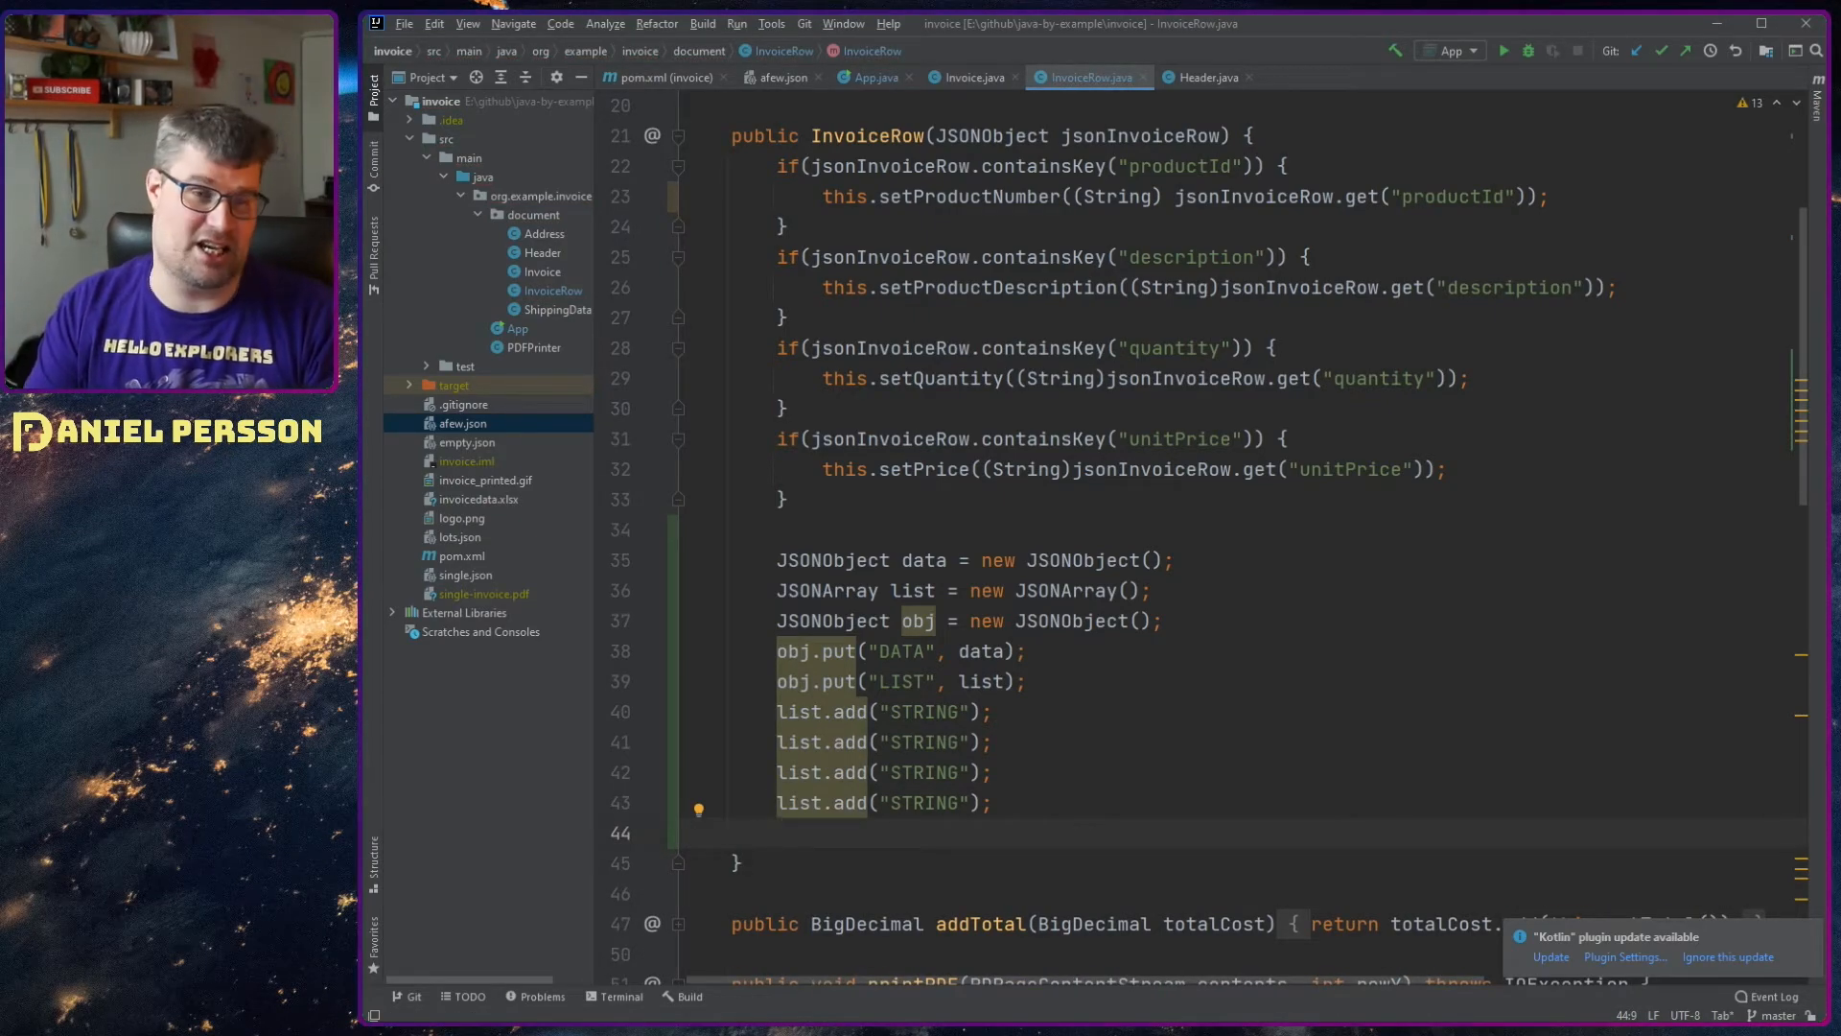
{"action": "type", "text": "objk."}
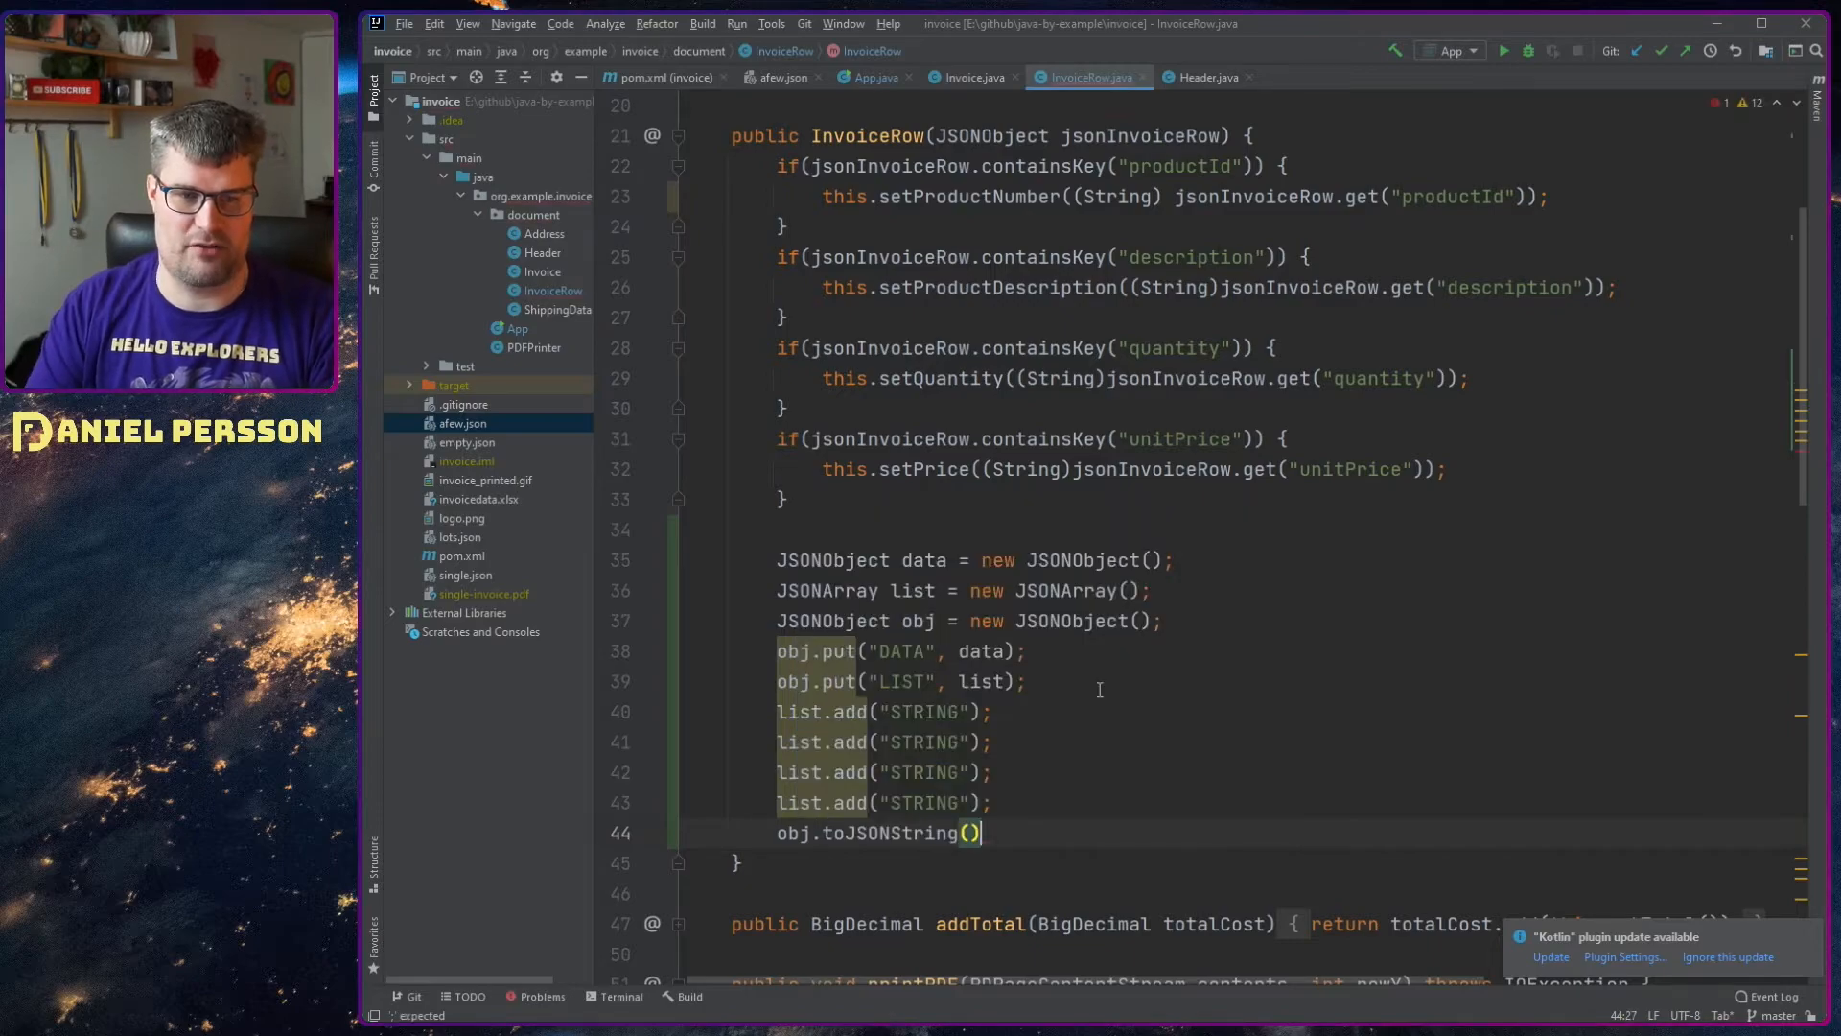
{"action": "type", "text": "Syu"}
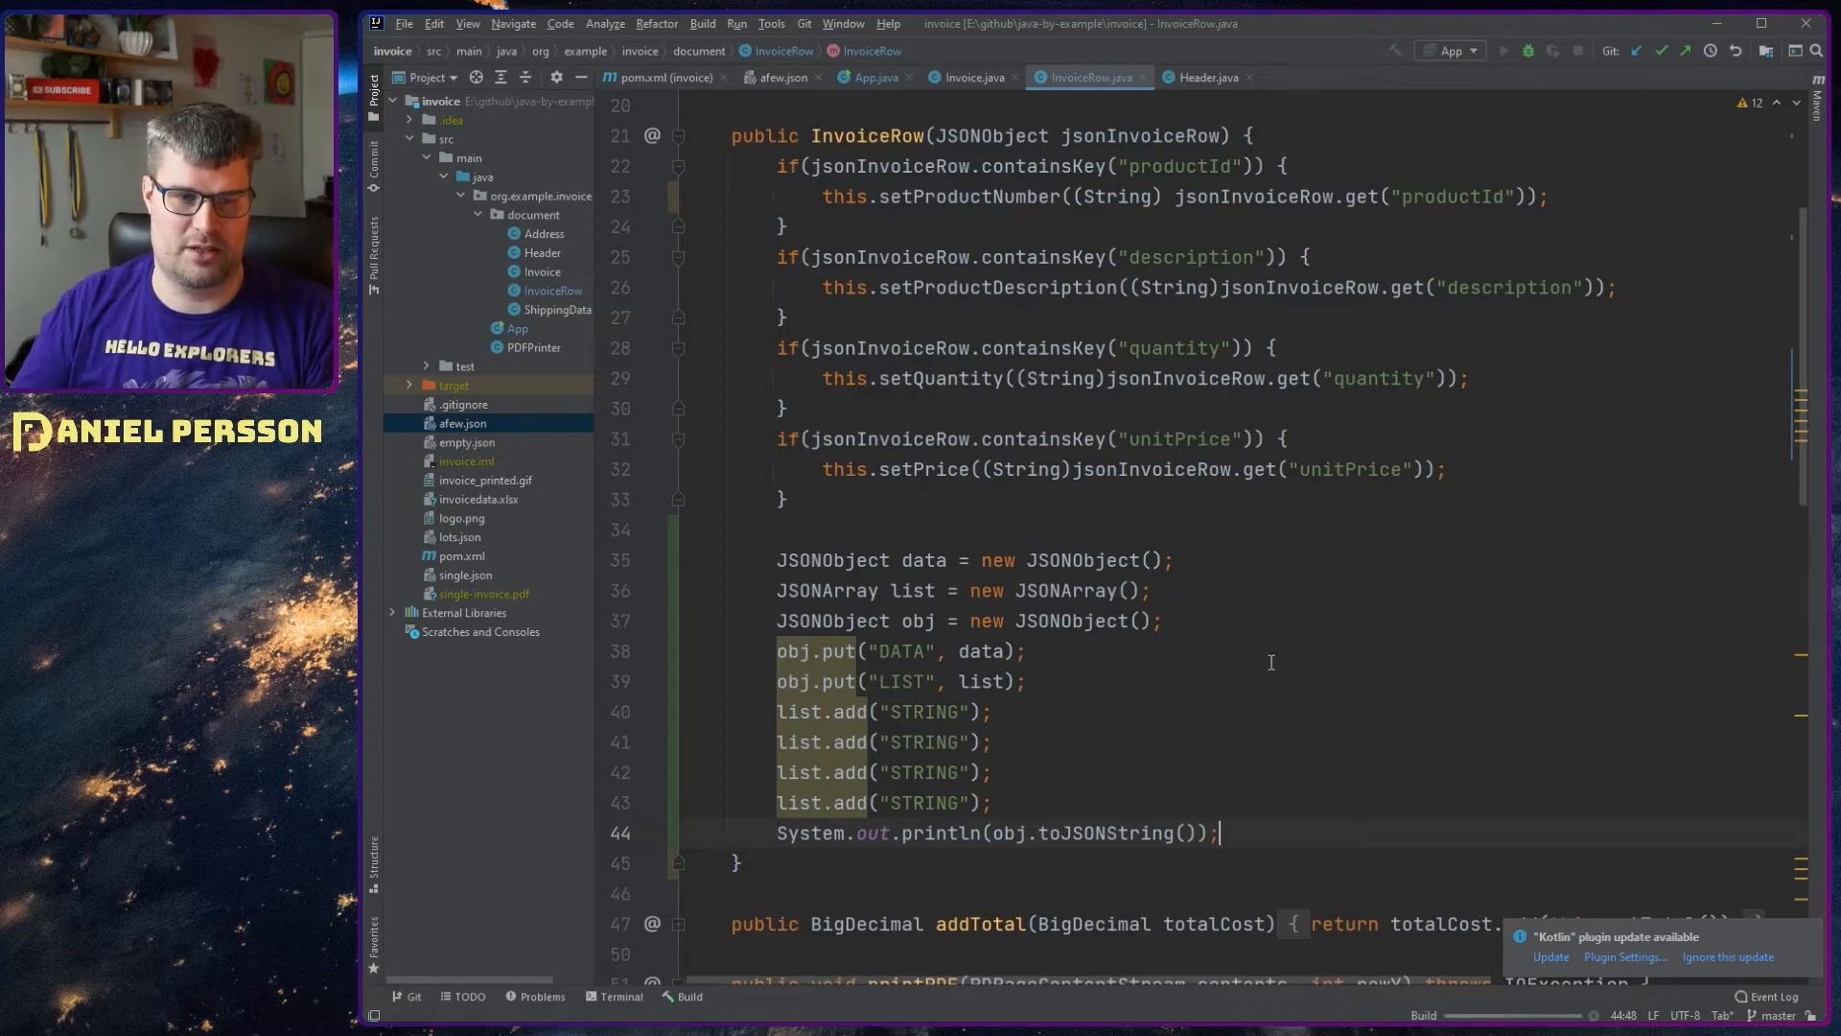
{"action": "mouse_move", "coordinate": [1262, 678]}
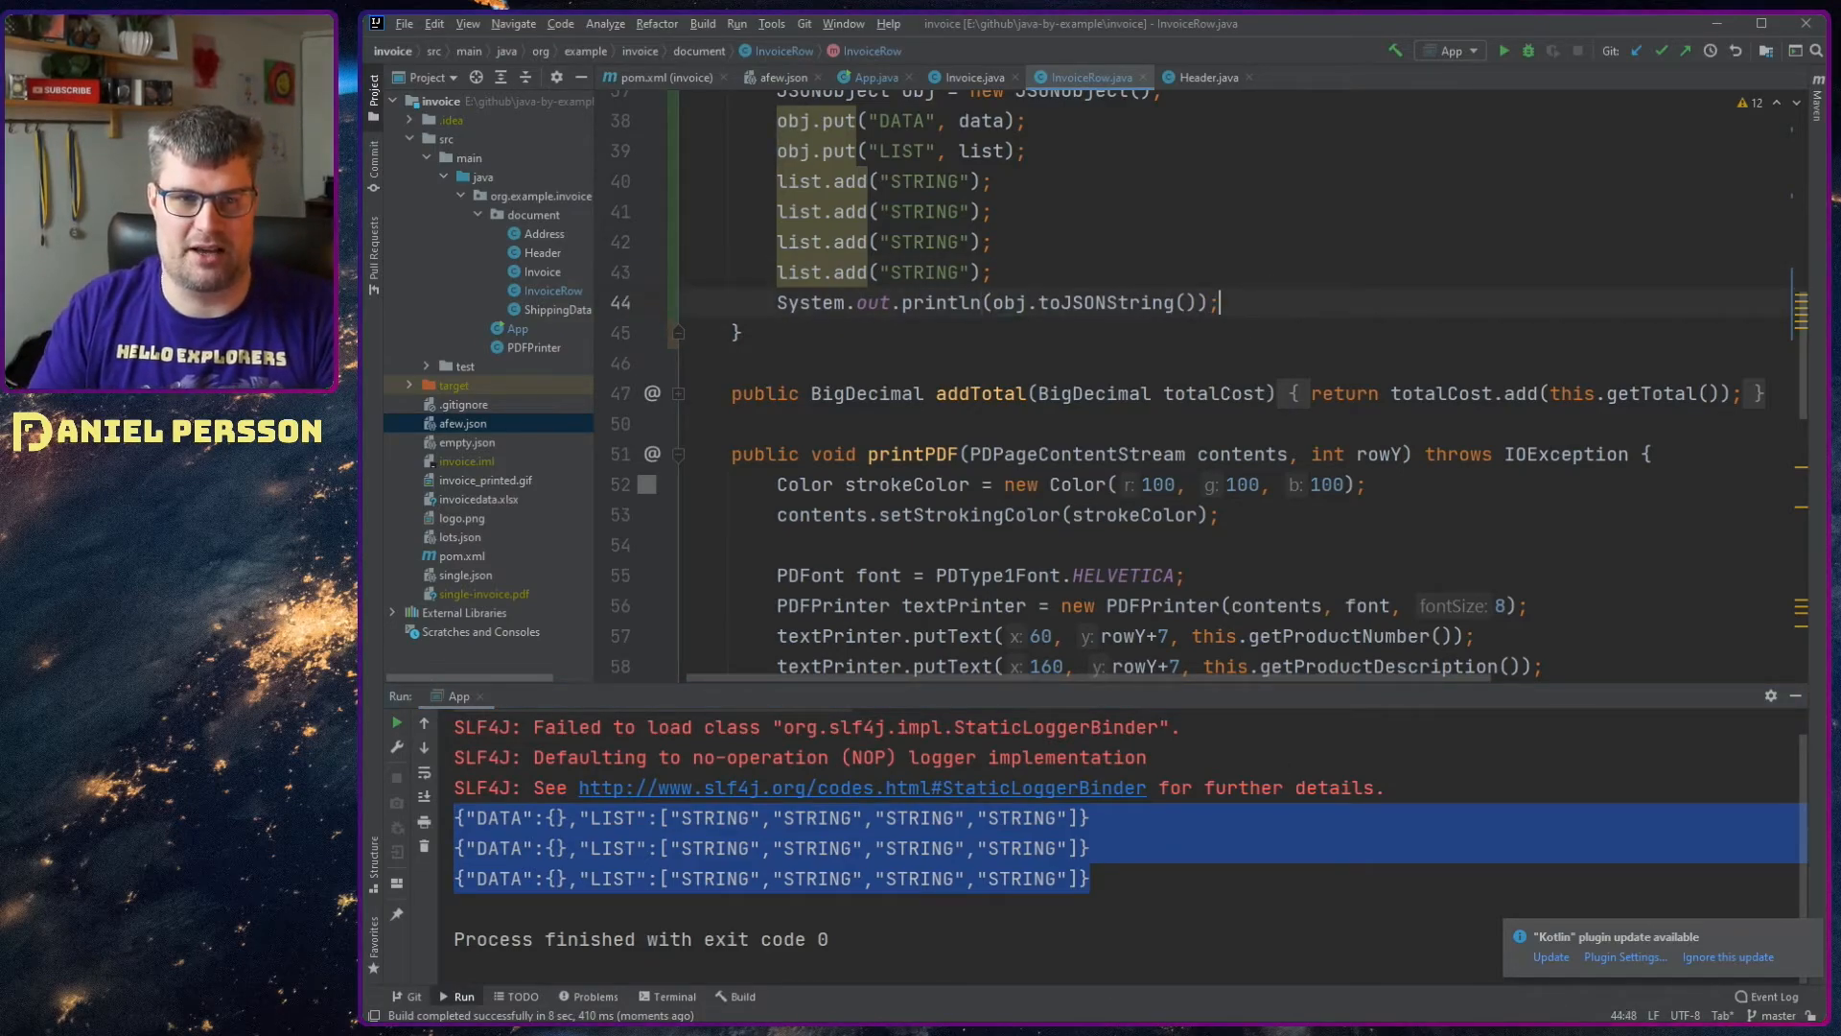
Step: After running App to print the DATA and LIST JSON, start a JSONValue.writeJSONString call
{"action": "type", "text": "JSONValue.writeJSONString();"}
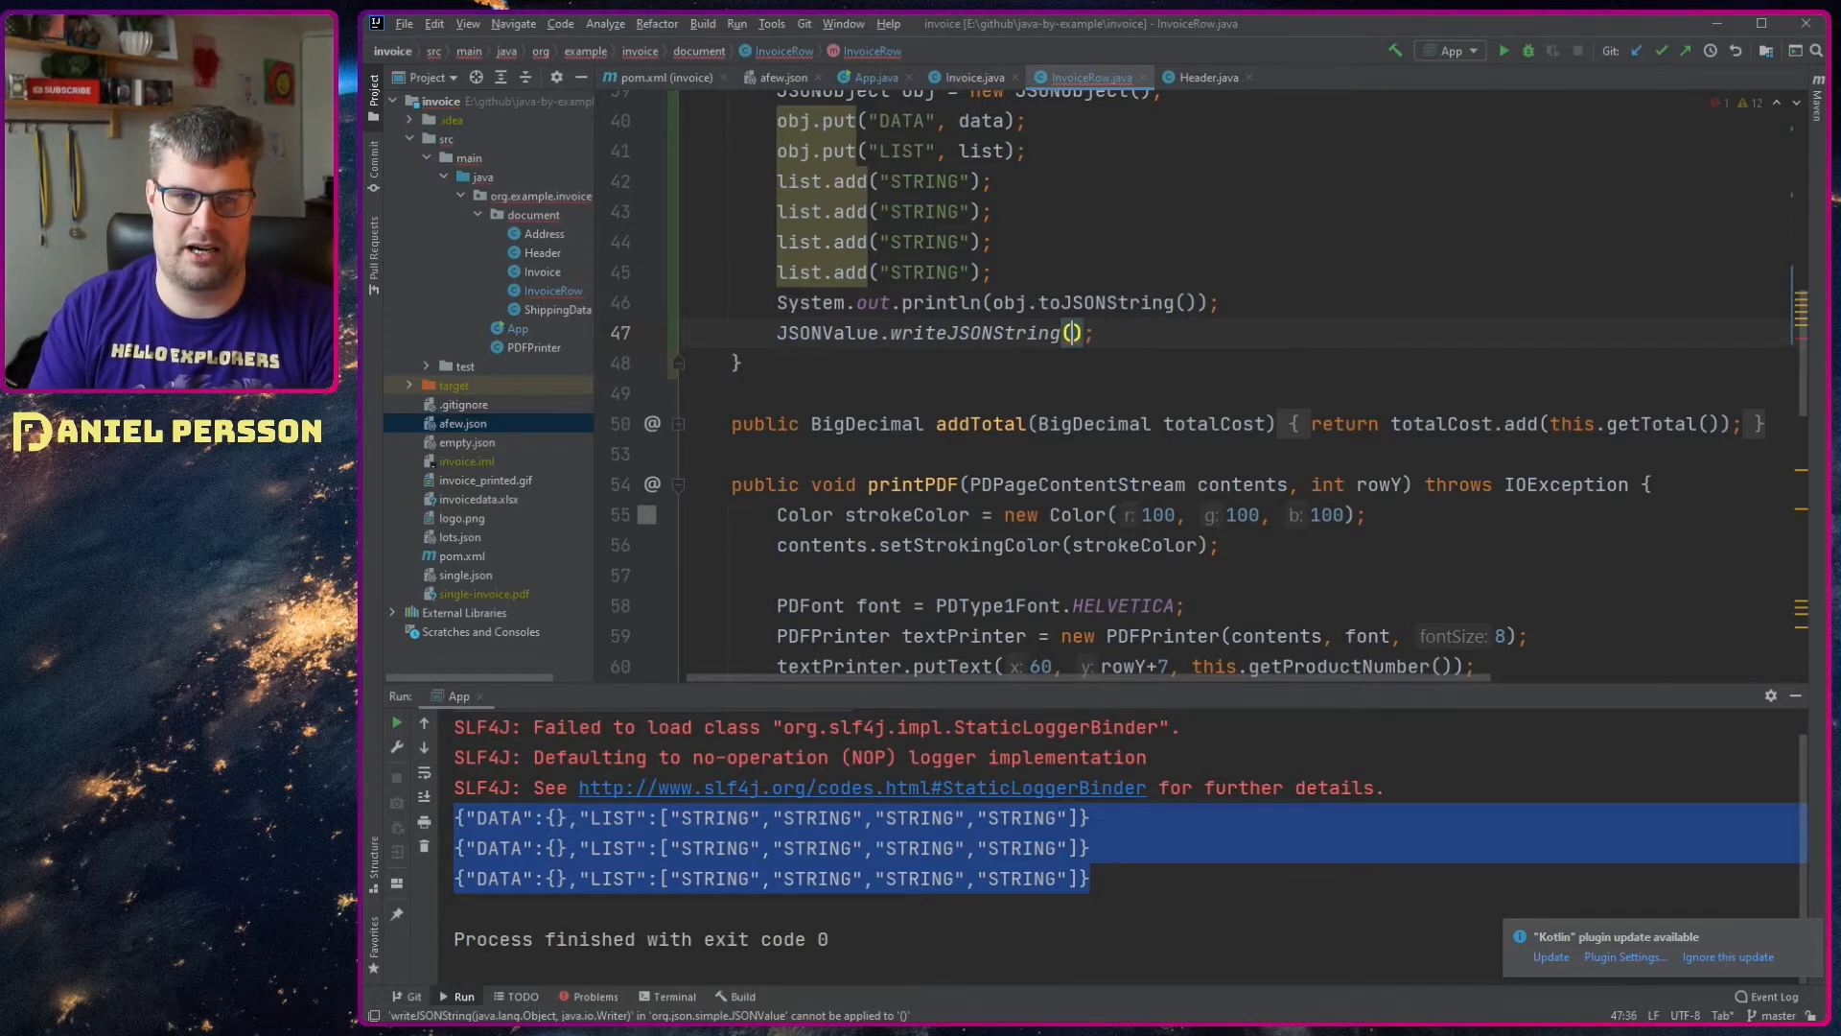
Step: Write obj via JSONValue.writeJSONString to a new FileWriter for "test.txt" and address the unresolved FileWriter
{"action": "type", "text": "obj, S"}
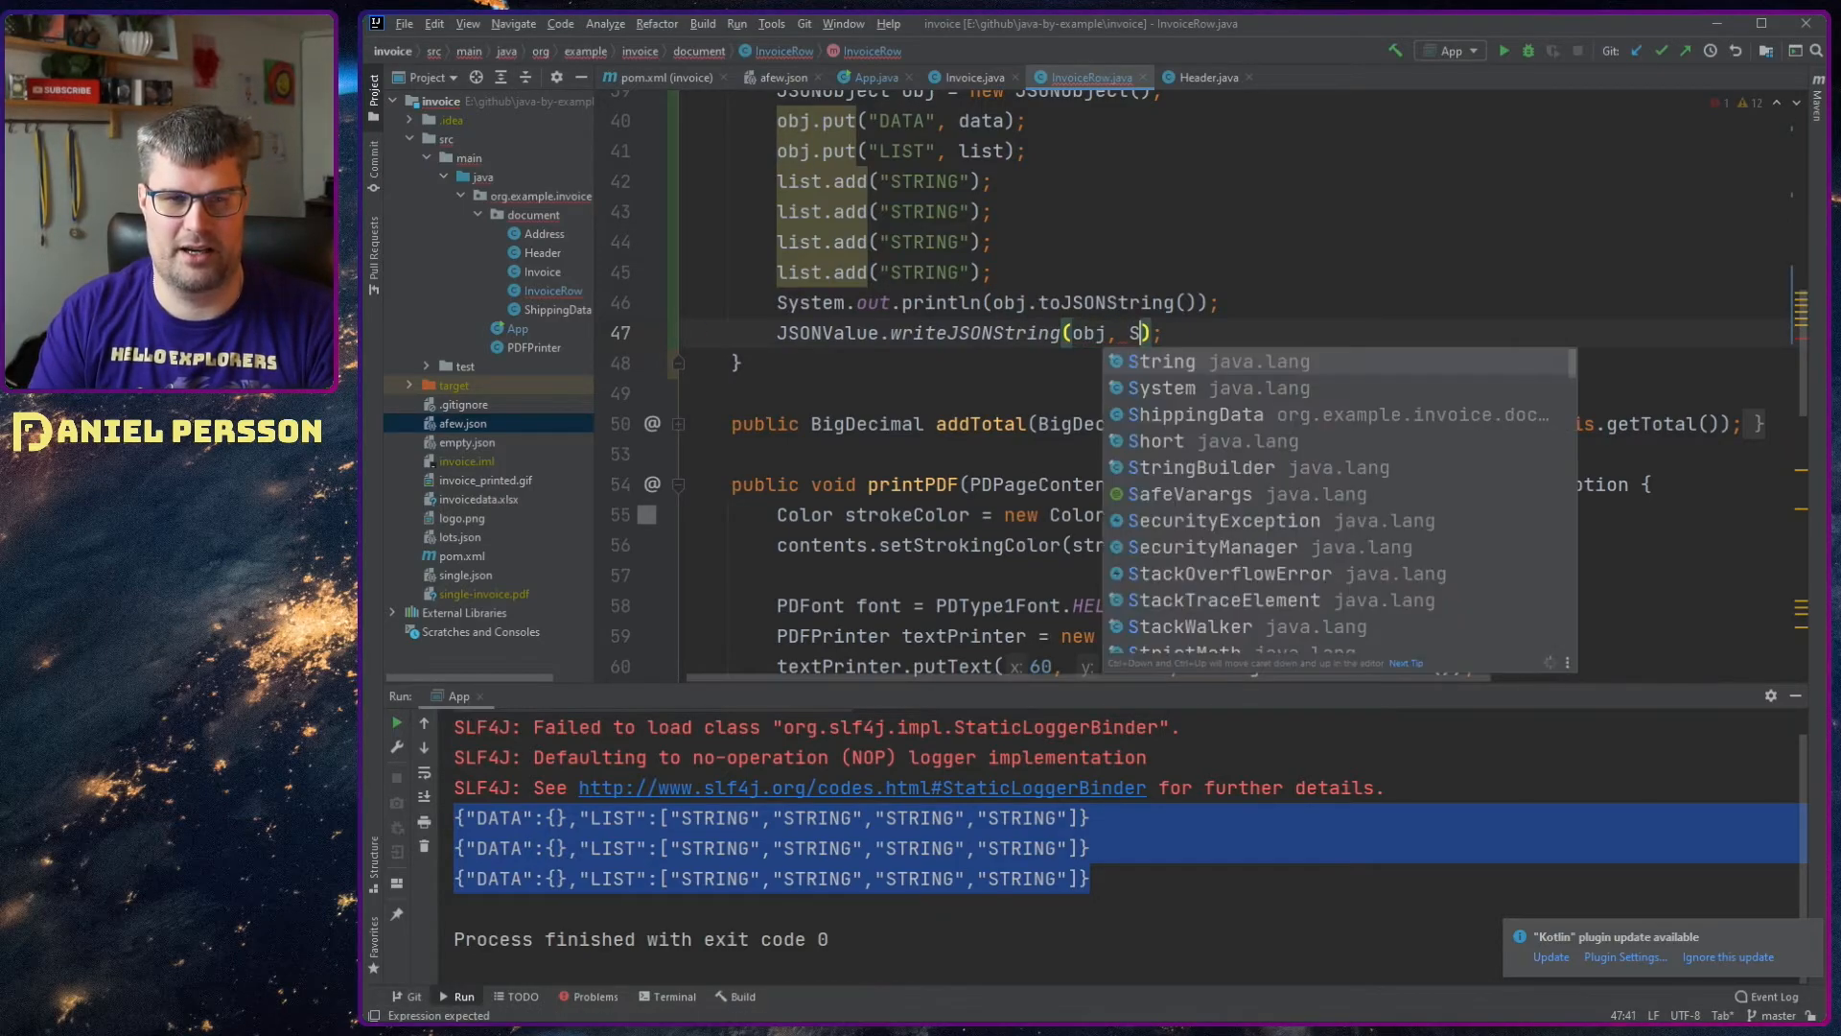
{"action": "type", "text": "N"}
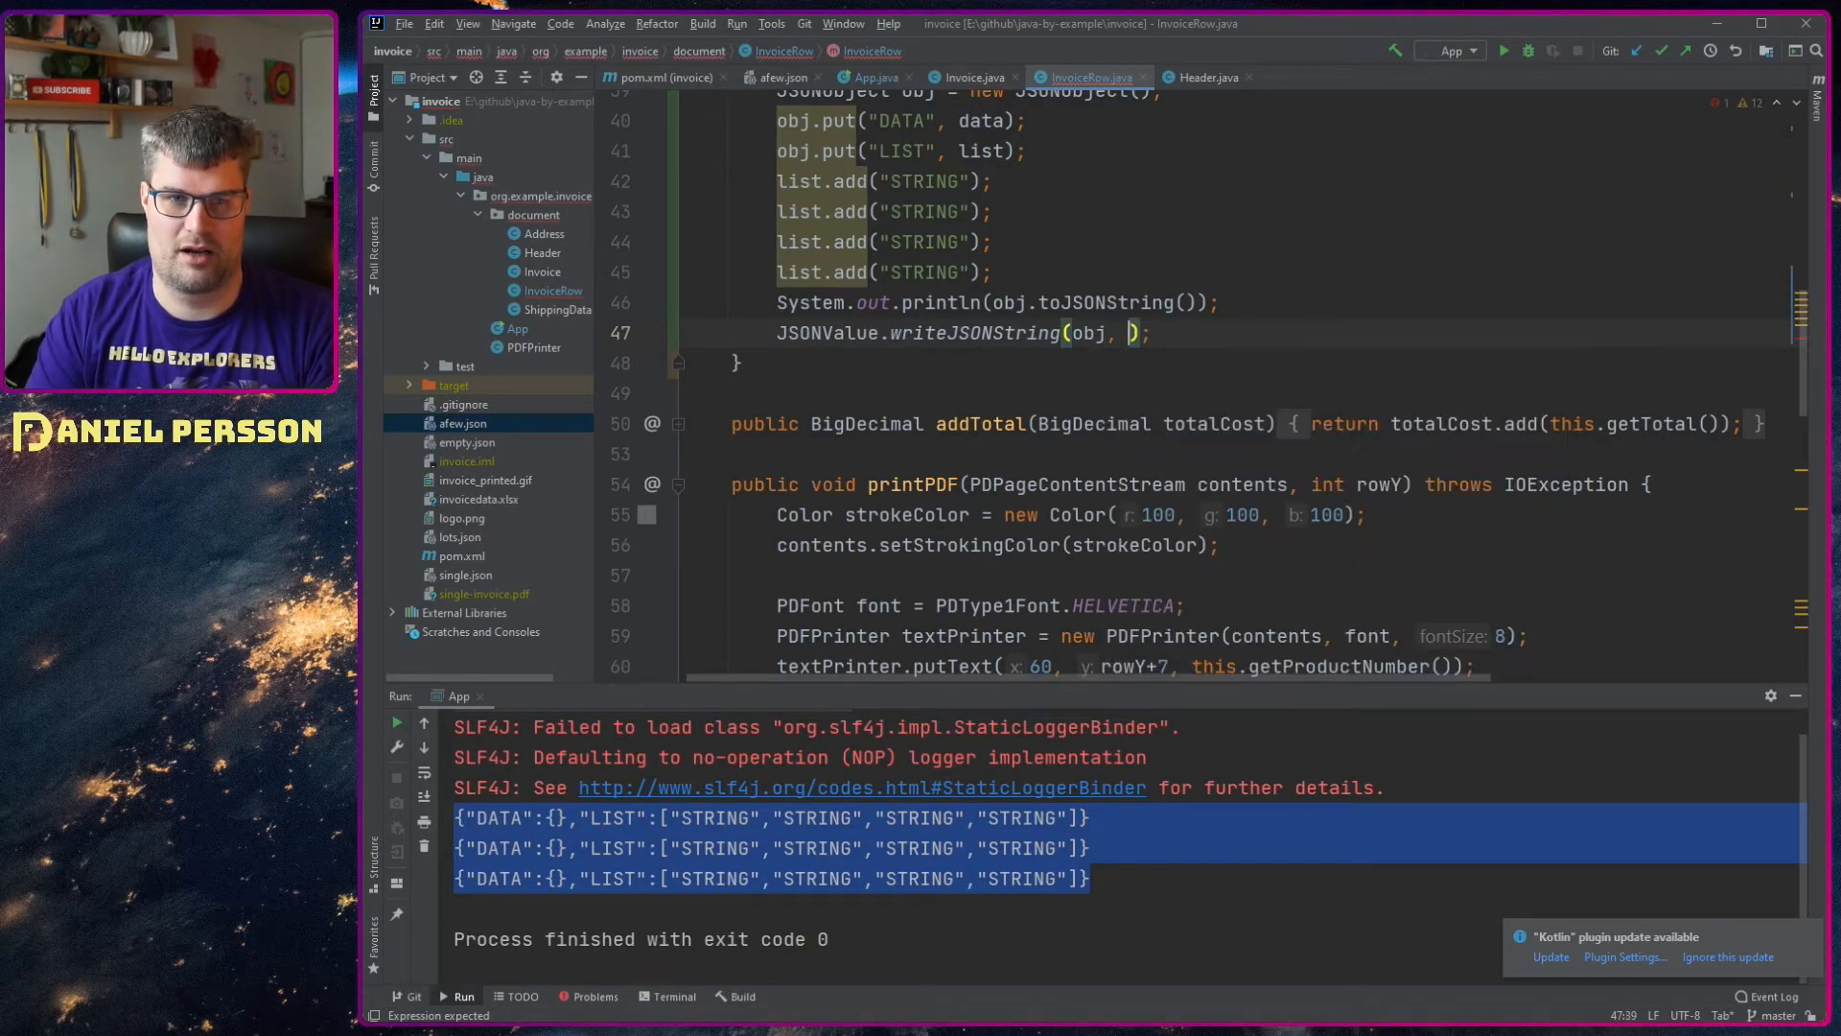
{"action": "type", "text": "new FileWriter()"}
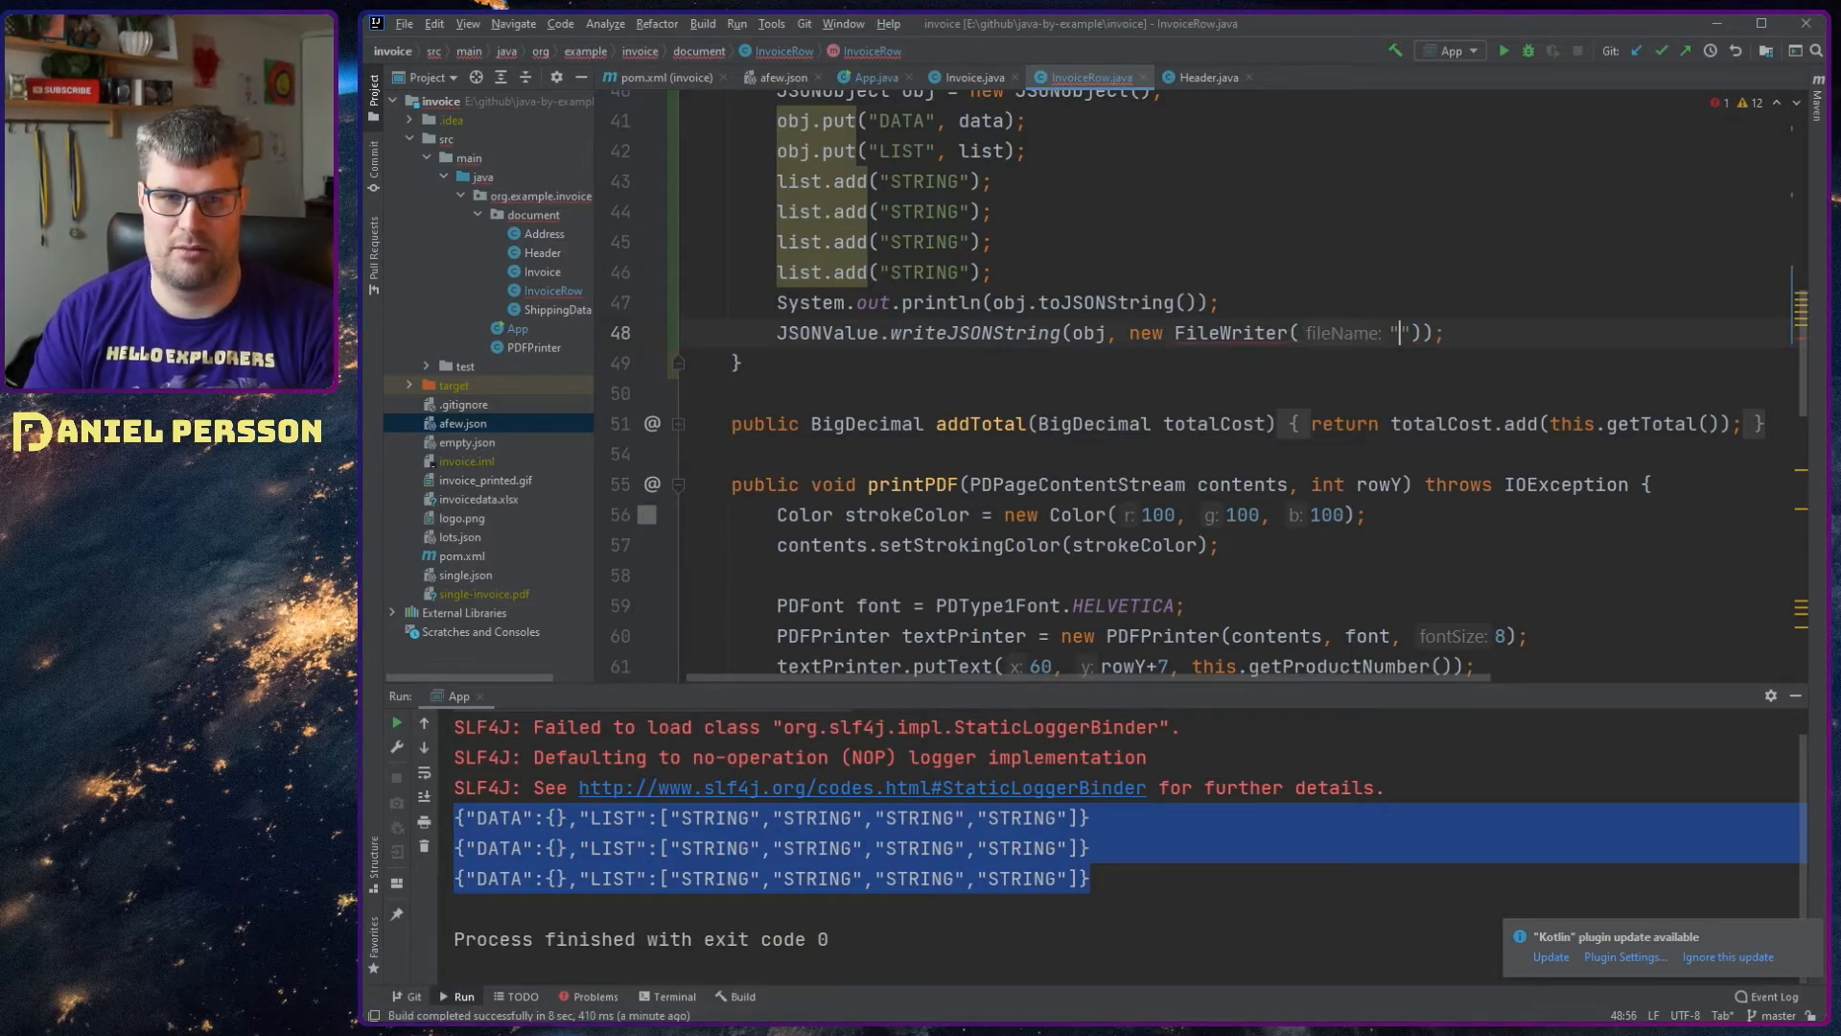
{"action": "type", "text": "test.txt"}
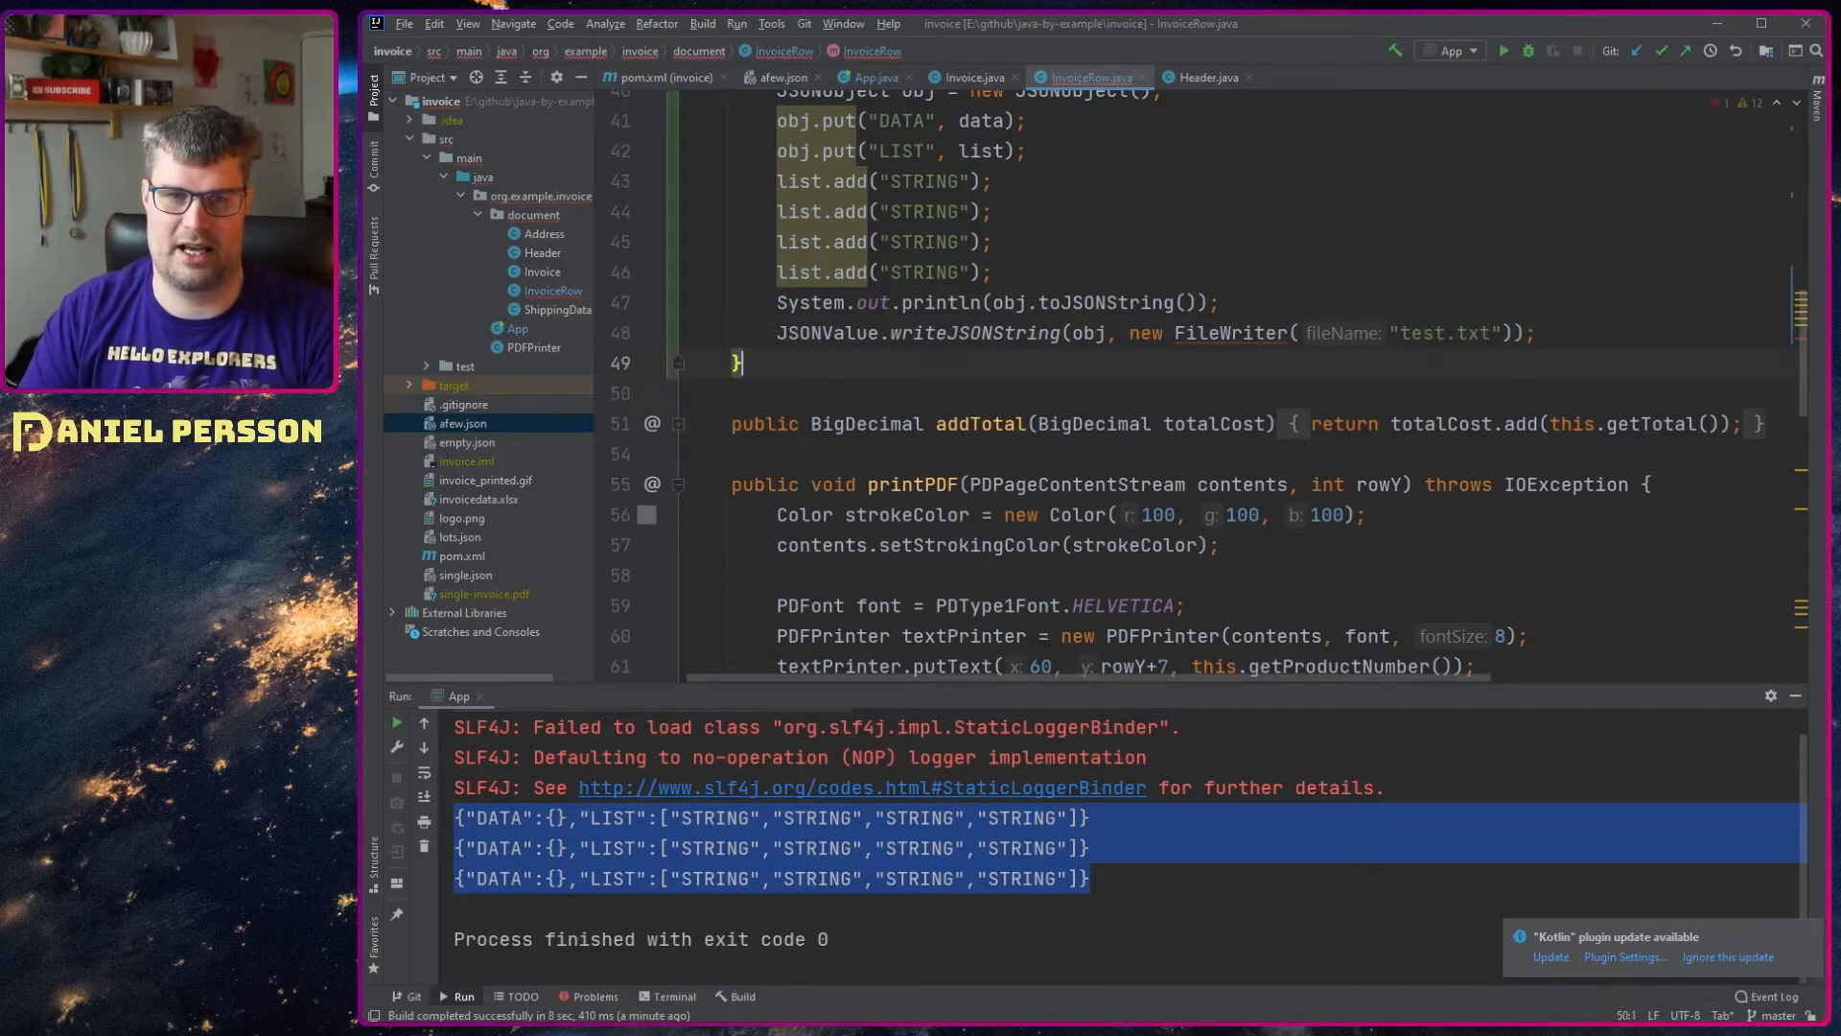
{"action": "left_click", "coordinate": [1133, 332]}
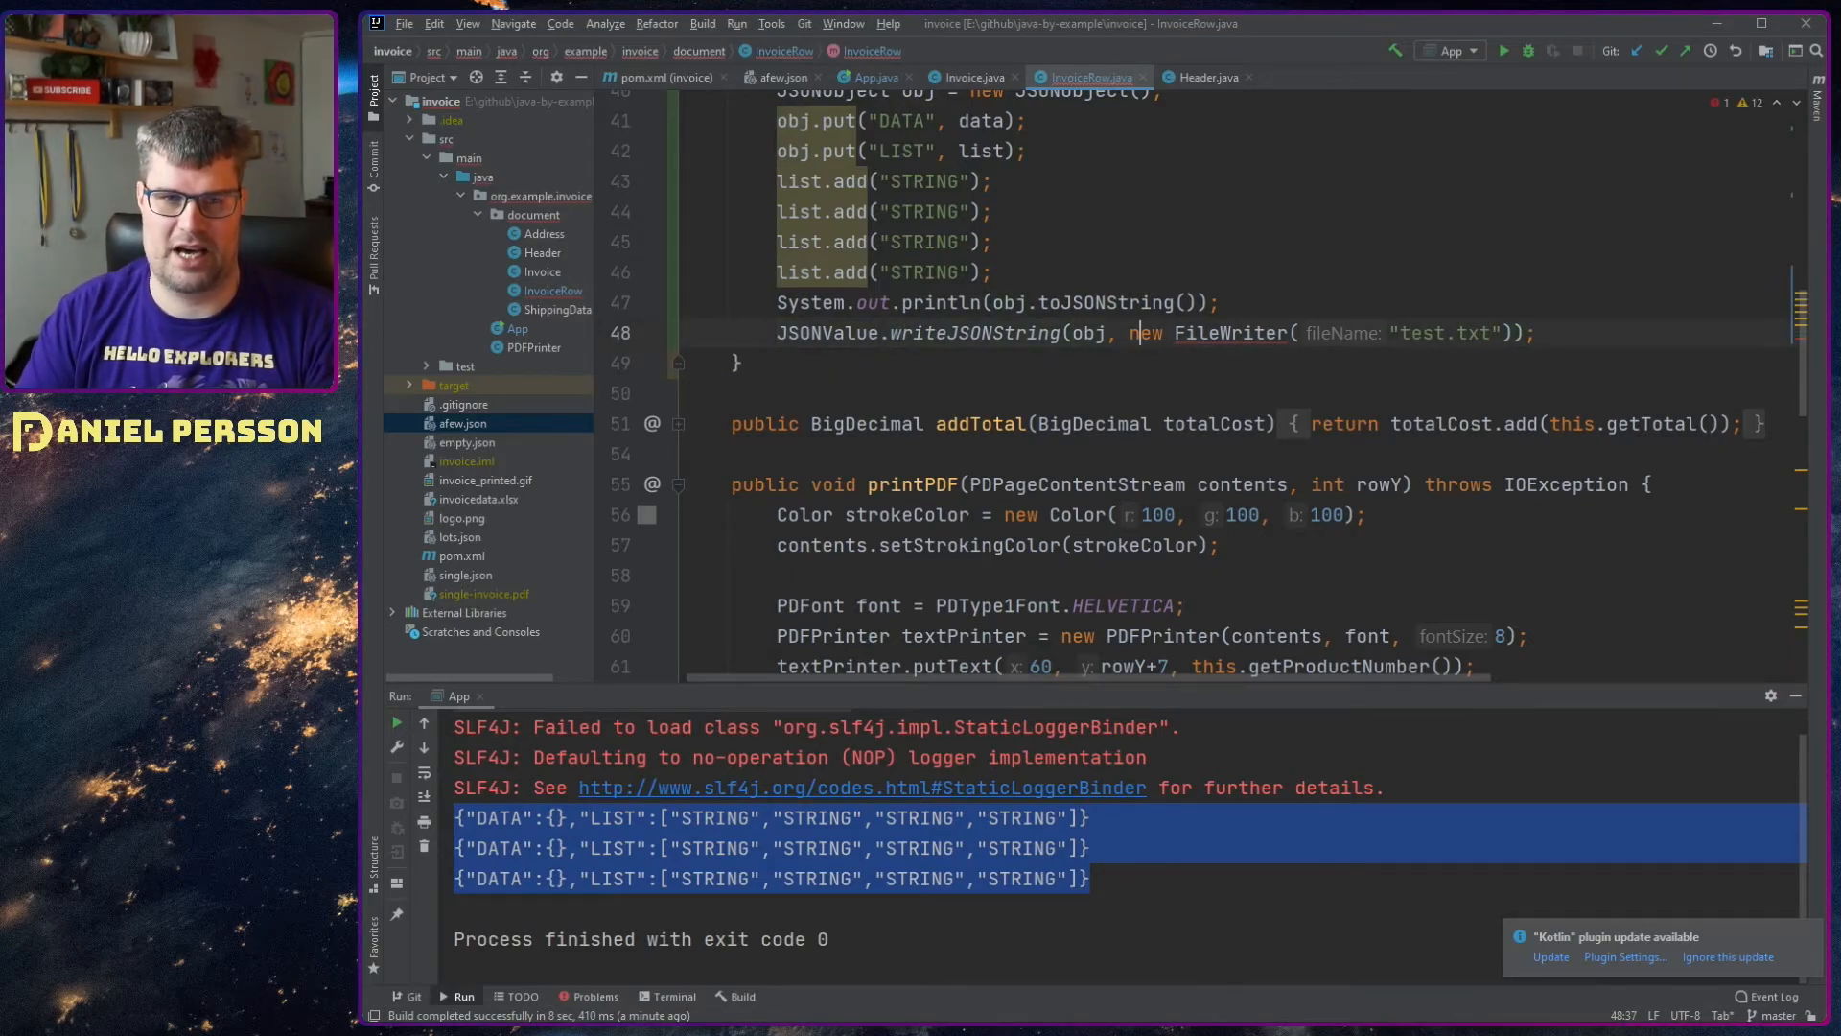
{"action": "left_click", "coordinate": [698, 330]}
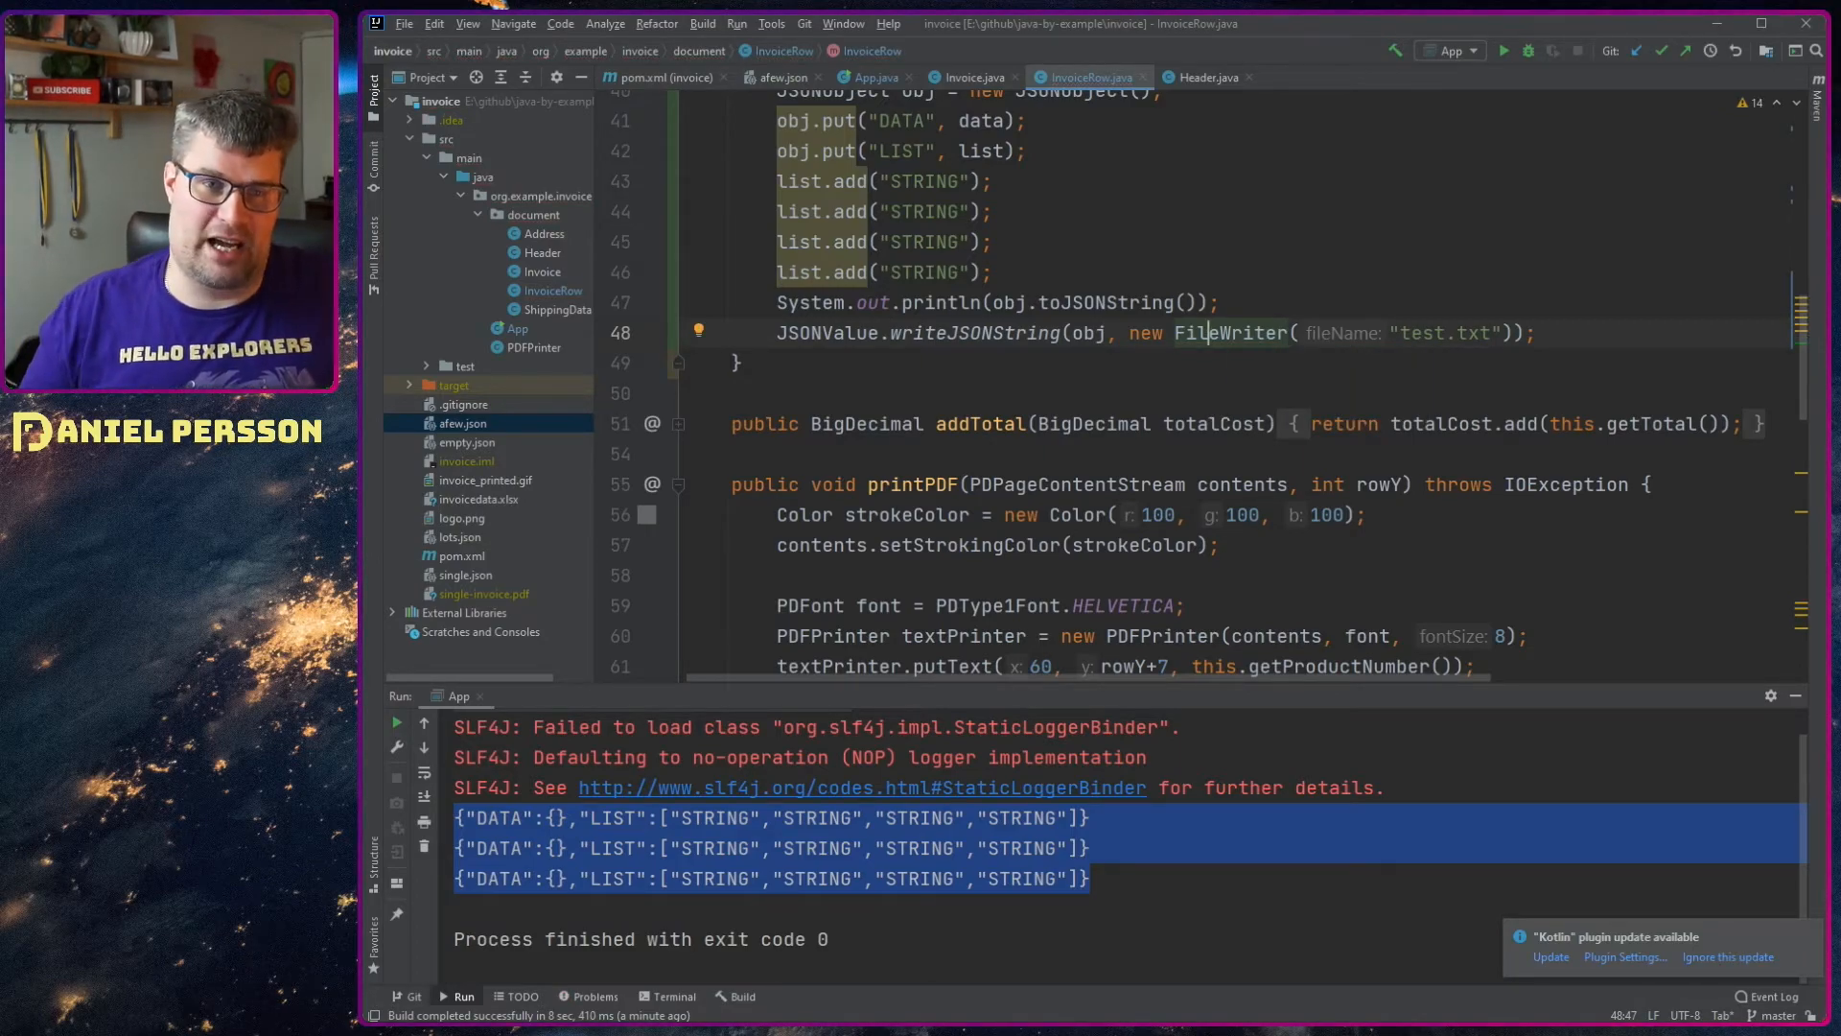
{"action": "scroll", "scroll_direction": "up", "scroll_amount": 3}
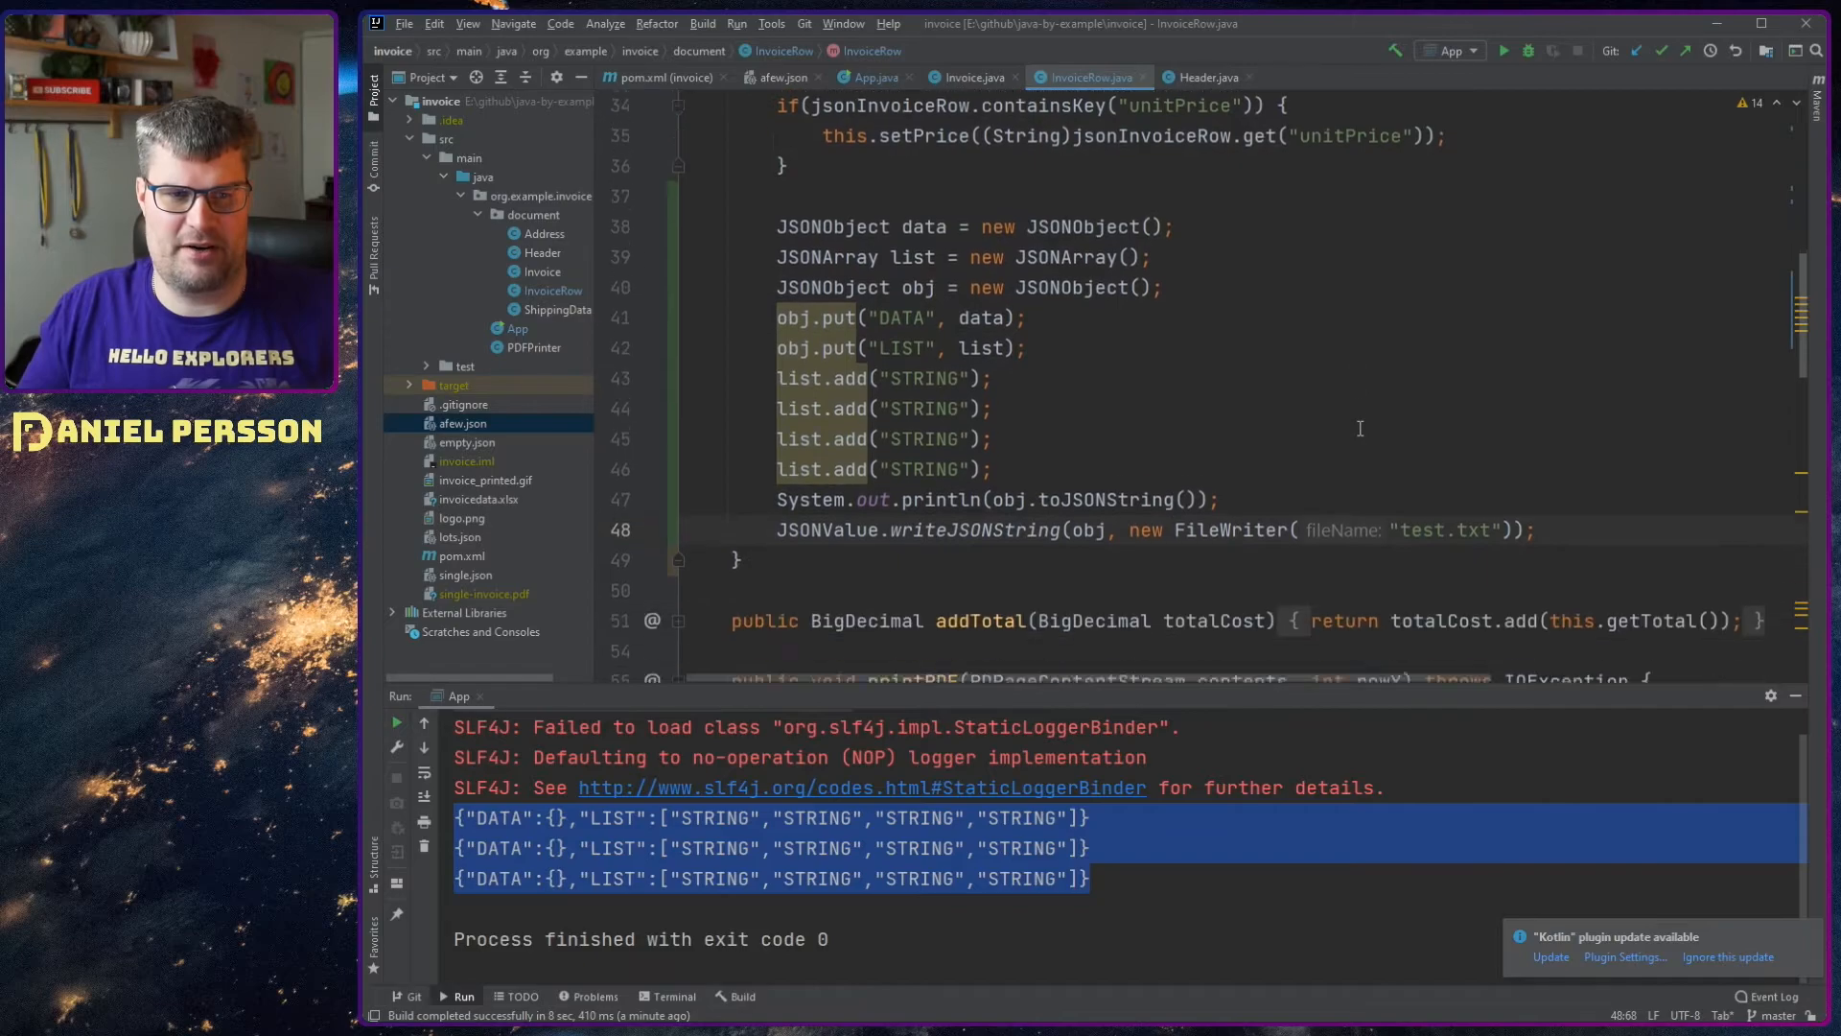